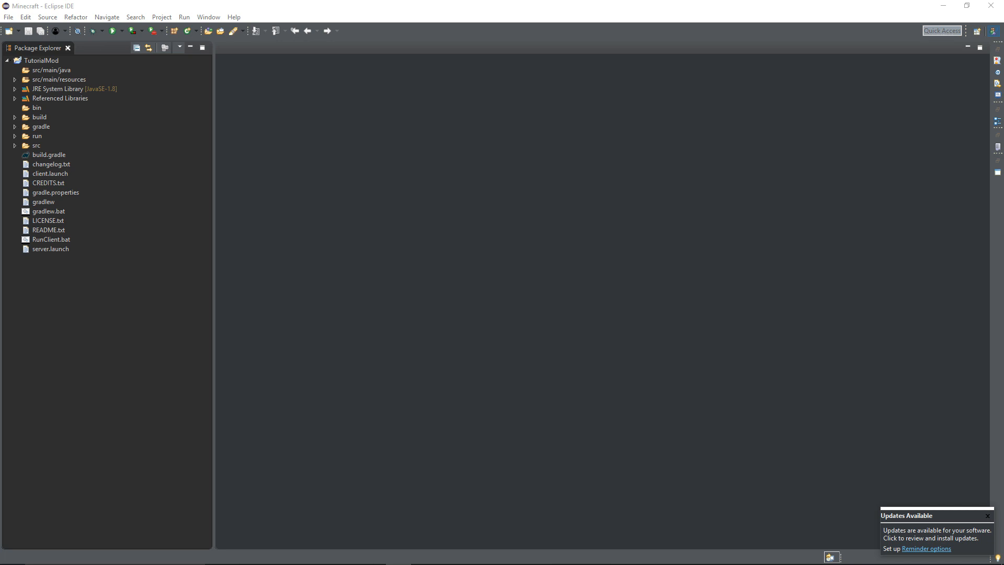
pyautogui.moveTo(157, 152)
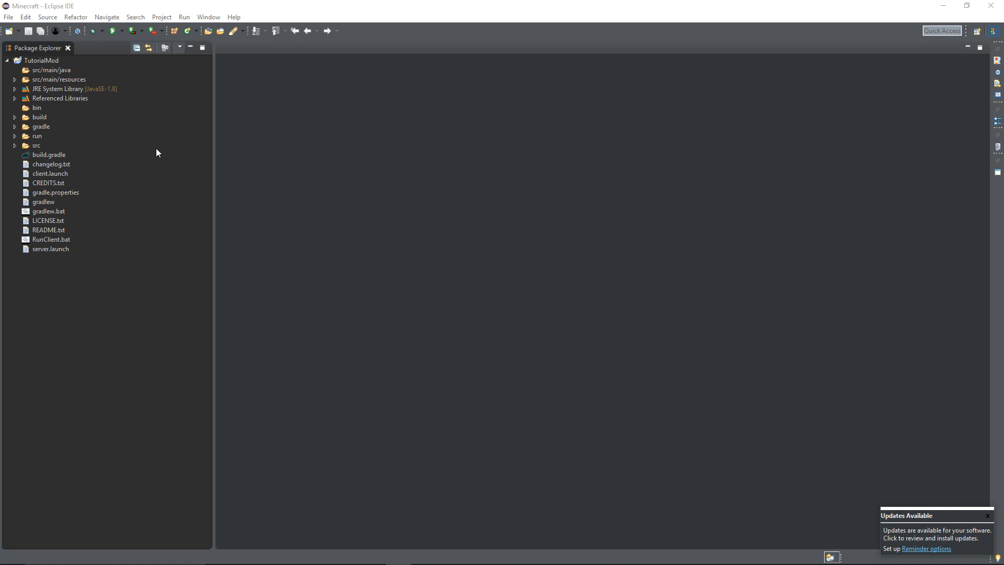
# Step: Create a new Java package named harry.tutorialmod in TutorialMod's src/main/java
pyautogui.click(52, 70)
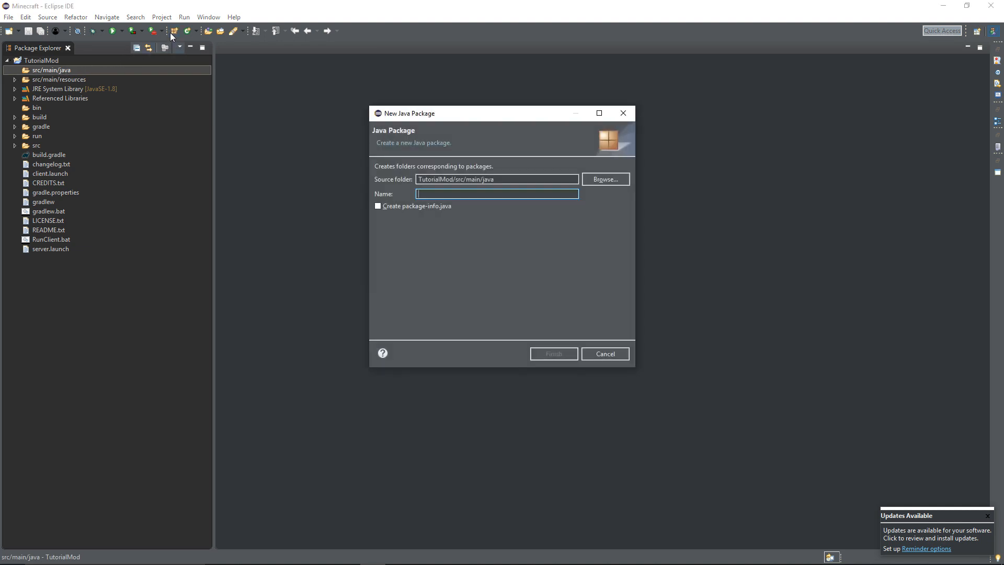
pyautogui.write('harry.')
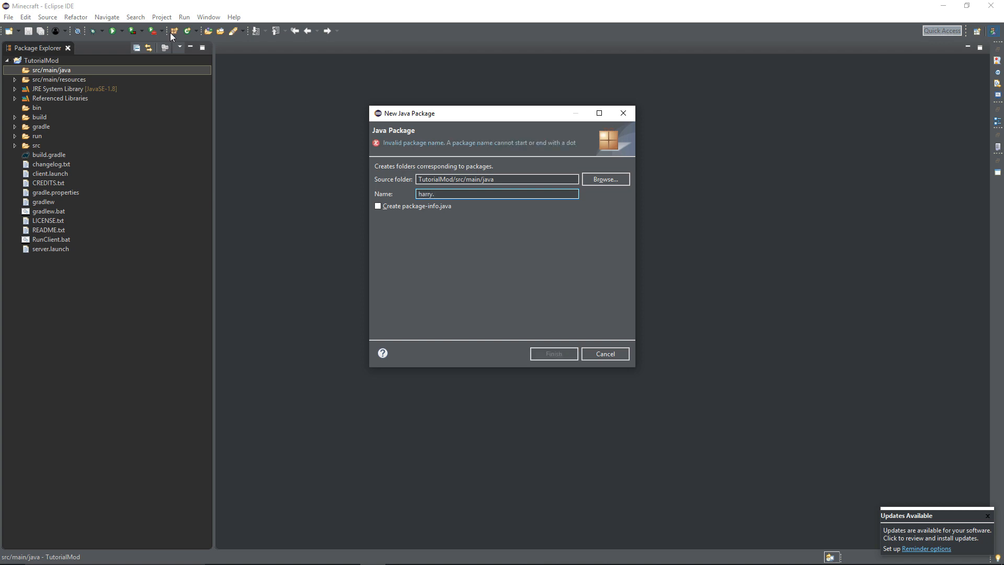
pyautogui.write('tutor')
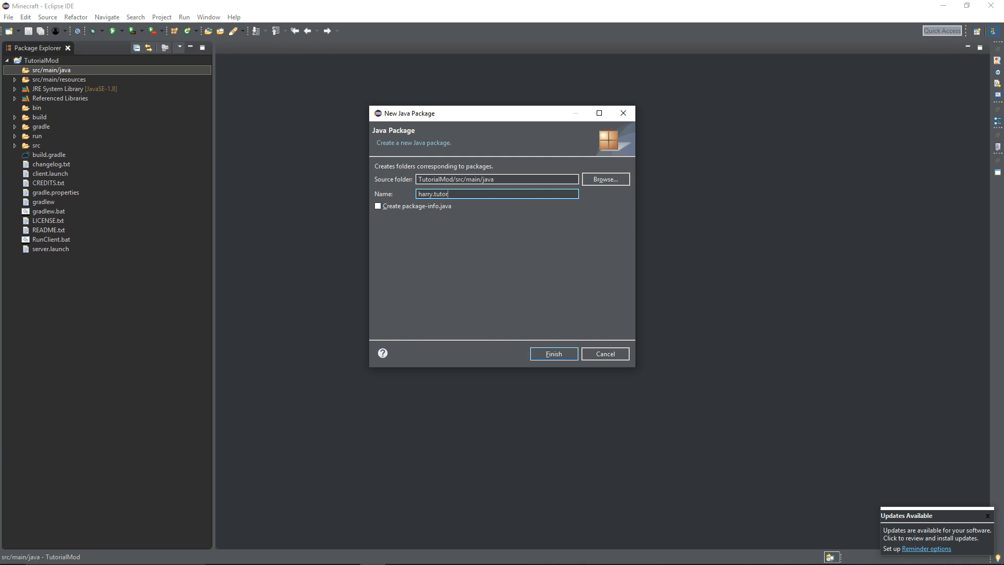
pyautogui.write('ialm')
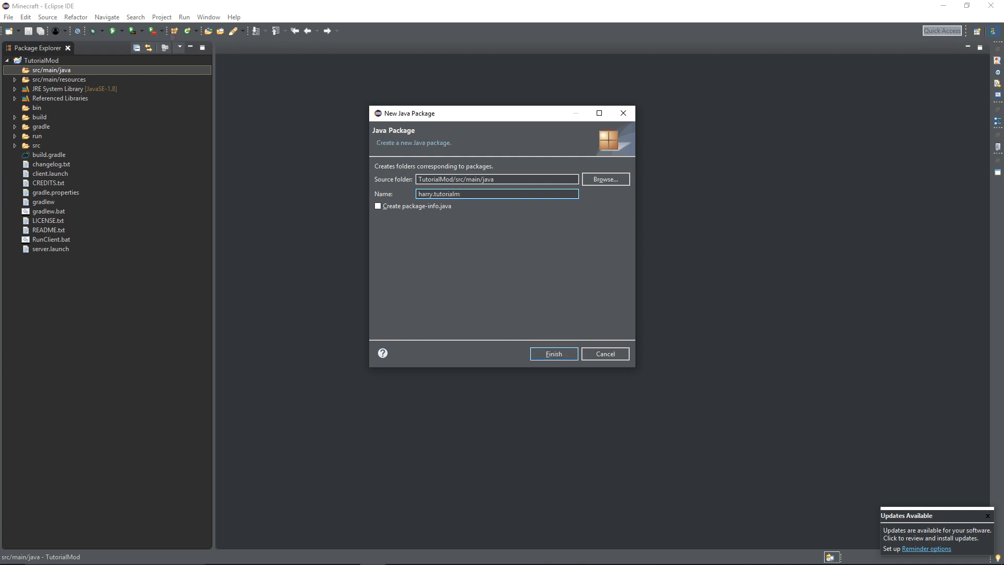
pyautogui.click(553, 354)
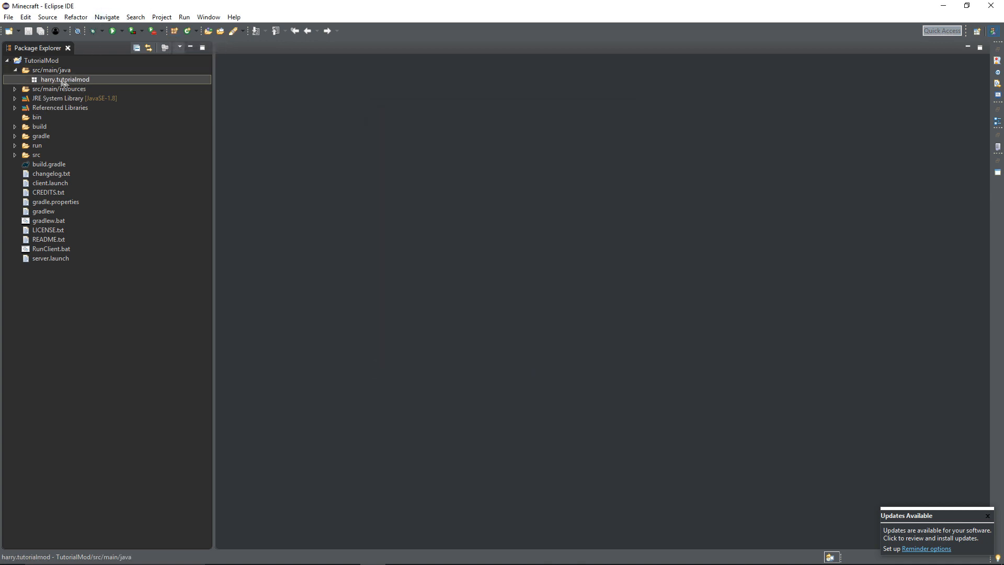
pyautogui.moveTo(183, 40)
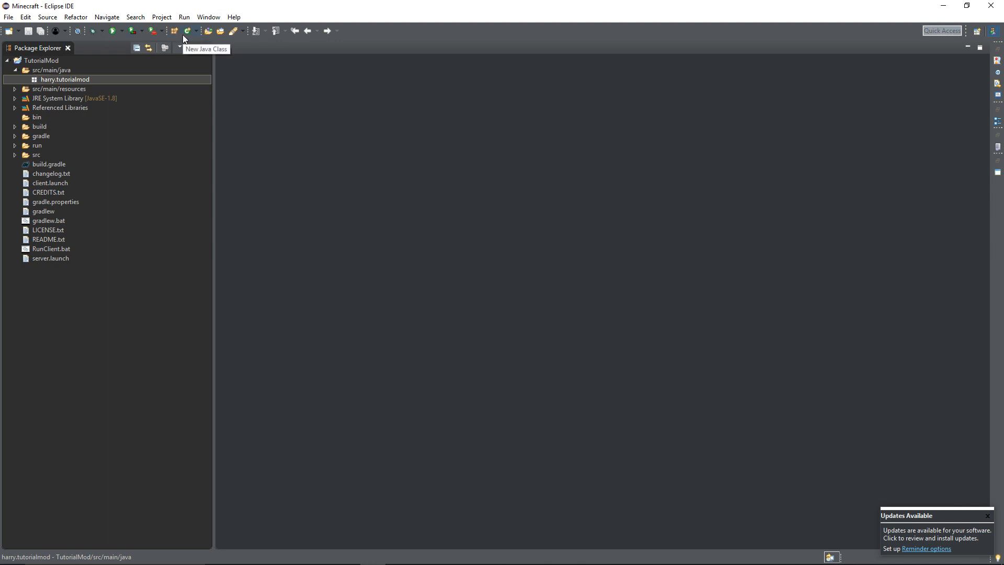
# Step: Create a TutorialMod class in harry.tutorialmod and open it in the editor
pyautogui.click(186, 31)
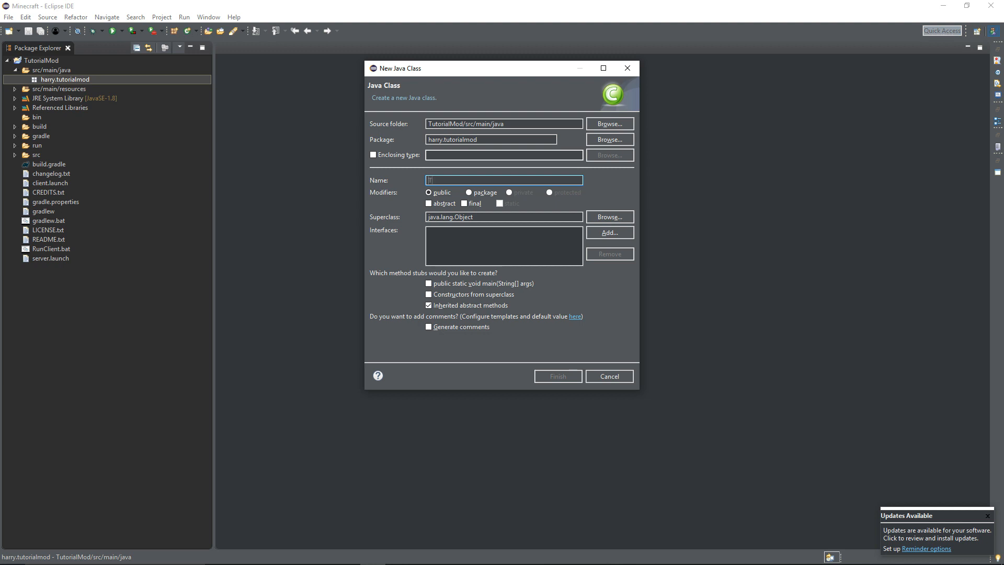
pyautogui.write('Tutorialmo')
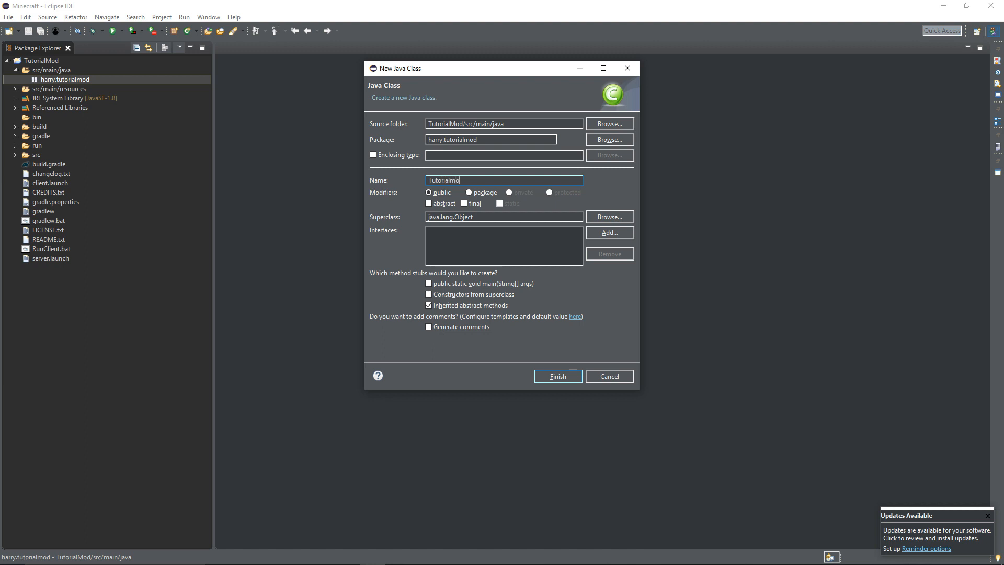
pyautogui.click(557, 376)
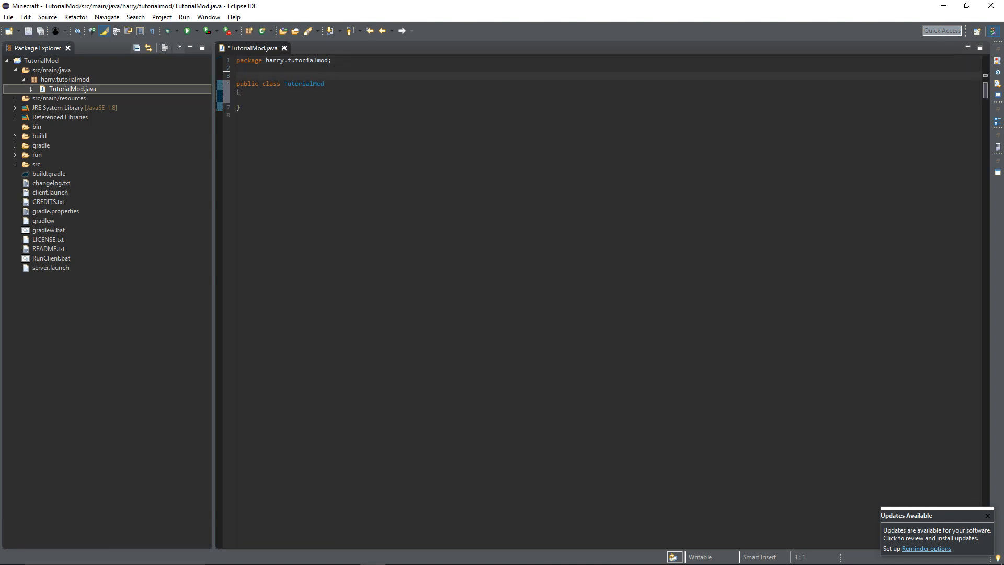
pyautogui.write('@M')
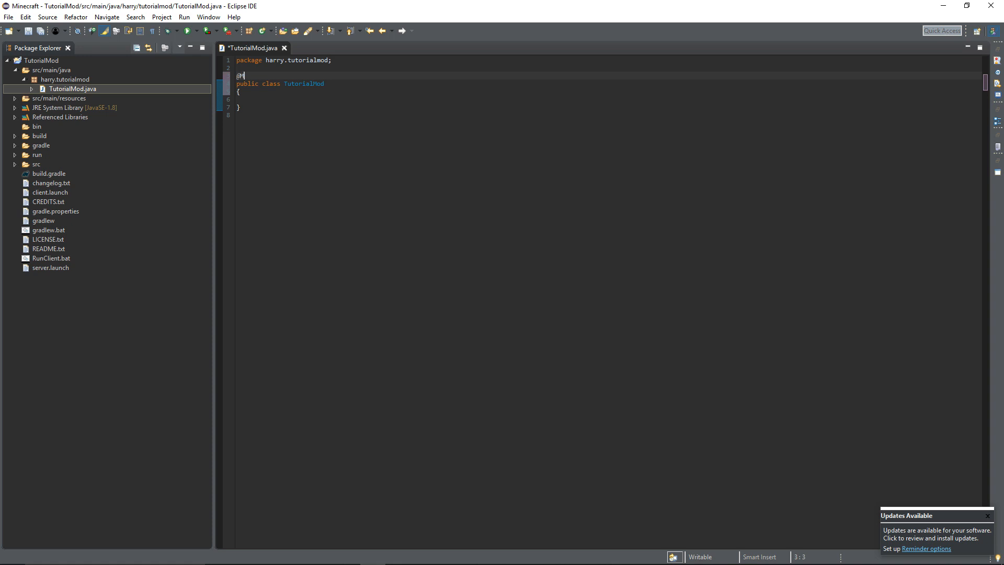
pyautogui.write('od()')
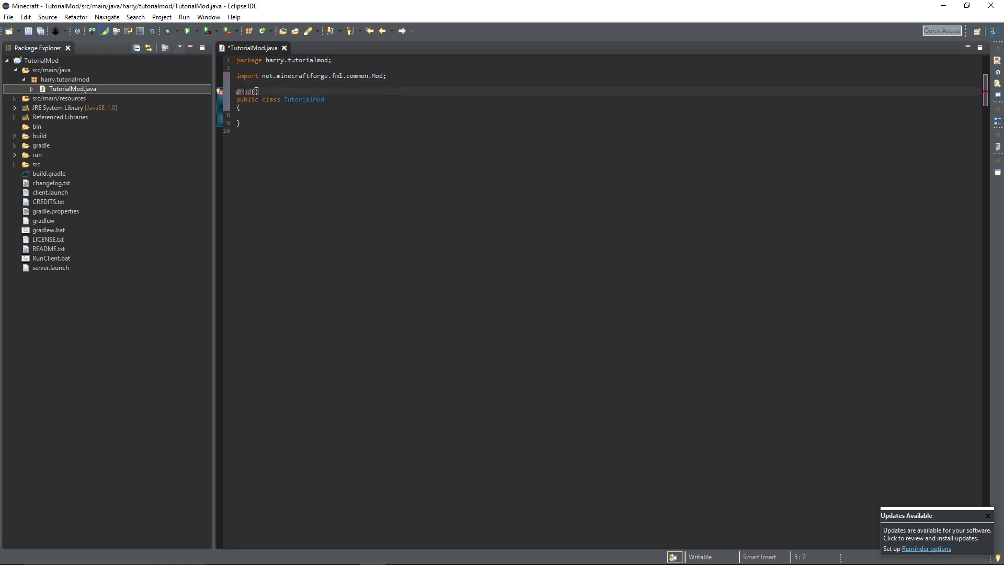
pyautogui.press('Left')
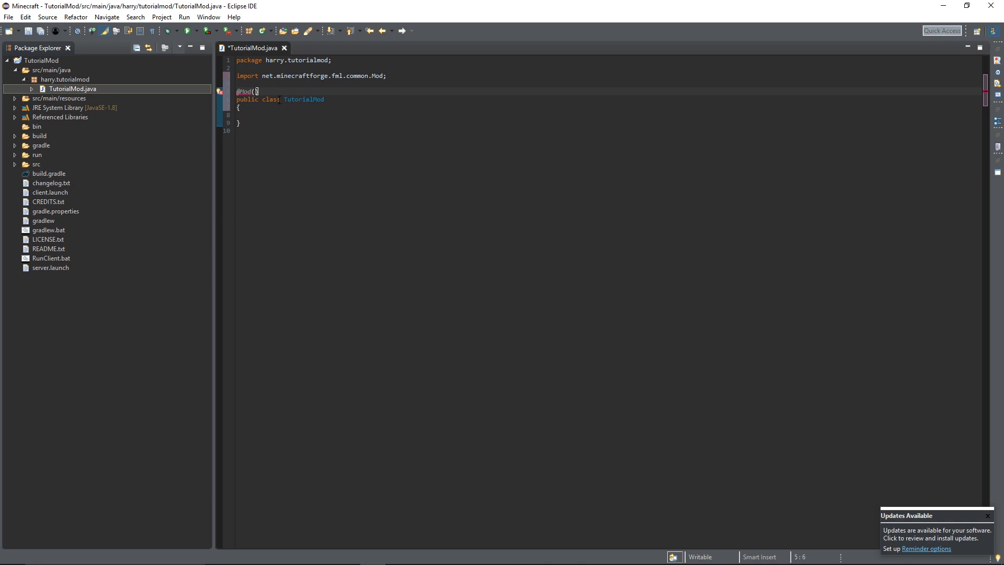
pyautogui.write('"')
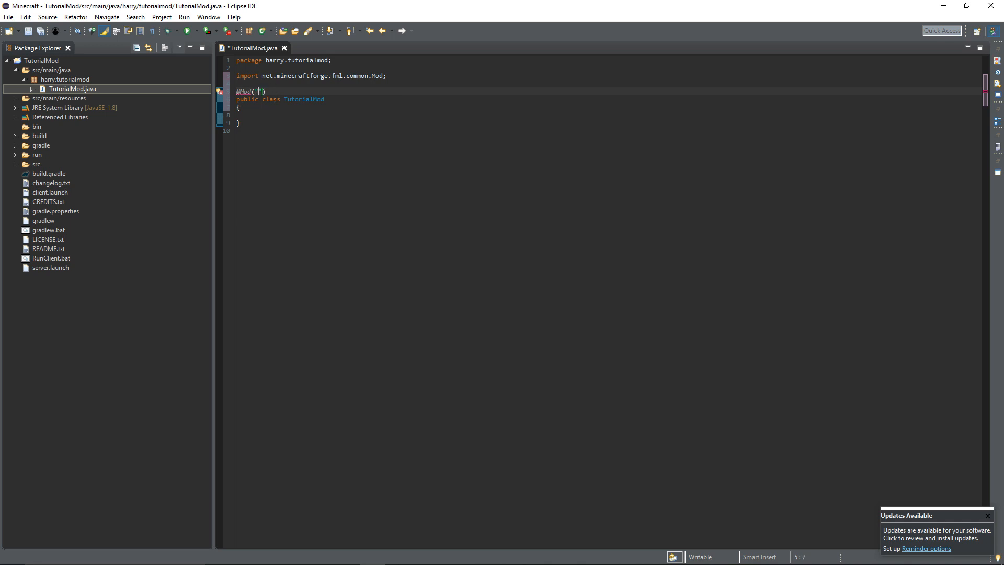
pyautogui.write('"')
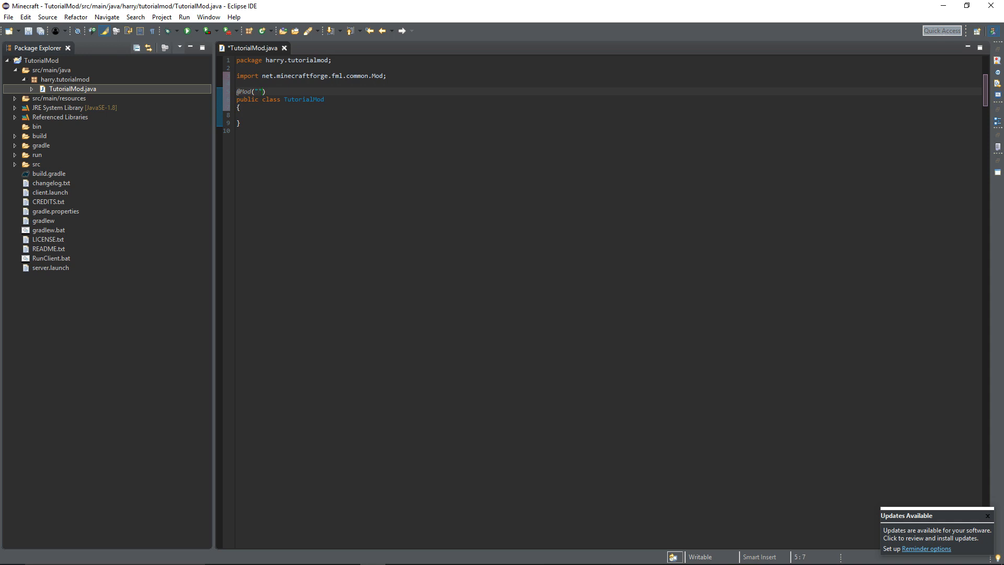
pyautogui.click(258, 91)
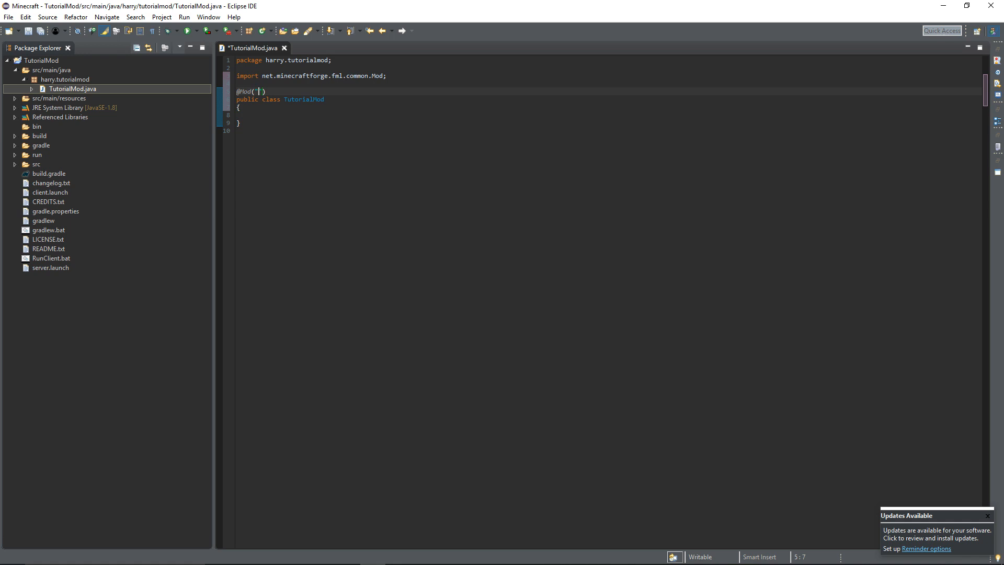
pyautogui.write('tutorialmod')
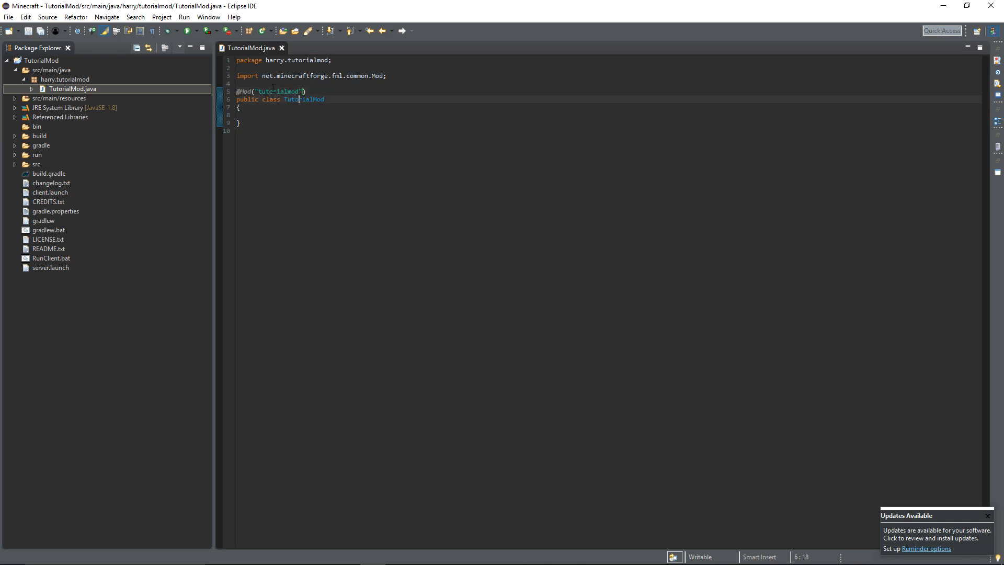
pyautogui.click(239, 107)
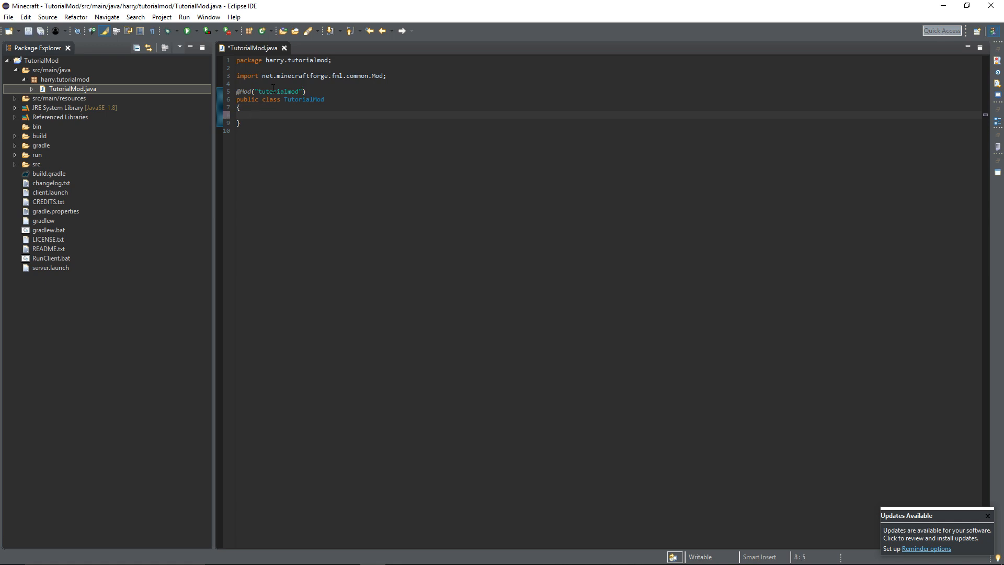
pyautogui.click(251, 114)
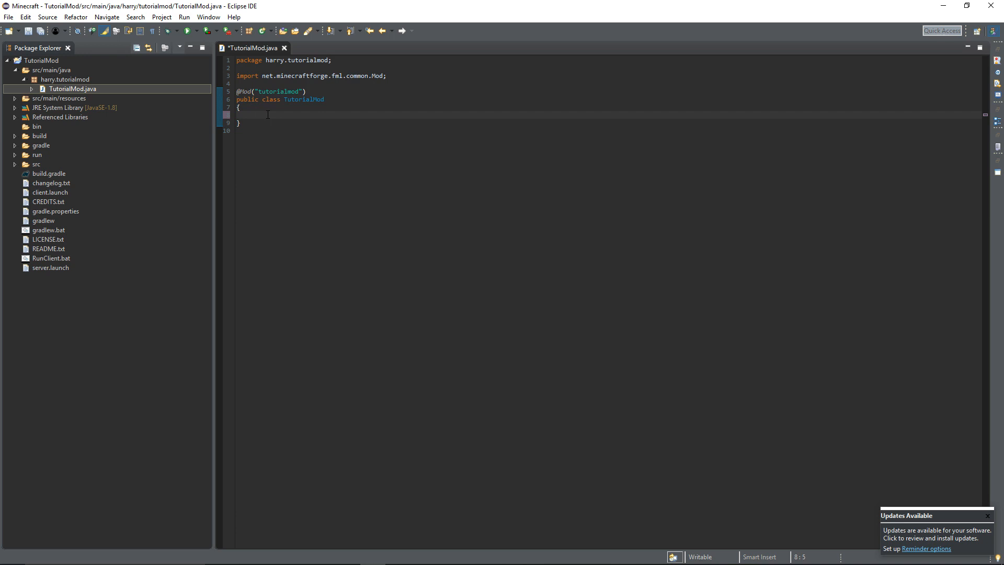
# Step: Insert a TutorialMod() constructor calling MinecraftForge.EVENT_BUS.register(this)
pyautogui.press('ctrl+space')
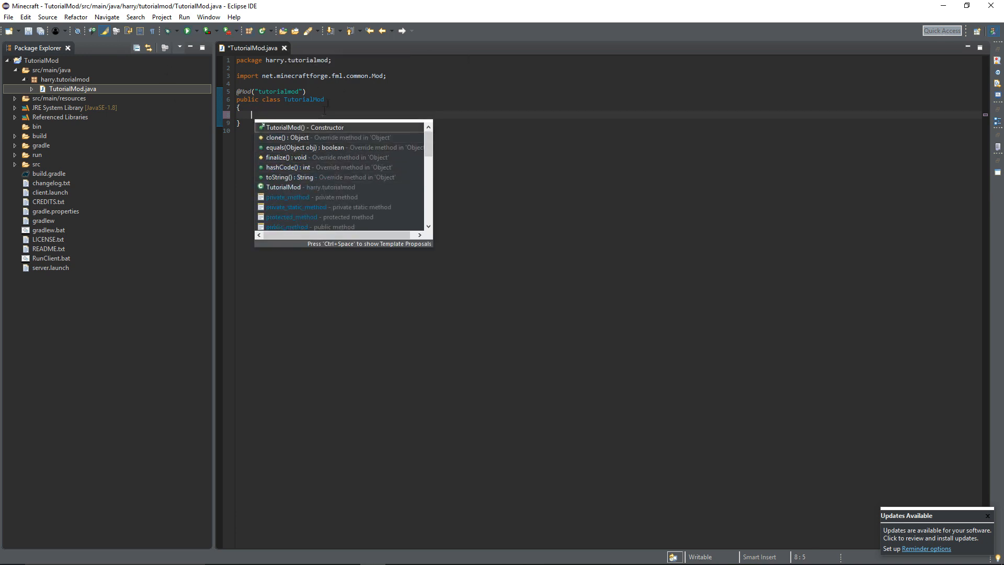
pyautogui.click(314, 127)
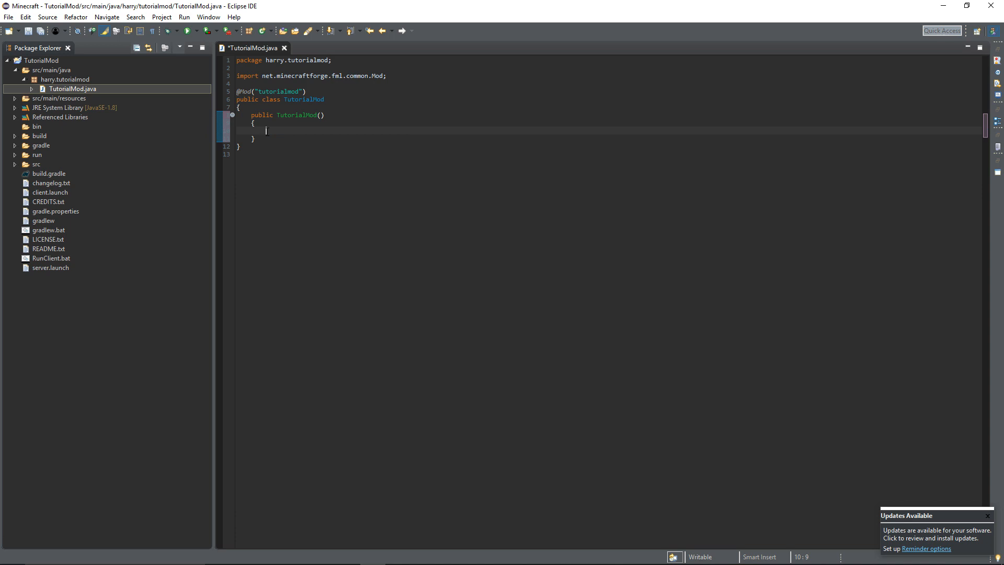
pyautogui.write('M')
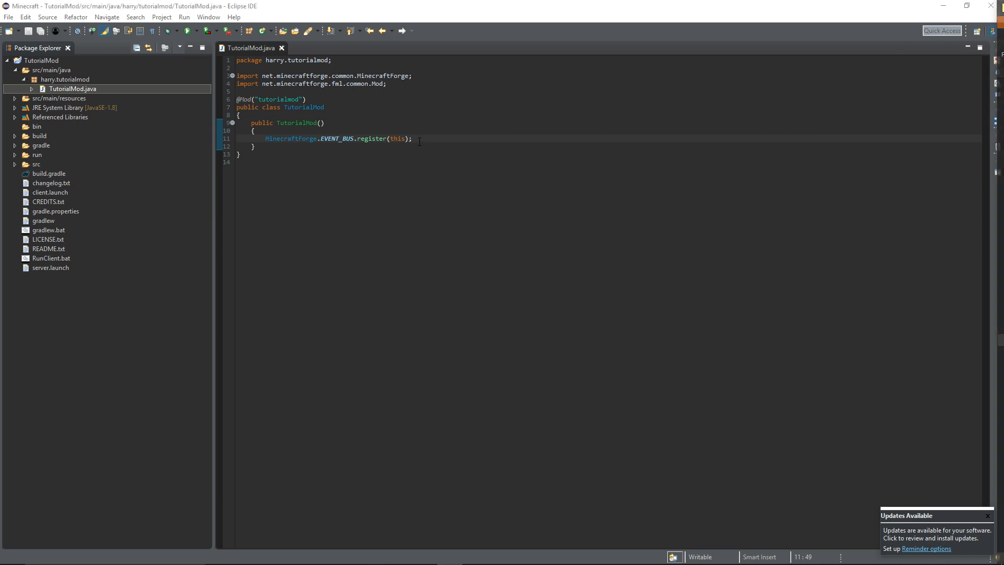
pyautogui.doubleClick(289, 138)
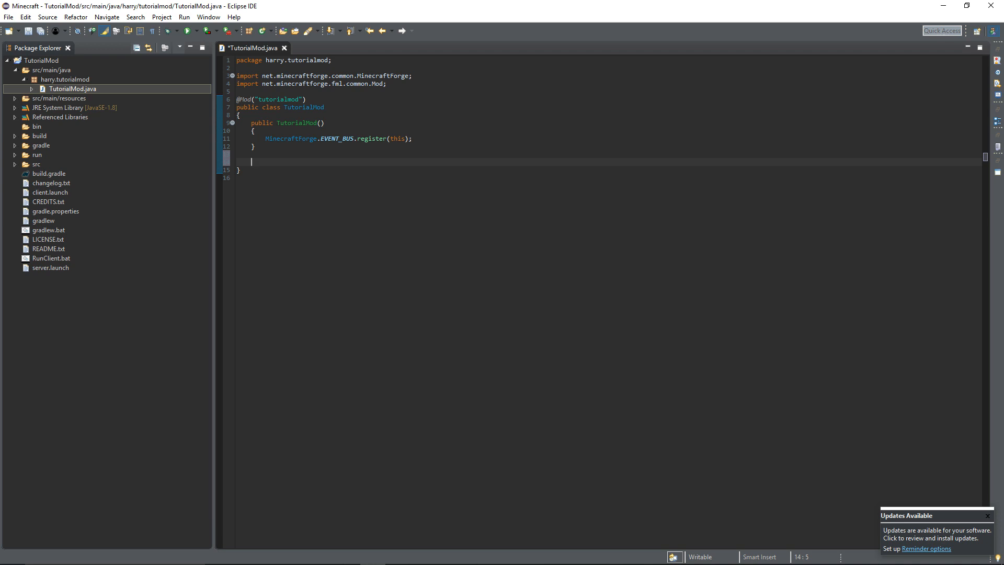
# Step: Write an empty private void setup(final FMLCommonSetupEvent event) method with its import
pyautogui.write('private void')
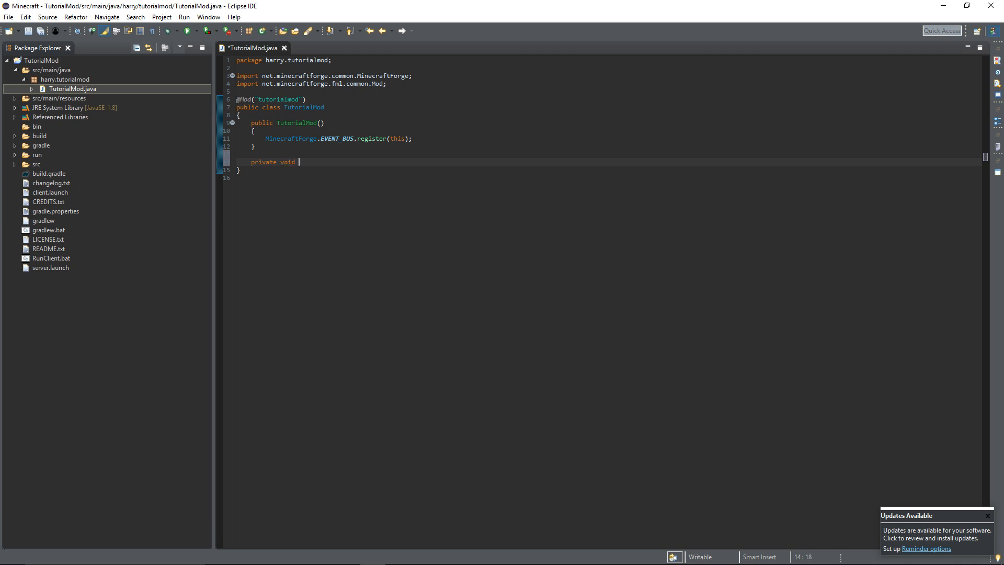
pyautogui.write('setup')
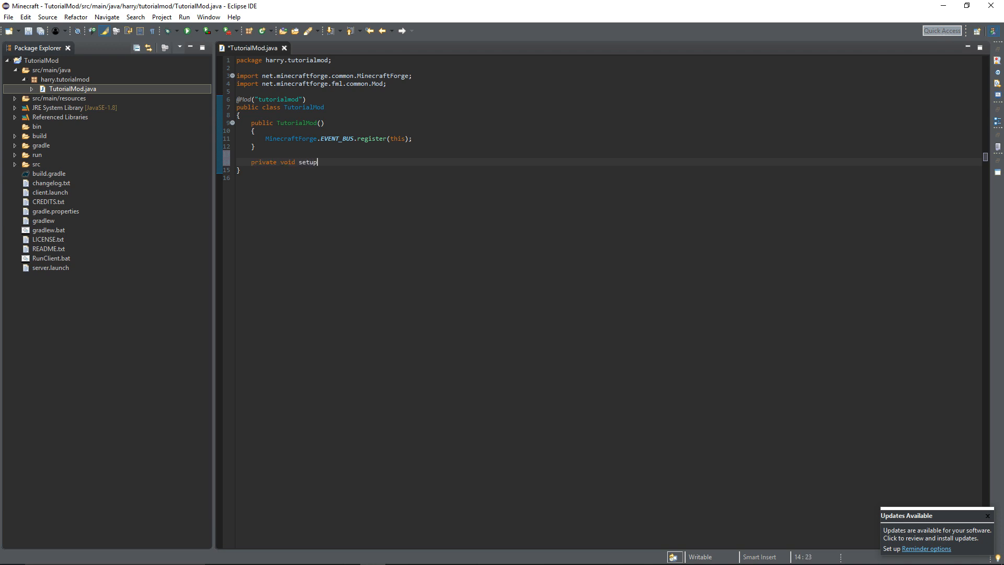
pyautogui.write('()')
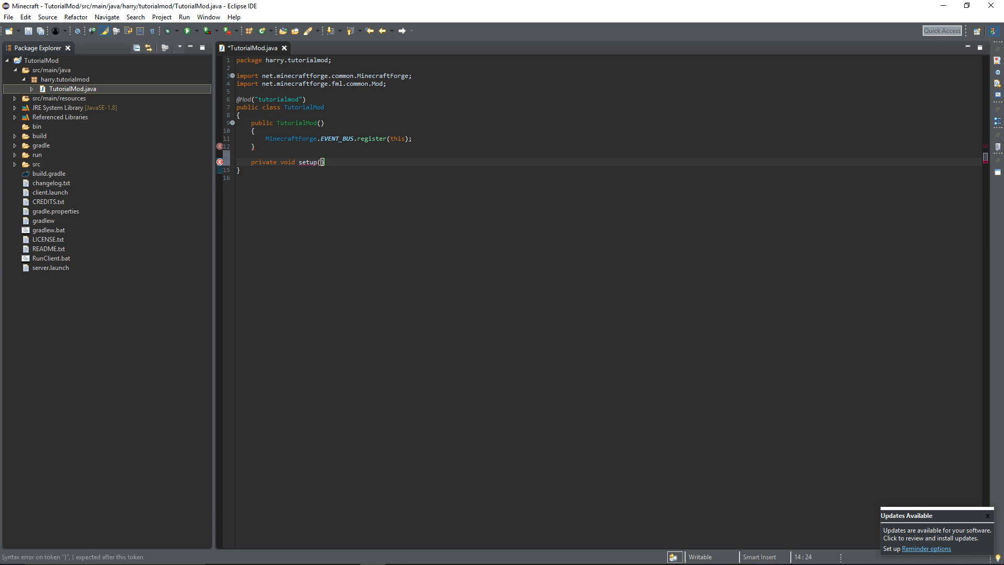
pyautogui.write('final FML')
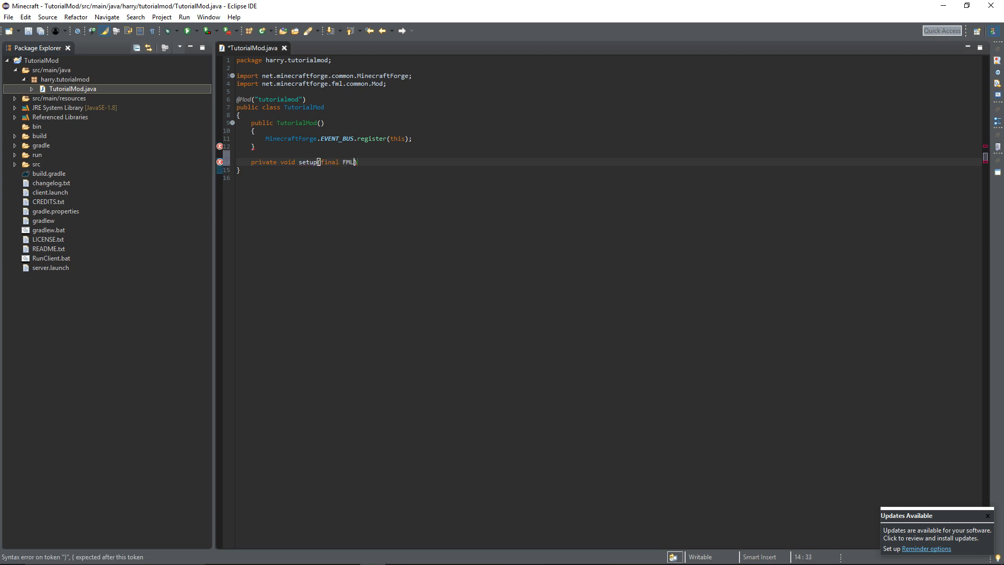
pyautogui.write('CommonSetupEvent event')
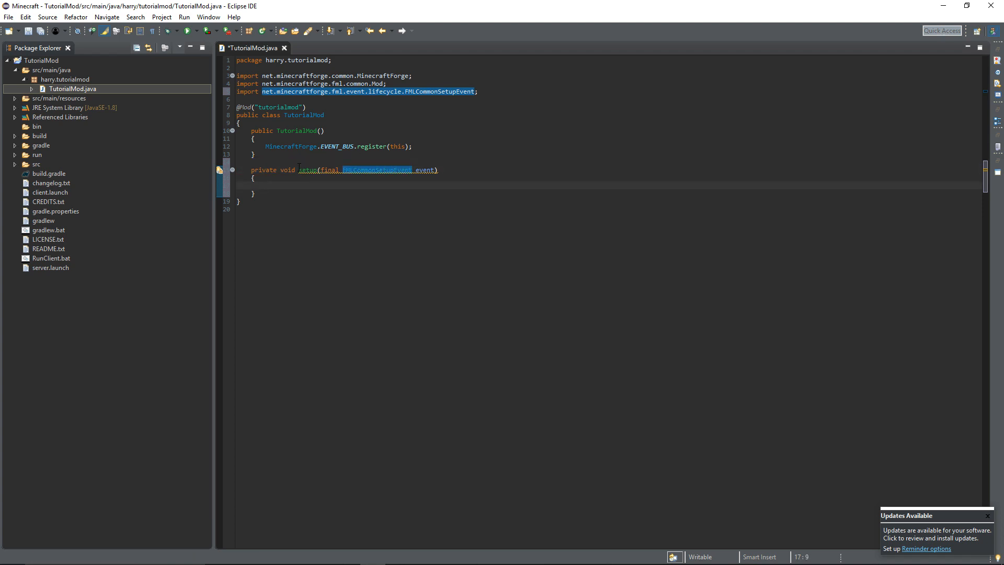
pyautogui.click(267, 186)
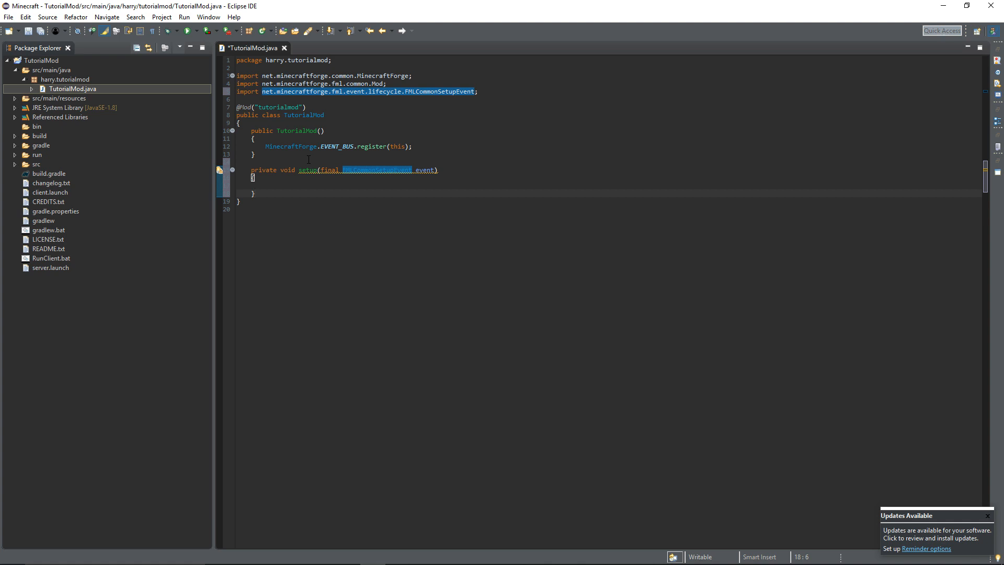
# Step: Duplicate the handler as clientRegistries(final FMLClientSetupEvent event), importing FMLClientSetupEvent
pyautogui.press('enter')
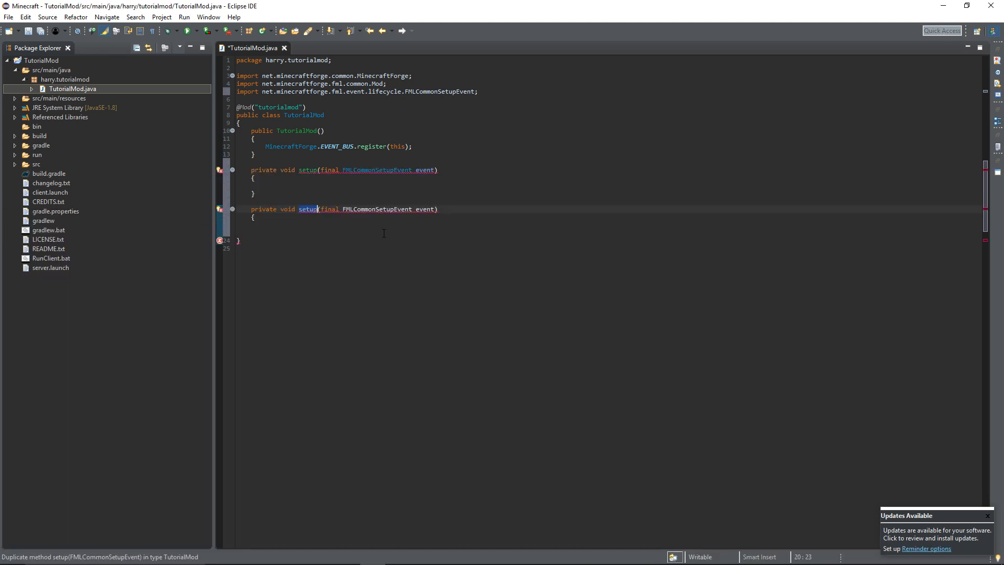
pyautogui.write('client')
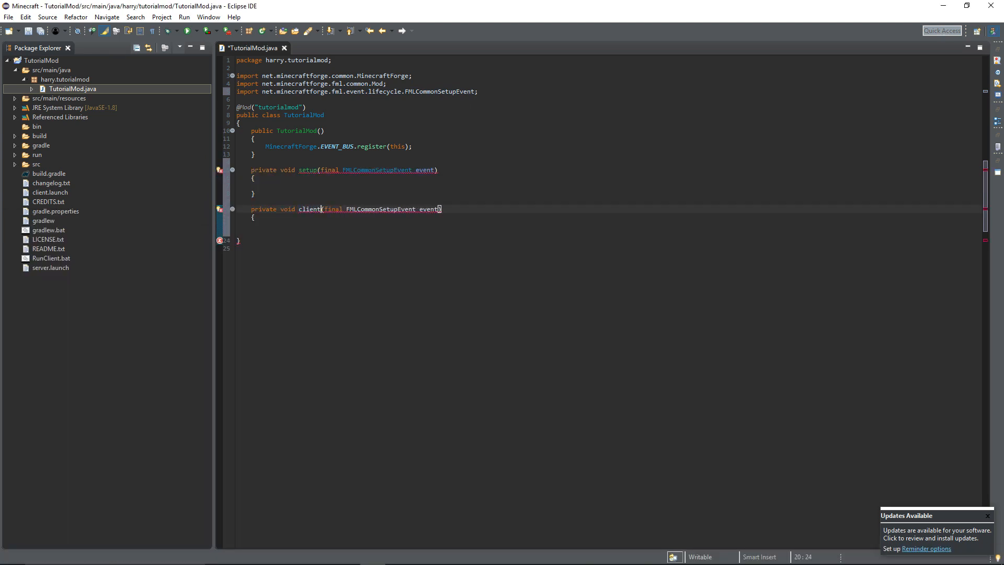
pyautogui.write('Registr')
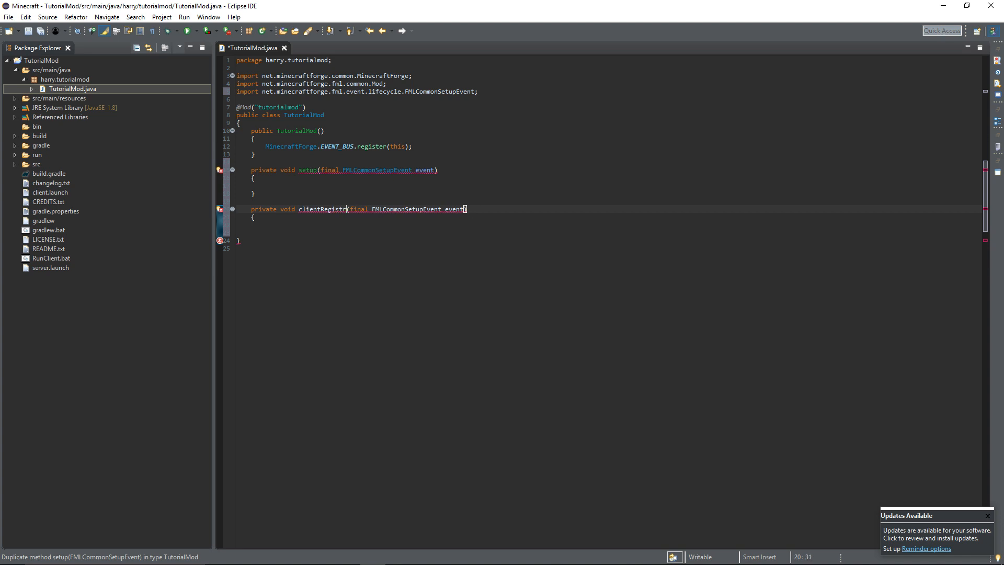
pyautogui.write('ies')
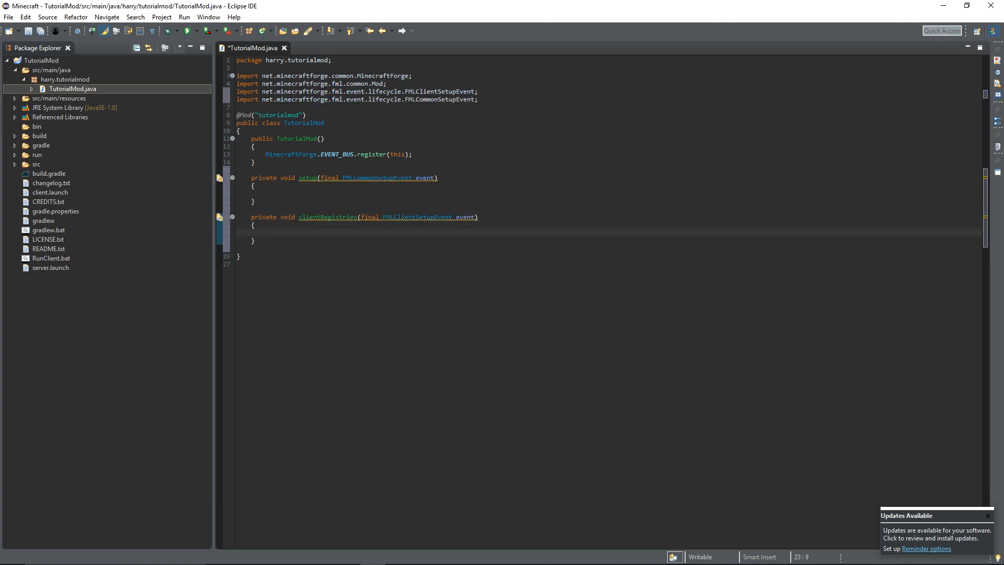
pyautogui.click(266, 232)
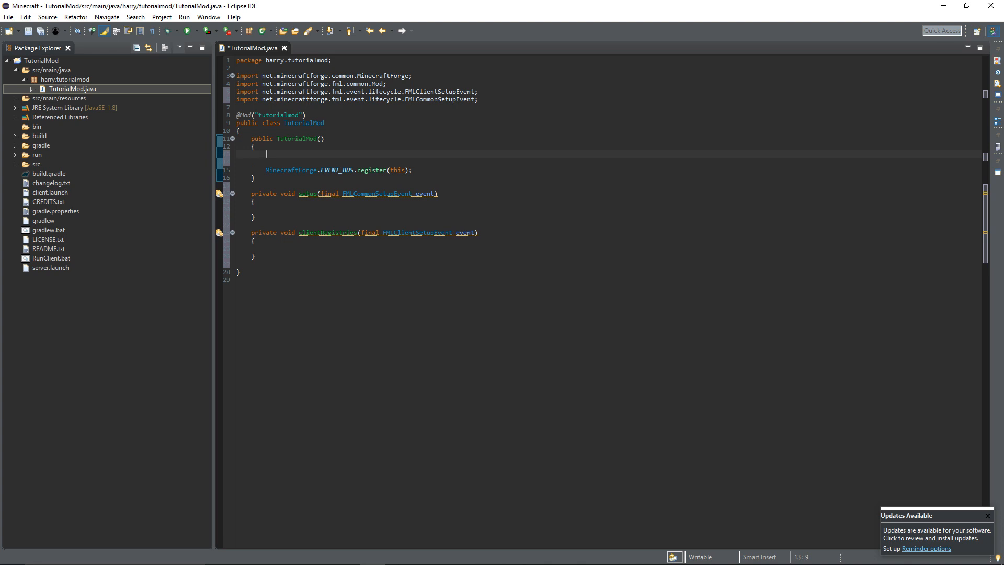
# Step: Add FMLJavaModLoadingContext.get().getModEventBus().addListener(this::setup) to the constructor
pyautogui.write('FML')
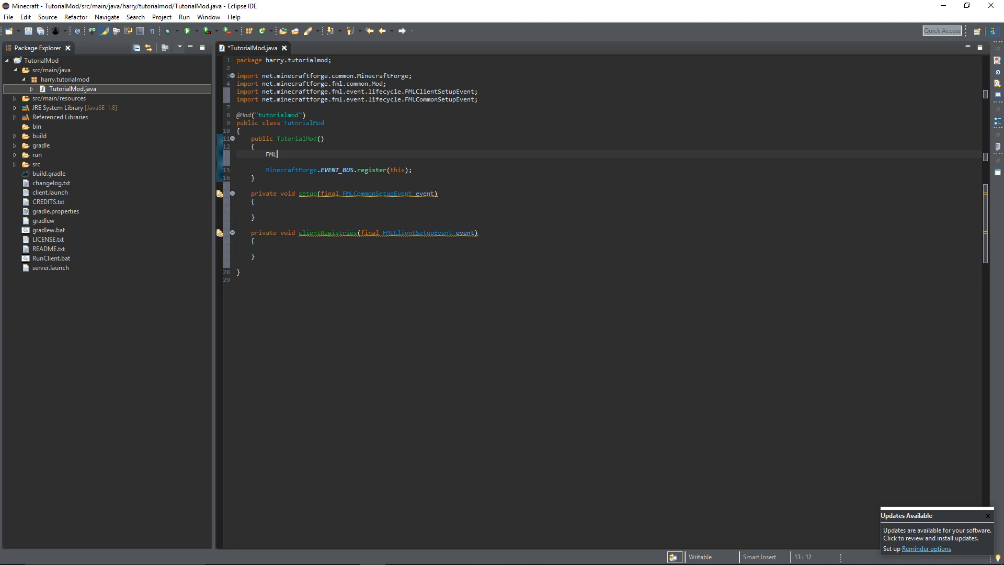
pyautogui.write('JavaModLoadingContext')
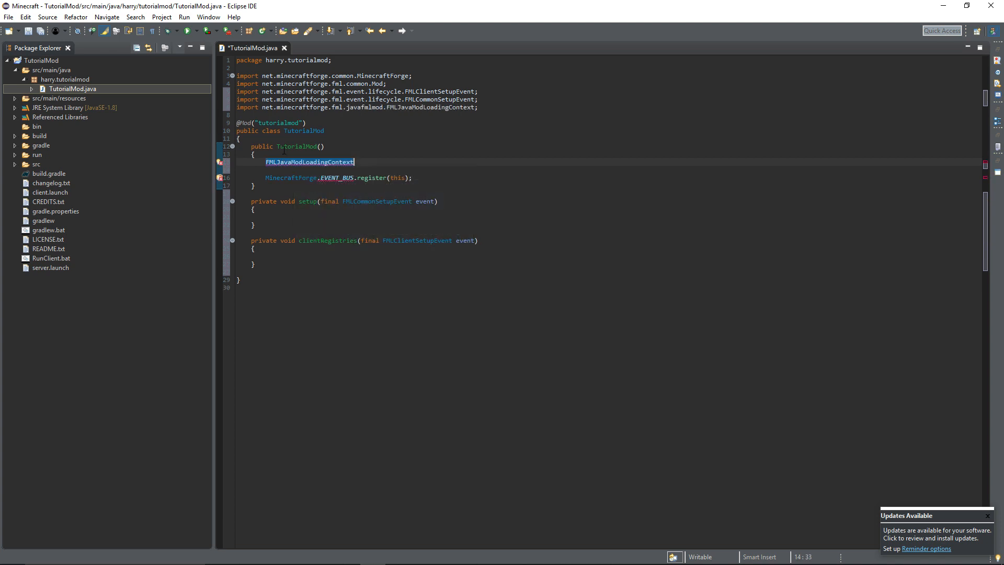
pyautogui.write('.get()')
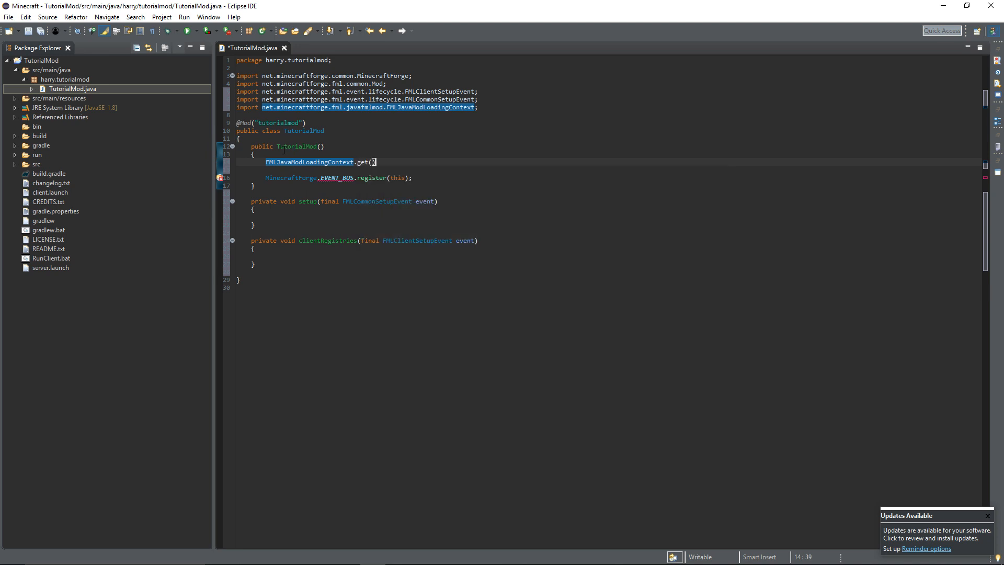
pyautogui.write('.ge')
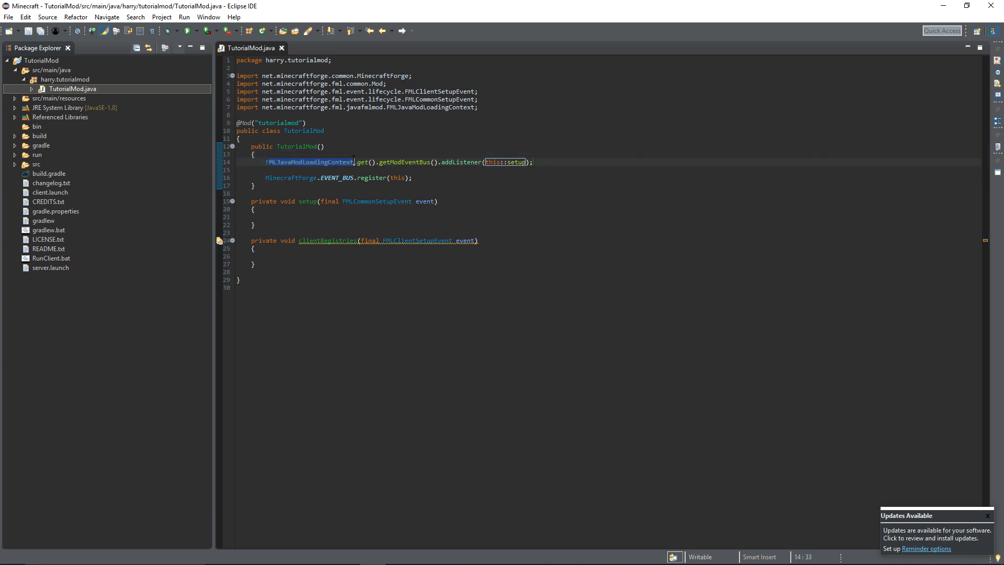
# Step: Add a second addListener line registering this::clientRegistries
pyautogui.click(267, 169)
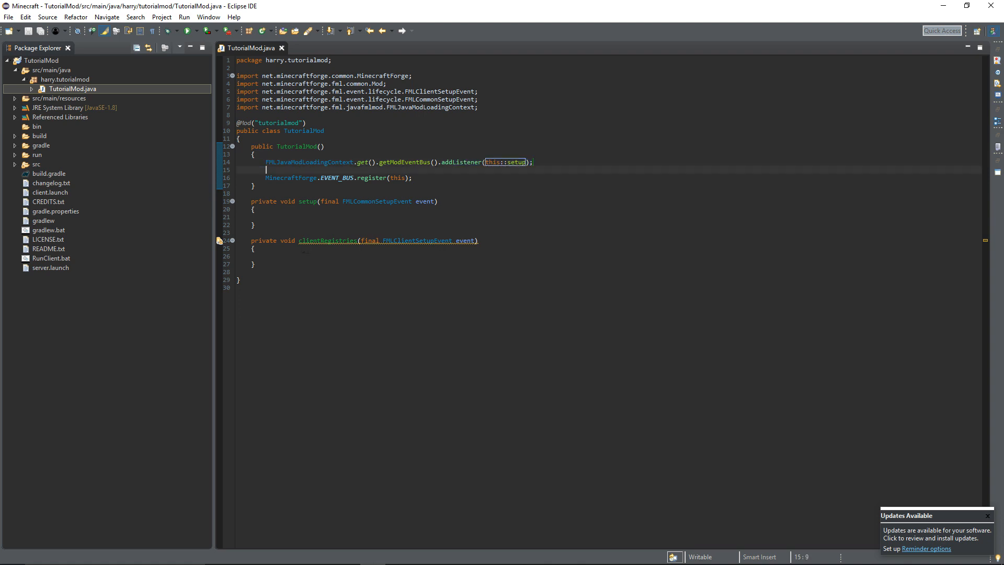
pyautogui.click(266, 216)
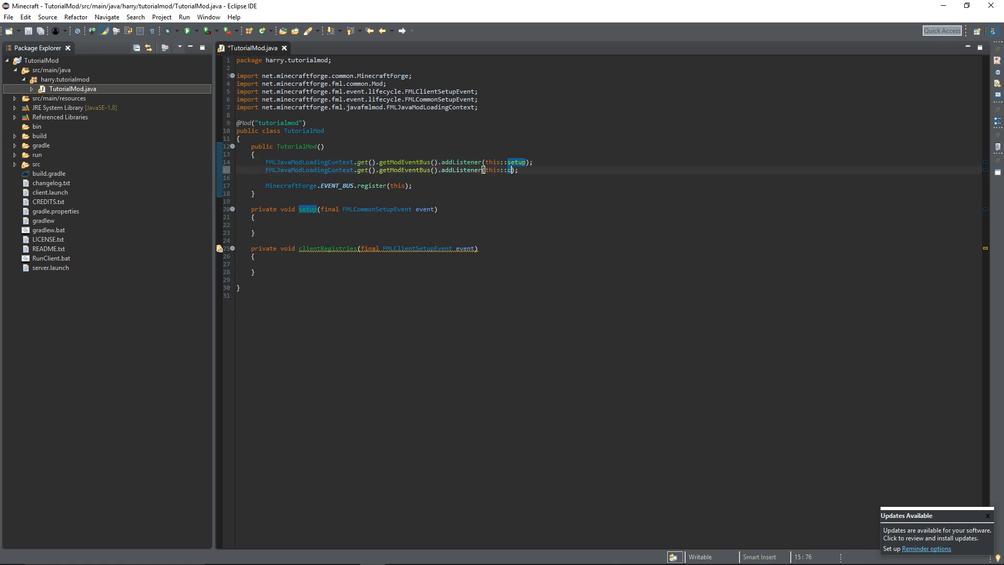
pyautogui.write('c')
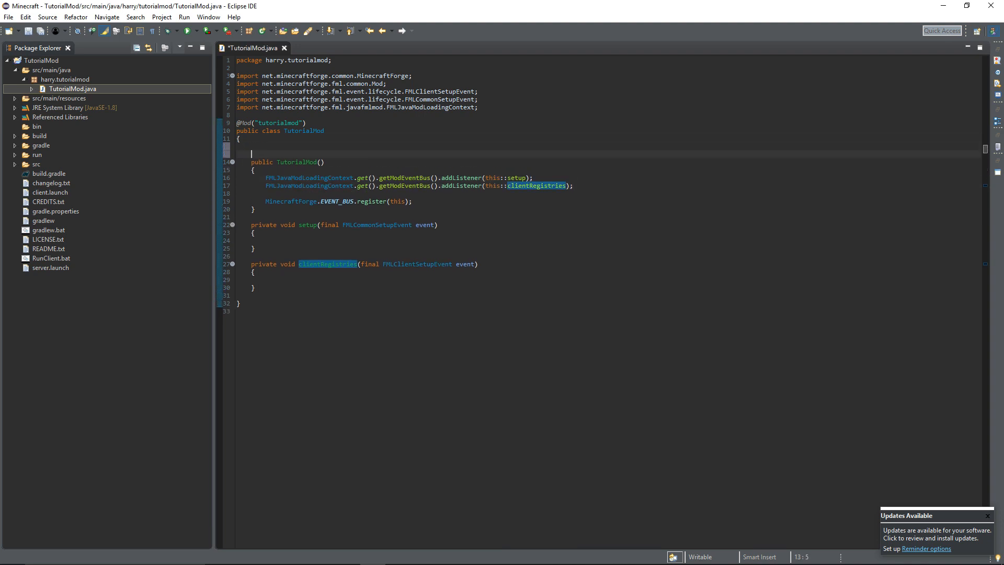
pyautogui.click(251, 146)
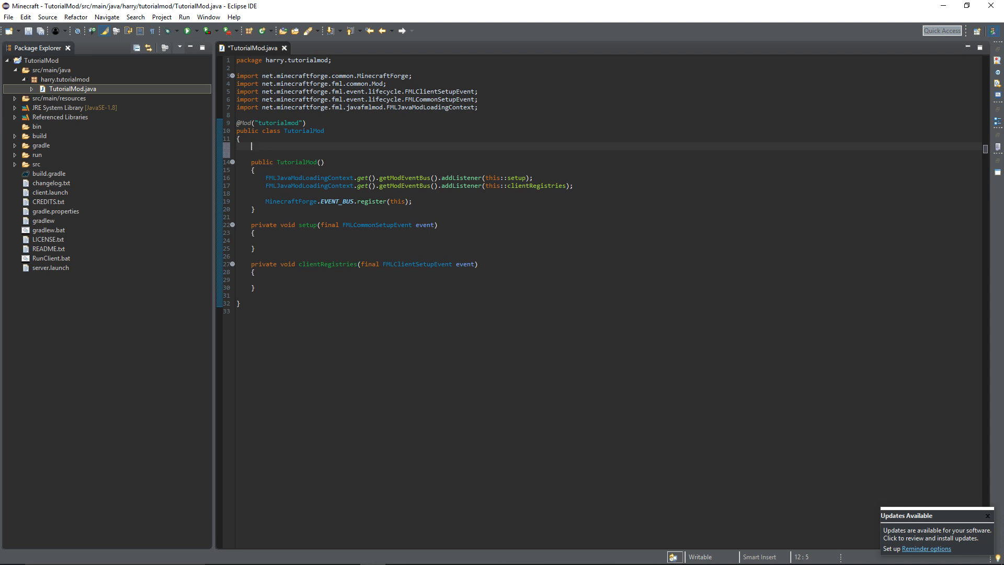
# Step: Declare 'public static TutorialMod instance;' and assign instance = this in the constructor
pyautogui.write('public static')
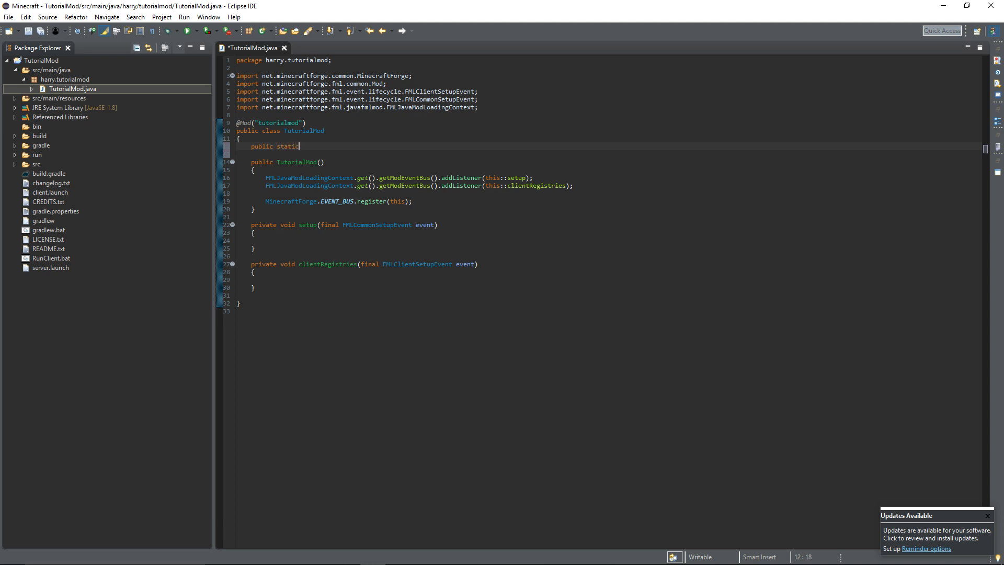
pyautogui.write('T')
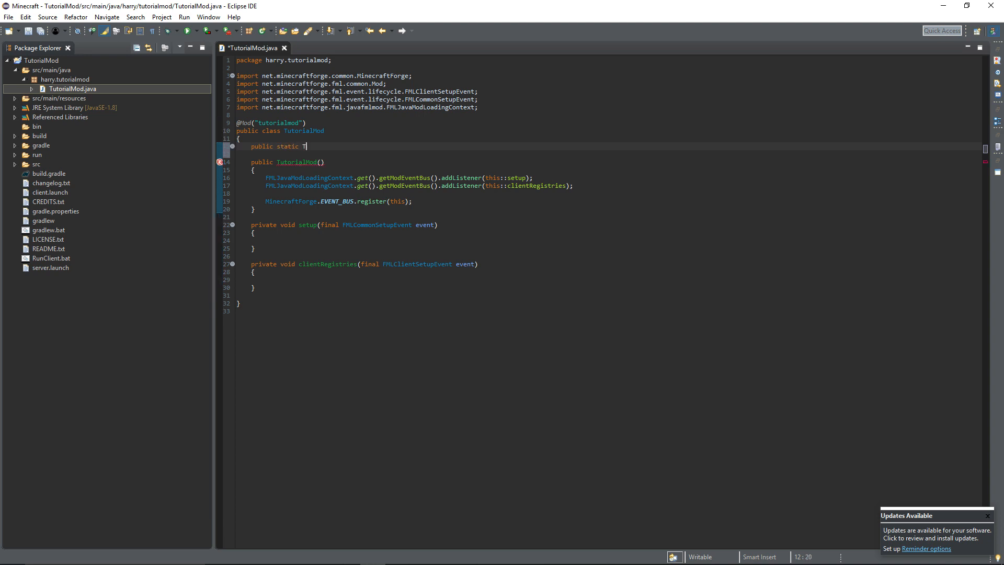
pyautogui.write('utorialMod')
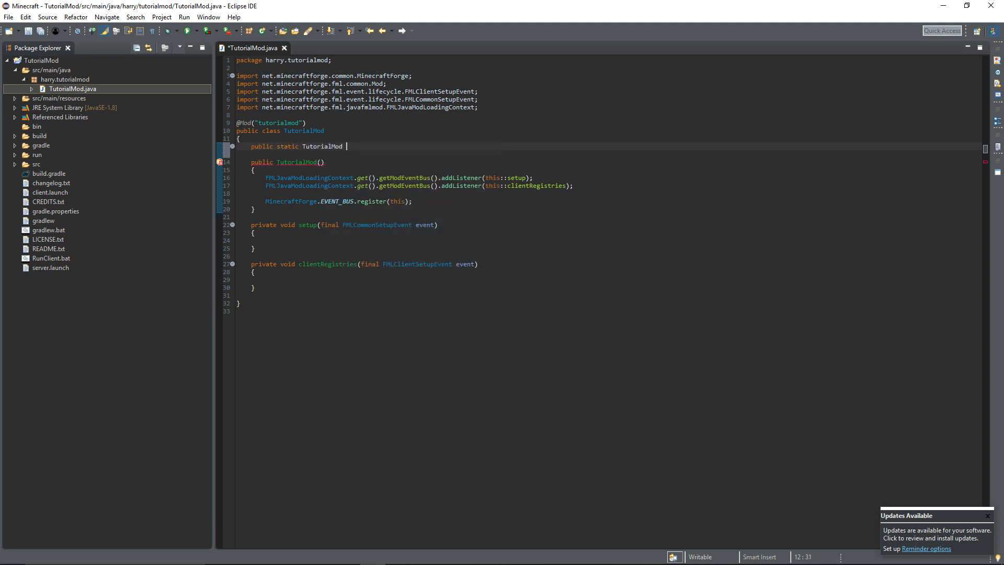
pyautogui.write('instn')
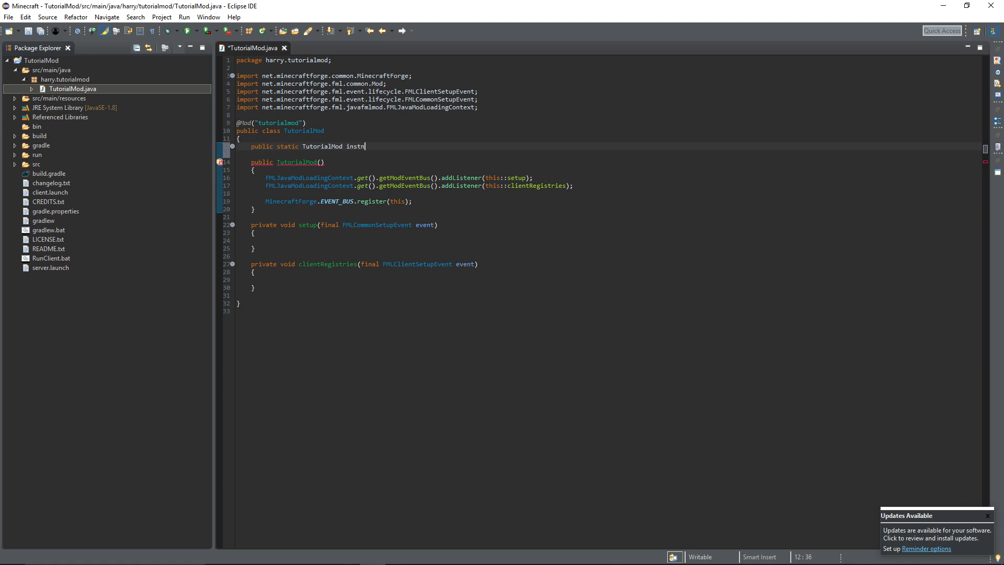
pyautogui.write('ance;')
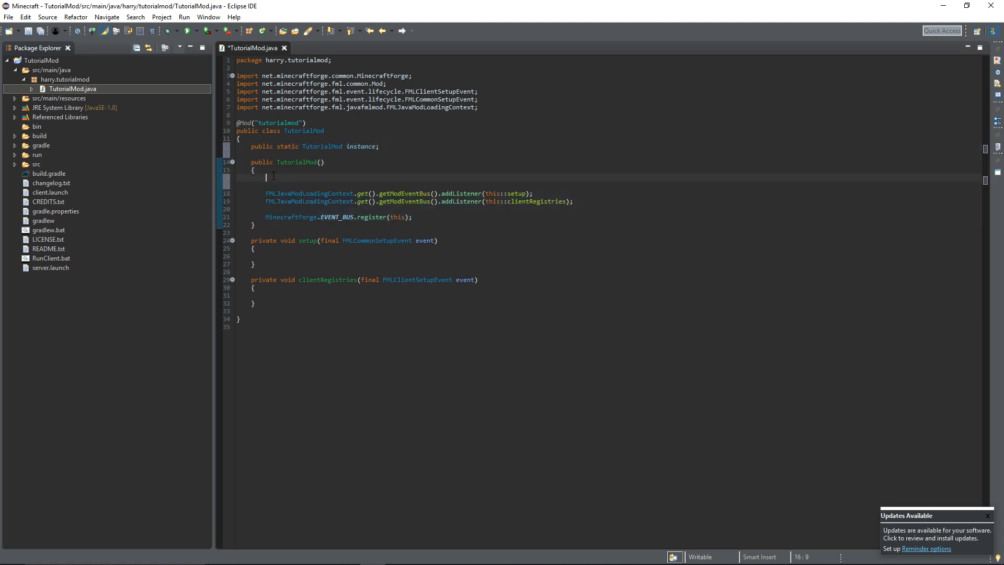
pyautogui.write('instance = th')
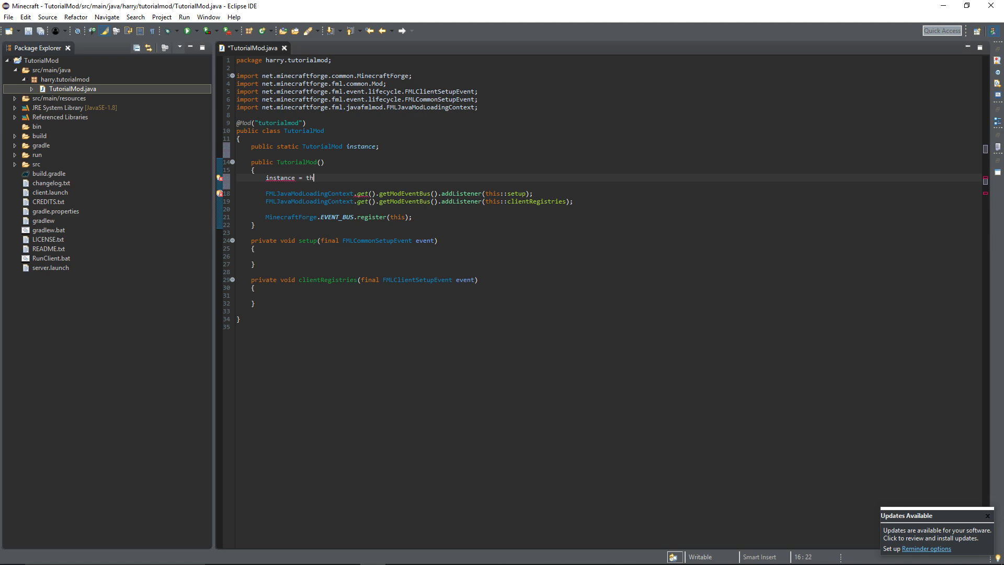
pyautogui.write('is;')
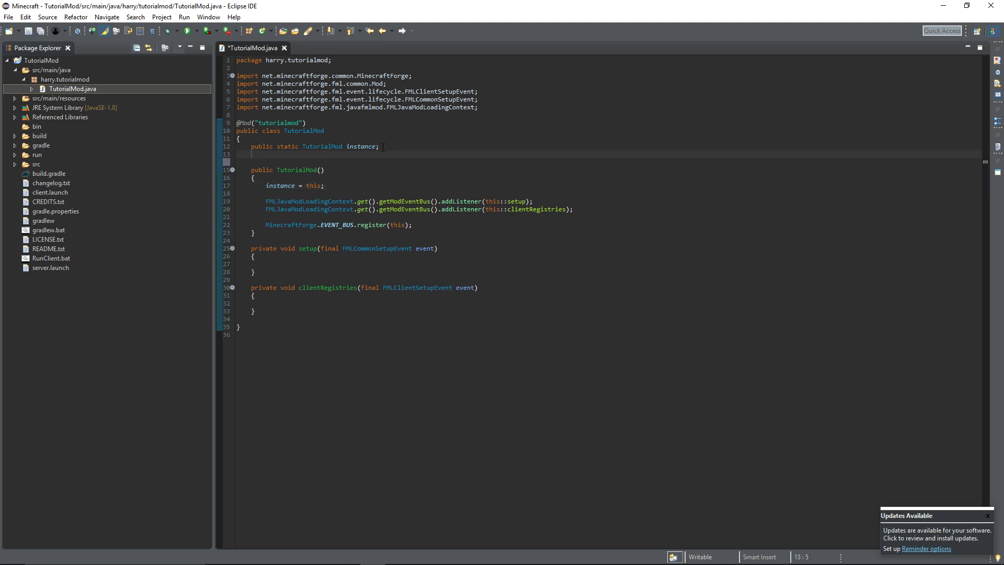
# Step: Type 'public static final String modid = "tutorialmod";' below the instance field
pyautogui.write('p')
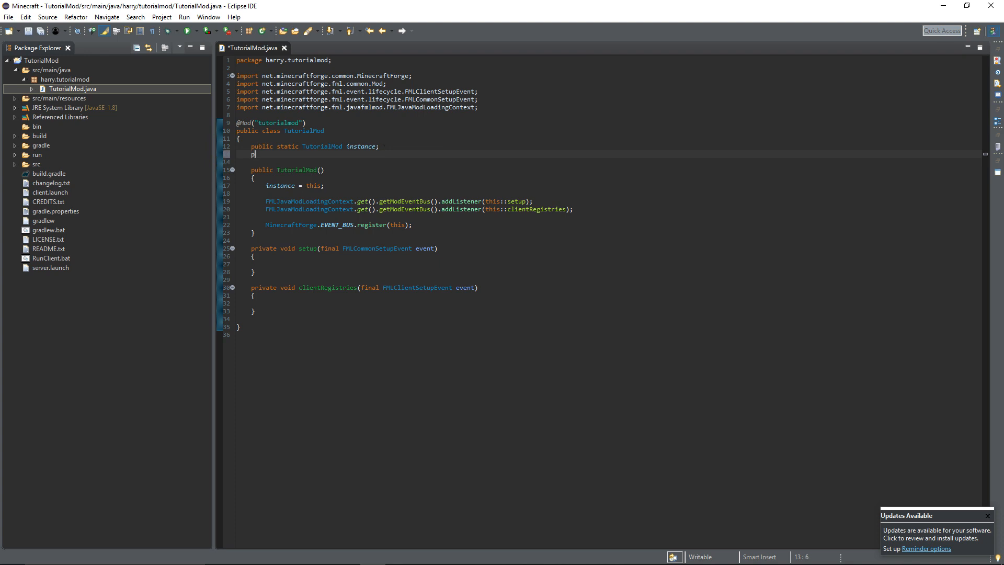
pyautogui.write('public static final String')
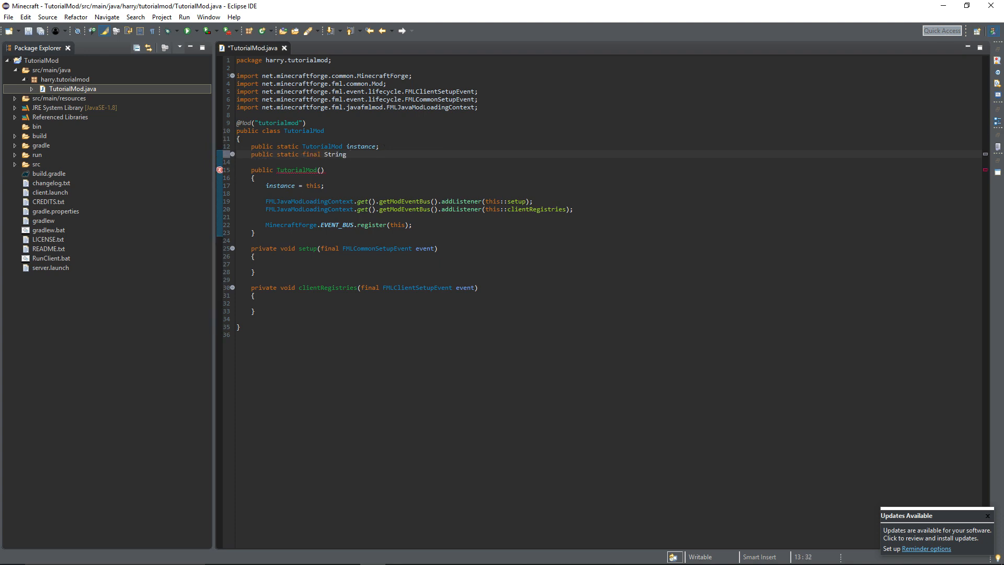
pyautogui.write('modid =')
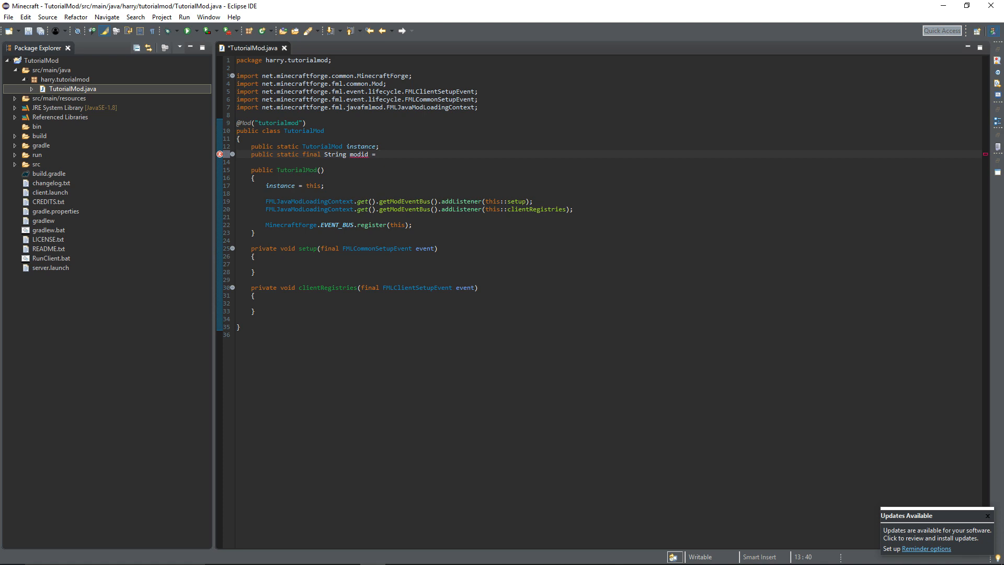
pyautogui.write('""')
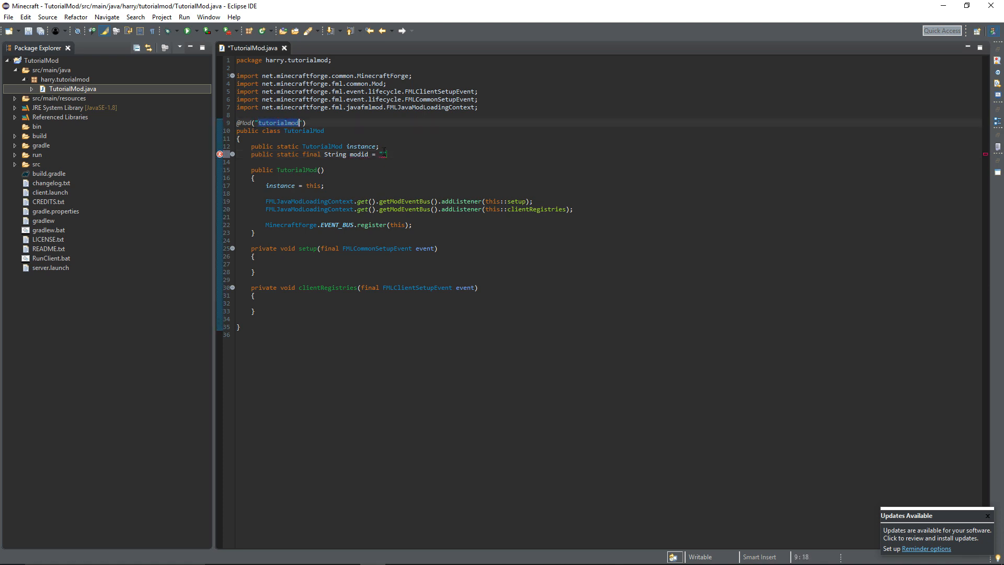
pyautogui.write('tutorialmod')
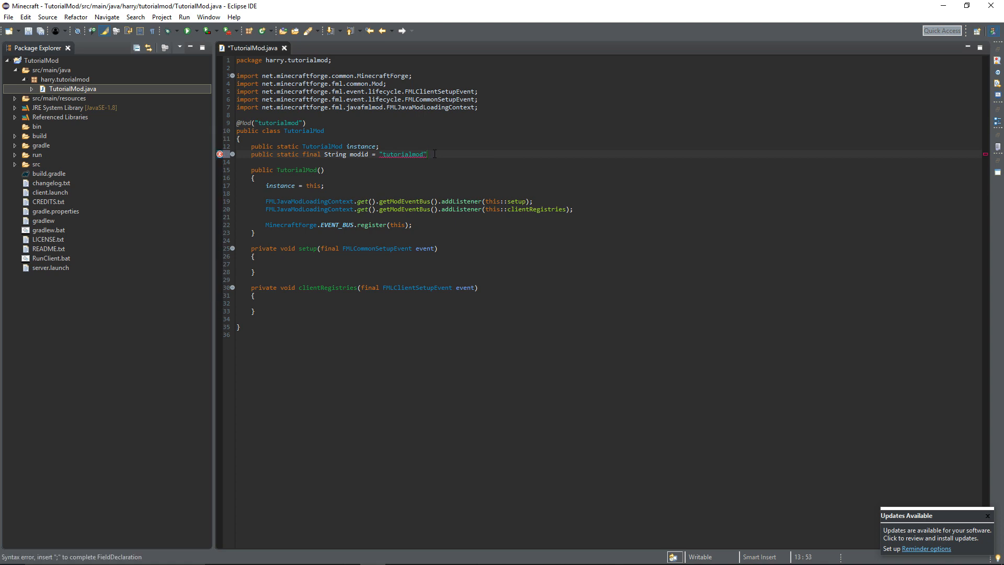
pyautogui.write(';')
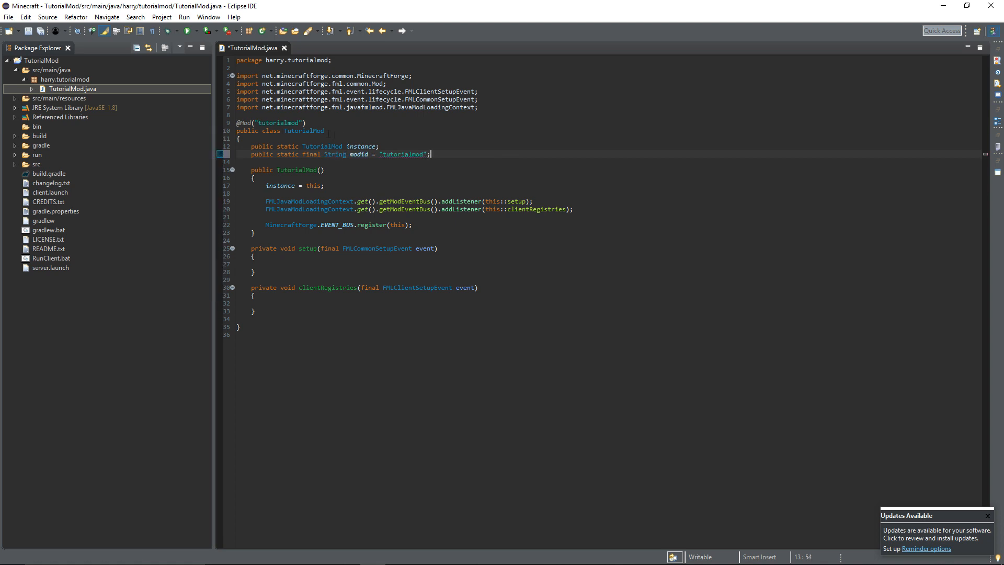
pyautogui.click(302, 123)
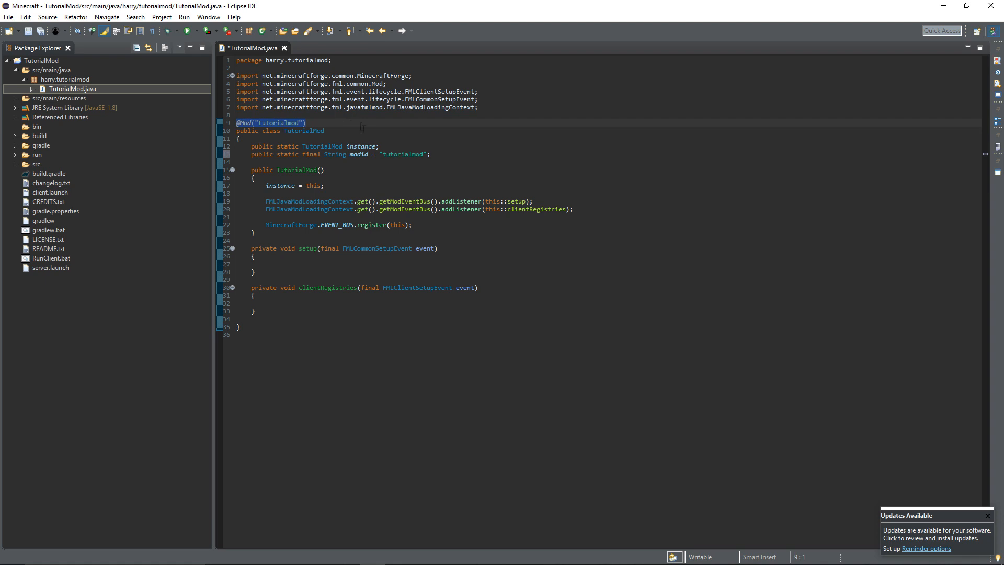
pyautogui.click(435, 154)
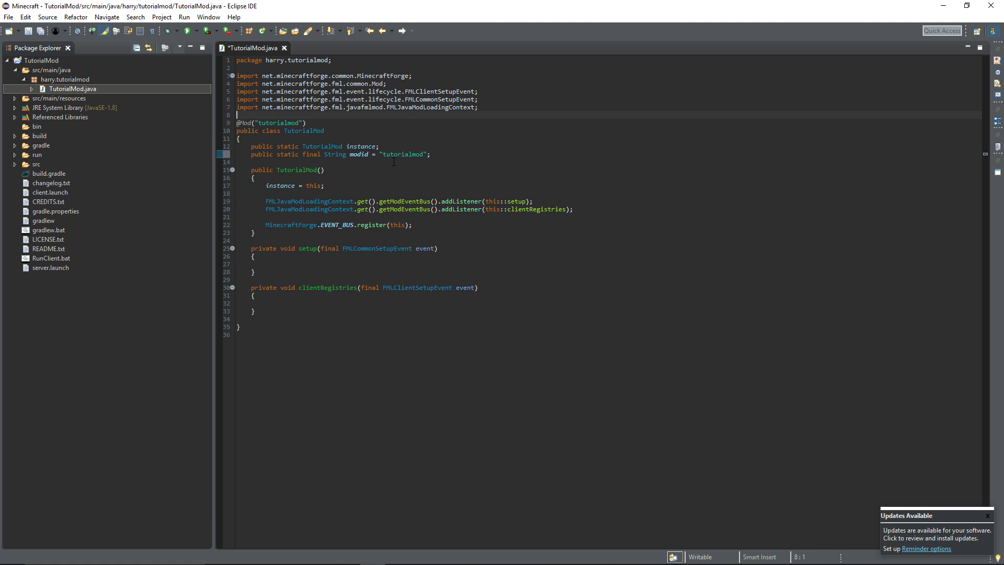
pyautogui.click(370, 154)
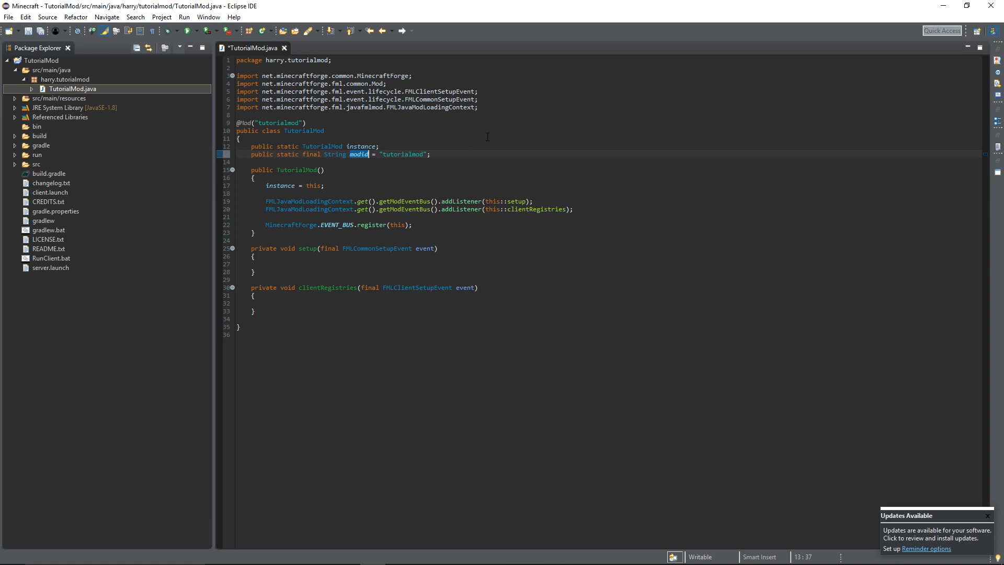
# Step: Type a private static final Logger logger declaration after the modid constant
pyautogui.click(431, 154)
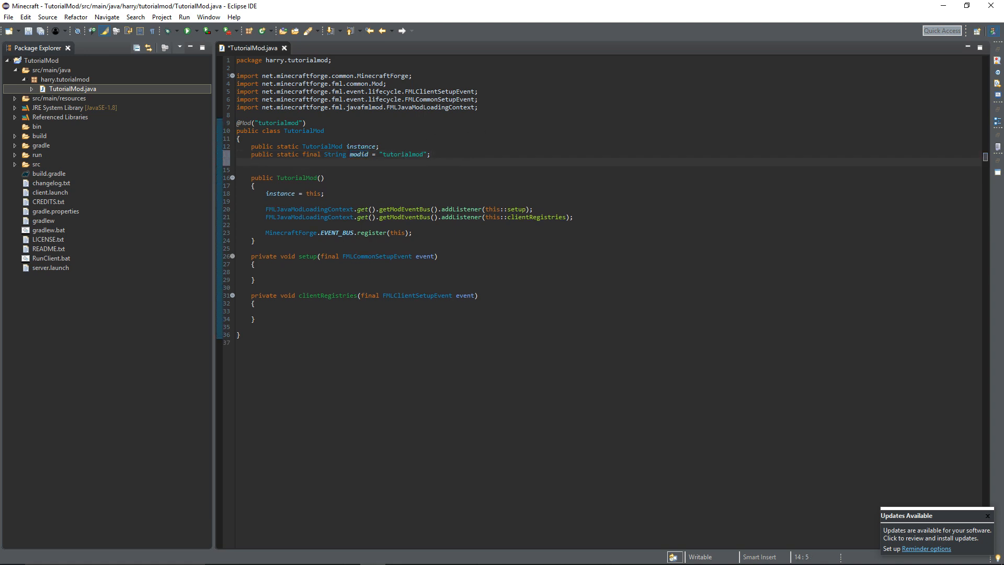
pyautogui.write('private')
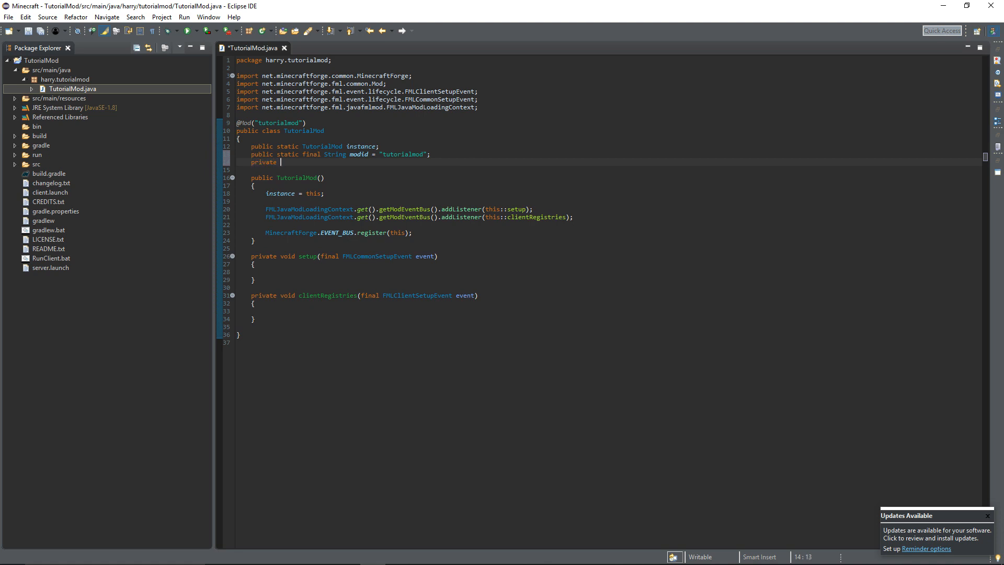
pyautogui.write('static')
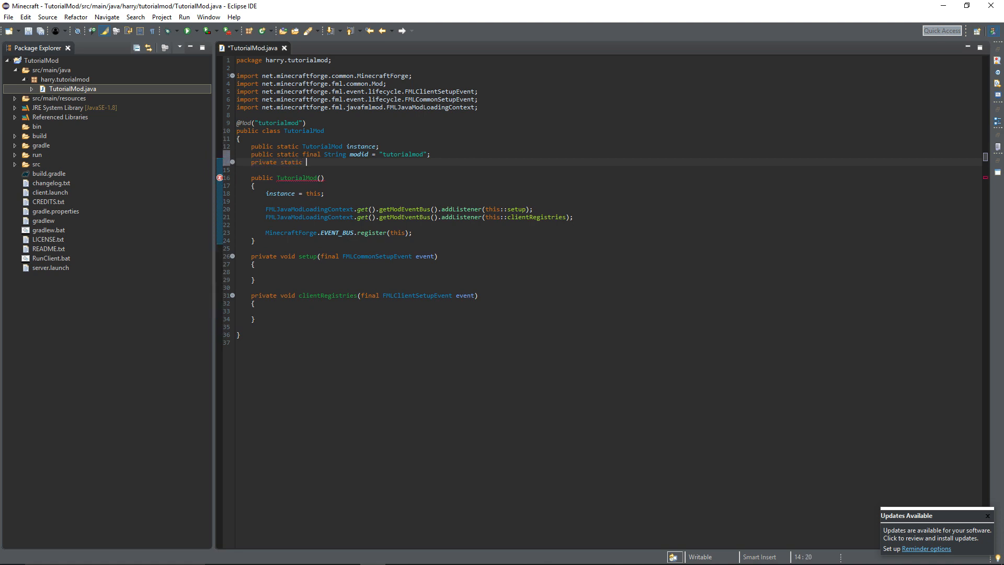
pyautogui.write('final')
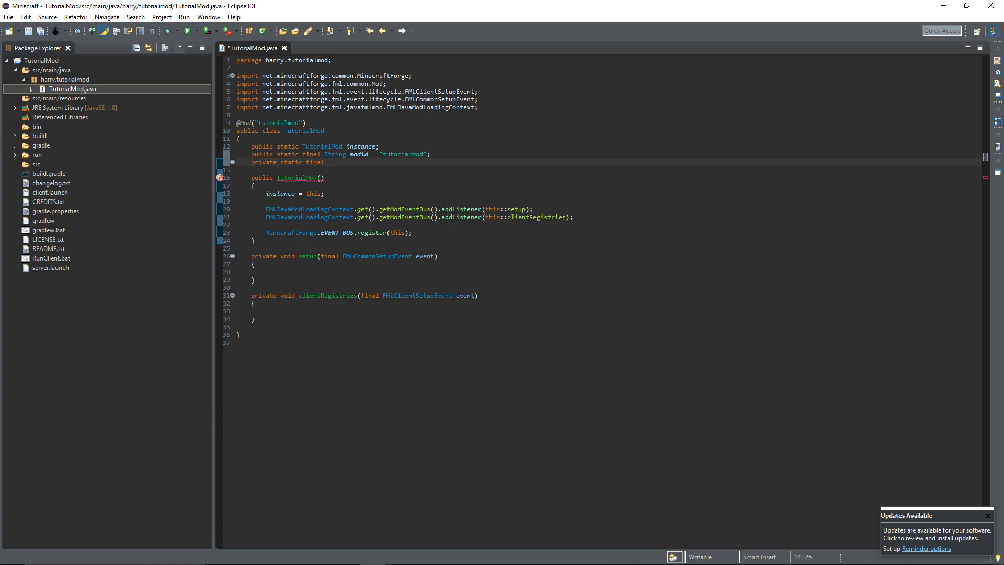
pyautogui.write('Logger')
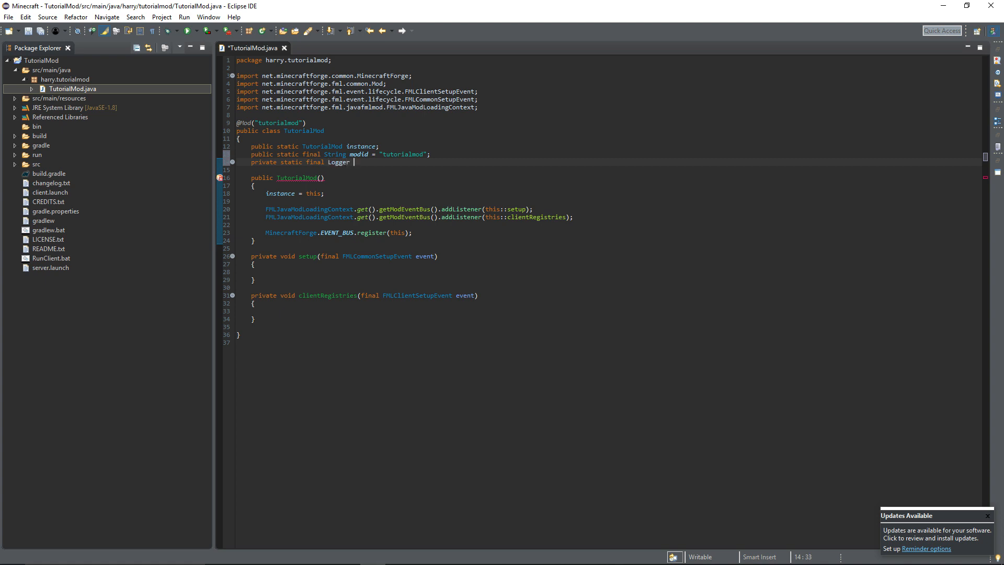
pyautogui.write('logger')
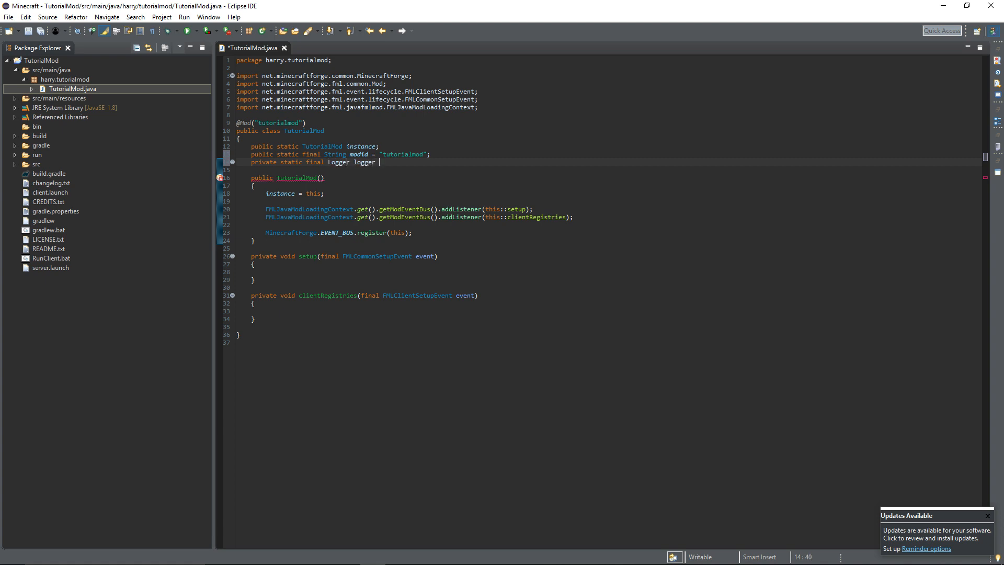
pyautogui.write('=')
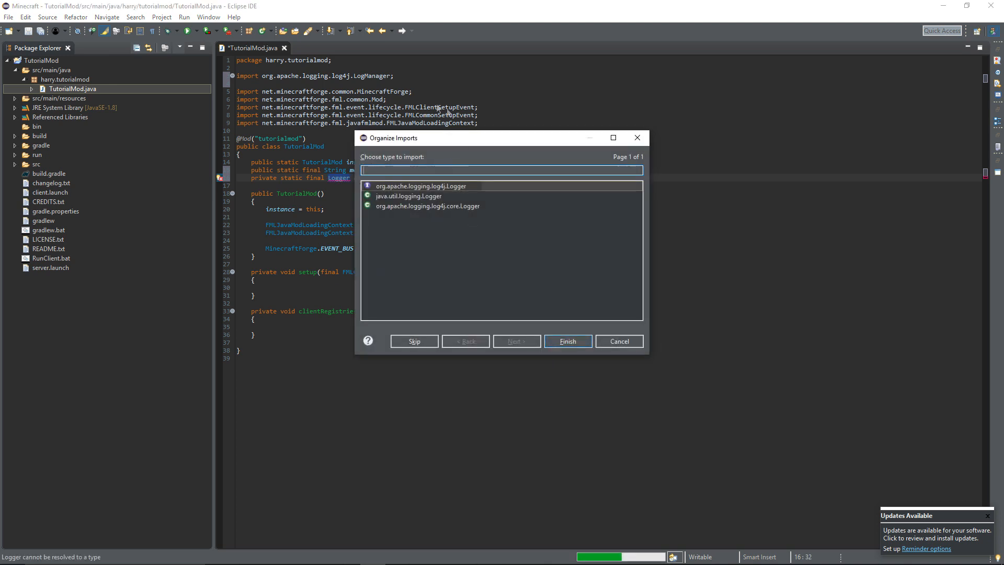
# Step: Import org.apache.logging.log4j.Logger to resolve the logger field, then select the logger name
pyautogui.click(566, 341)
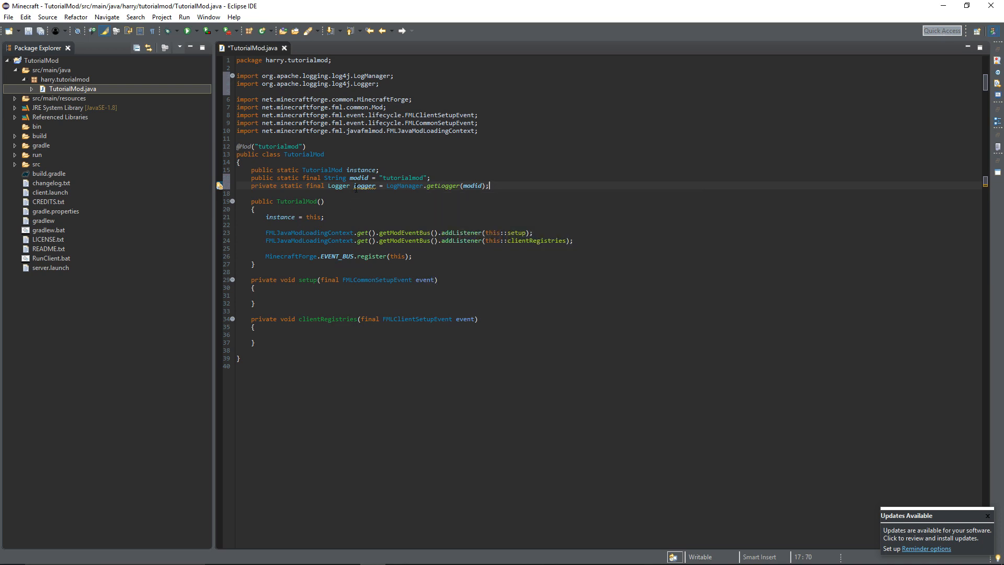
pyautogui.doubleClick(365, 186)
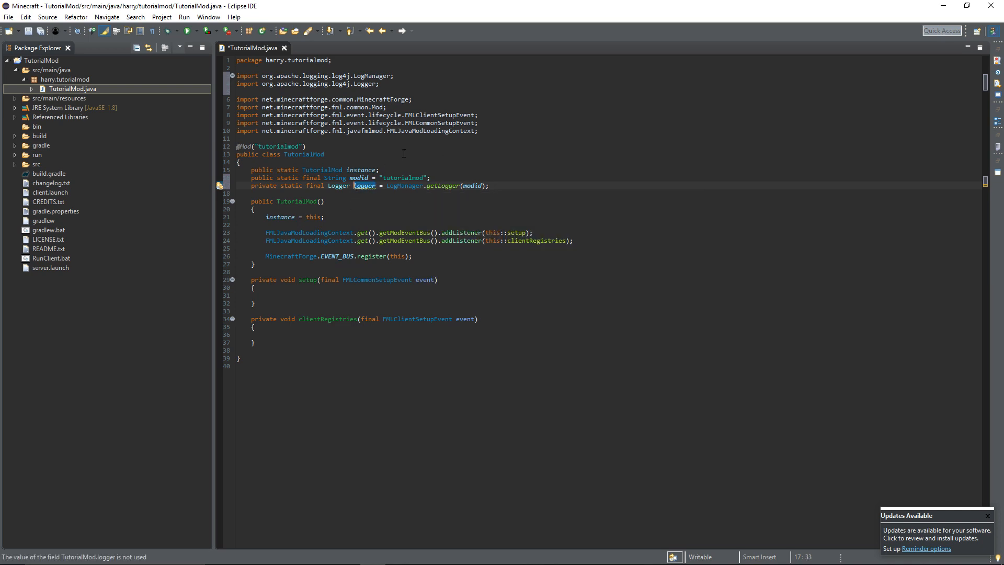
pyautogui.moveTo(897, 86)
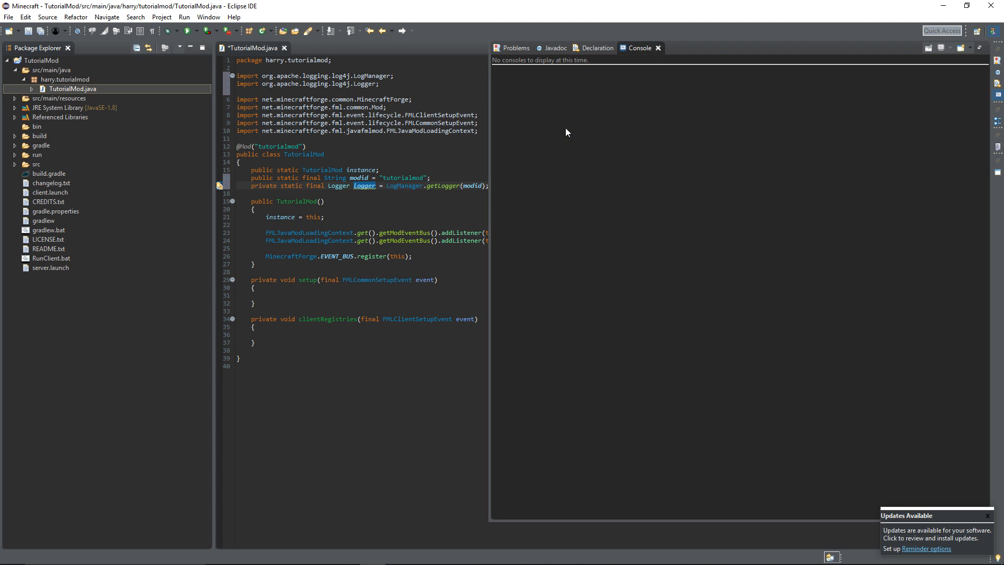
pyautogui.moveTo(465, 151)
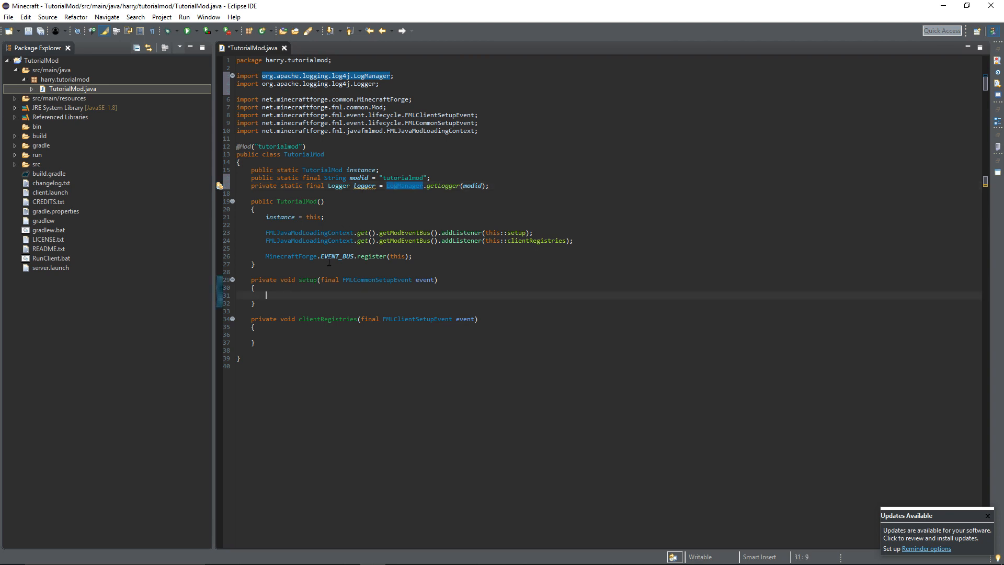
# Step: Add logger.info("Setup method registered."); inside the setup method
pyautogui.write('logger.')
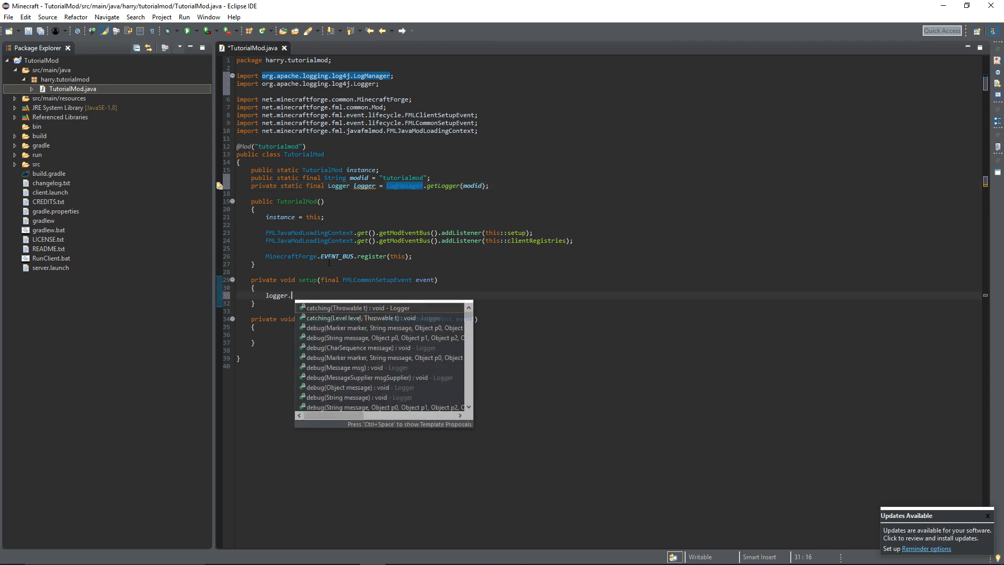
pyautogui.write('info("");')
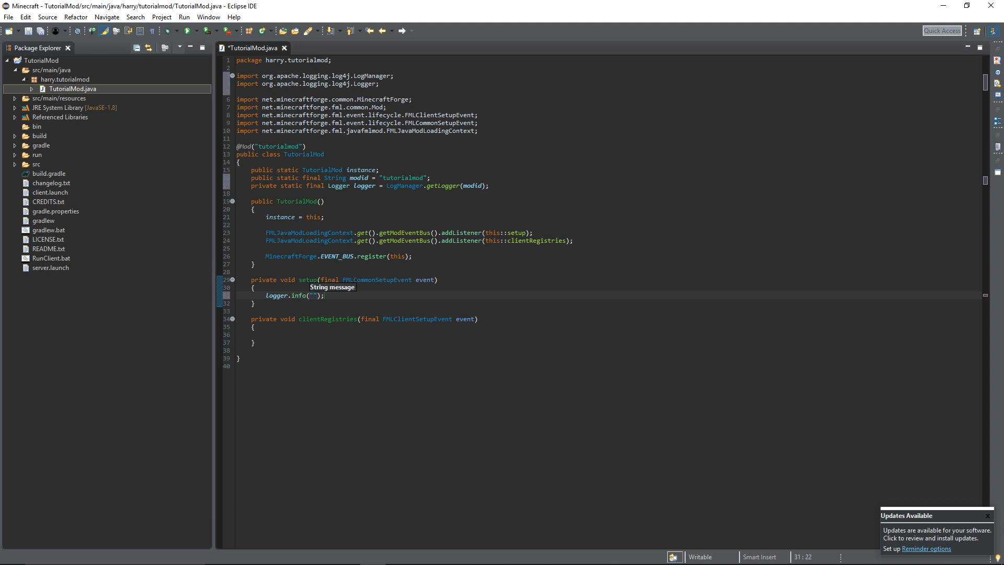
pyautogui.write('Setup')
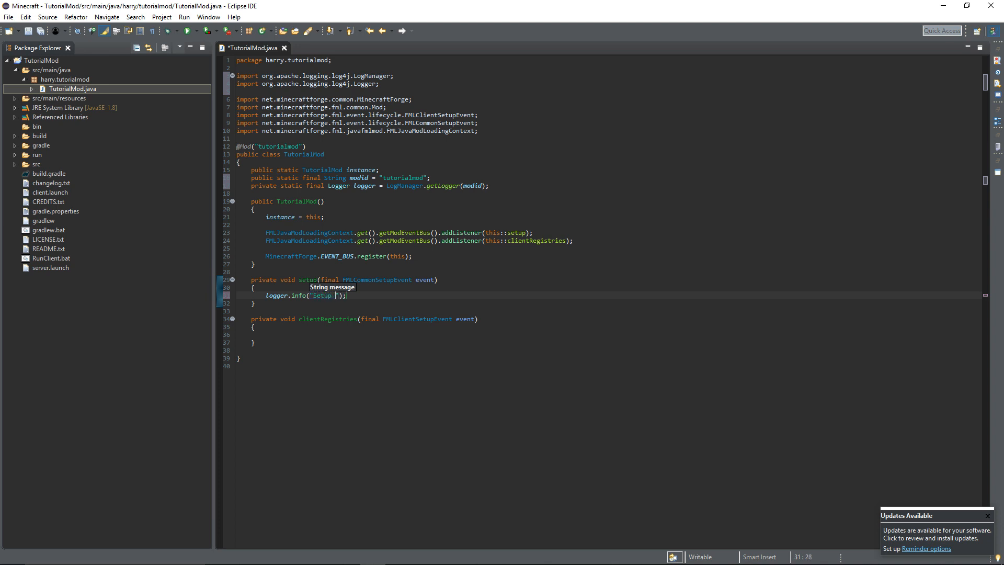
pyautogui.write('method')
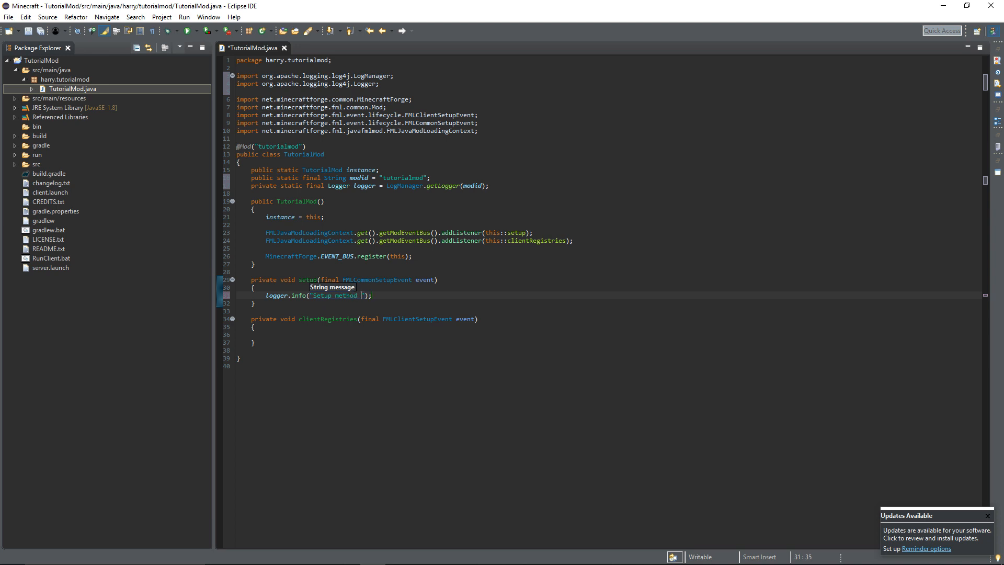
pyautogui.write('registered.')
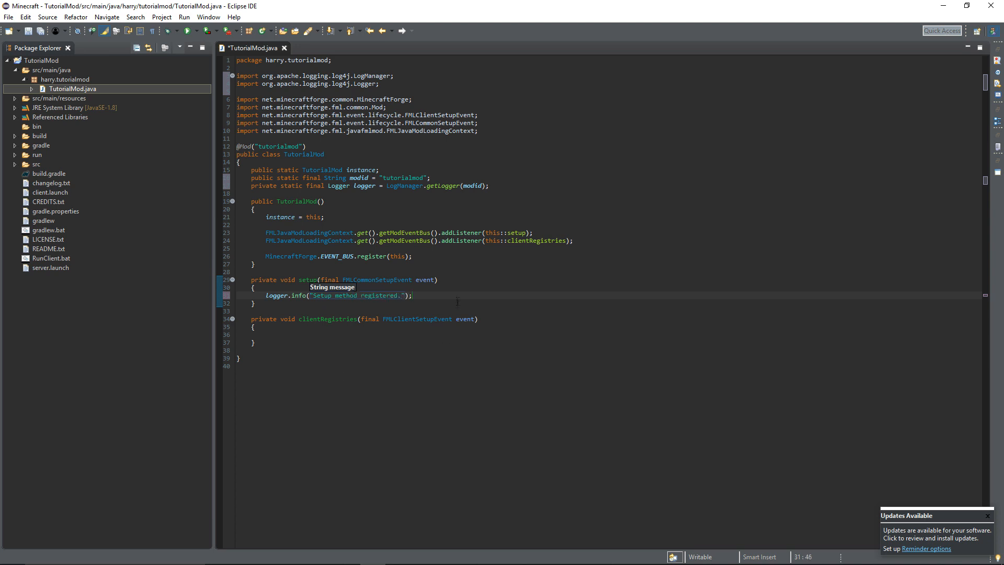
pyautogui.doubleClick(357, 295)
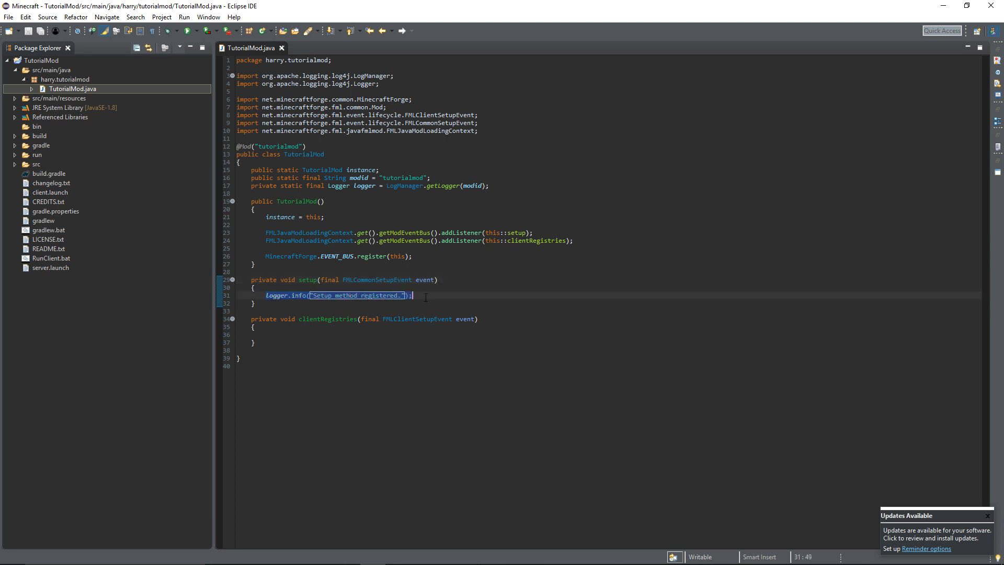
# Step: Add a matching logger.info line inside the clientRegistries method
pyautogui.click(268, 295)
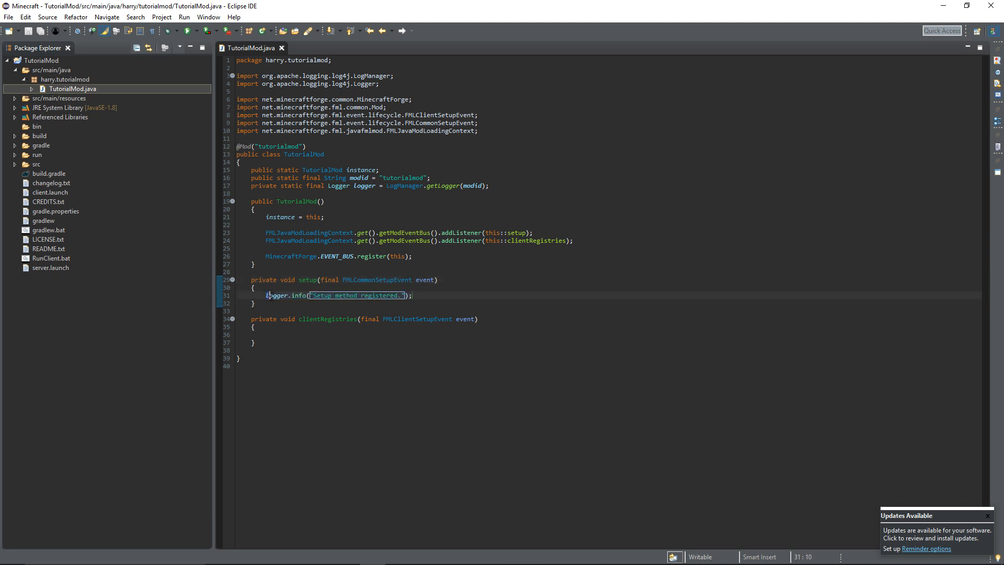
pyautogui.click(336, 335)
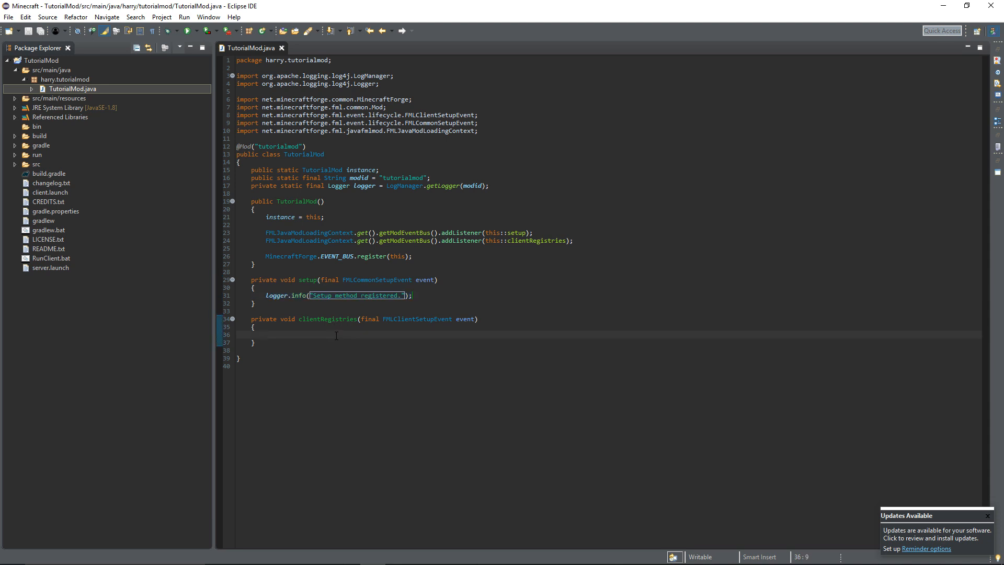
pyautogui.write('logger.info("Setup method registered.");')
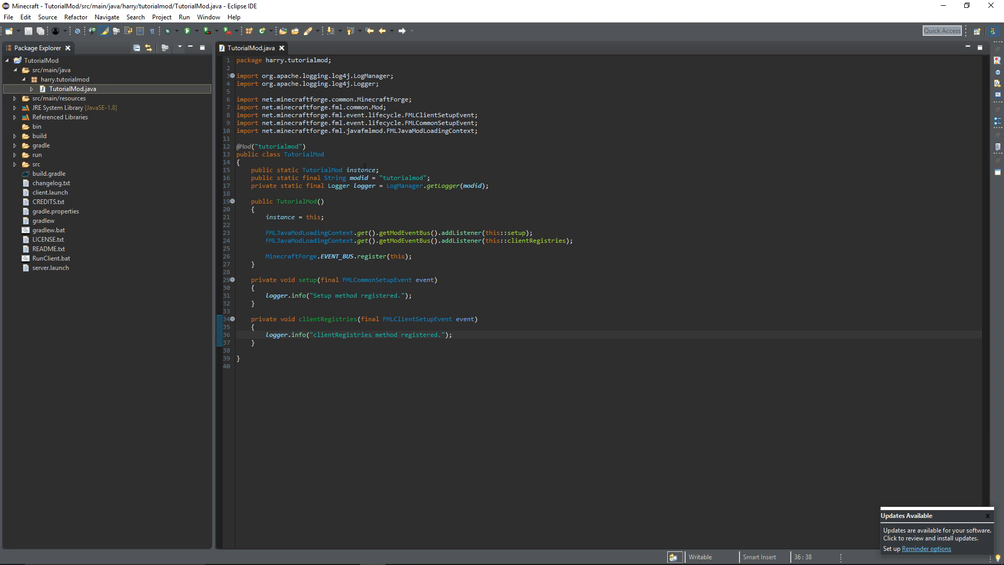
# Step: Expand src/main/resources and META-INF, then open mods.toml in the external editor
pyautogui.click(239, 357)
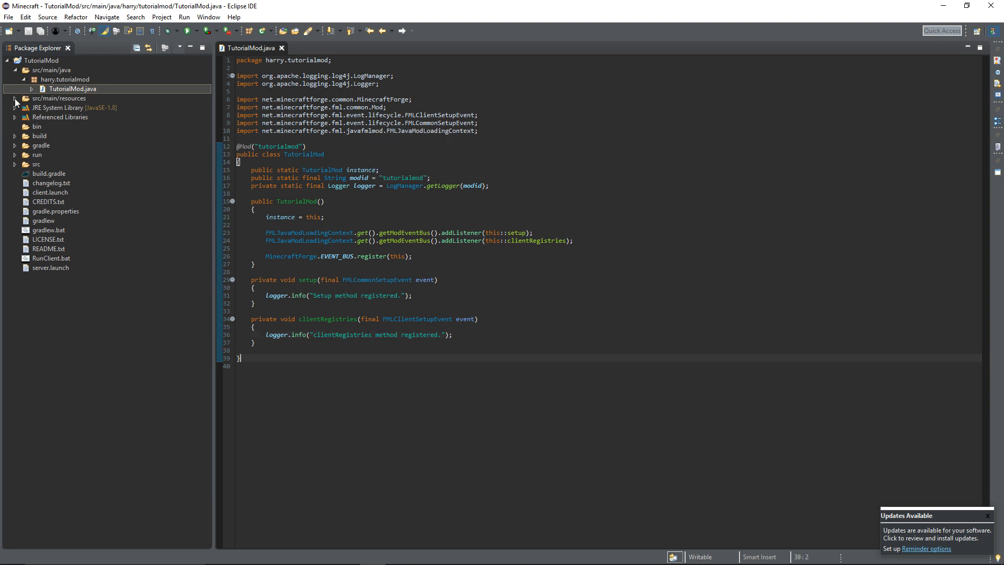
pyautogui.click(15, 97)
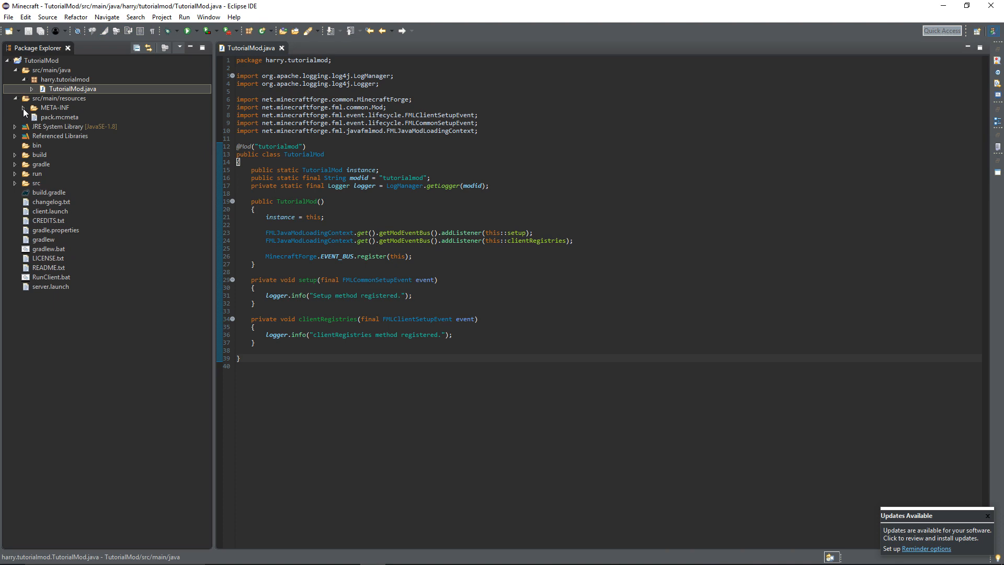
pyautogui.click(23, 107)
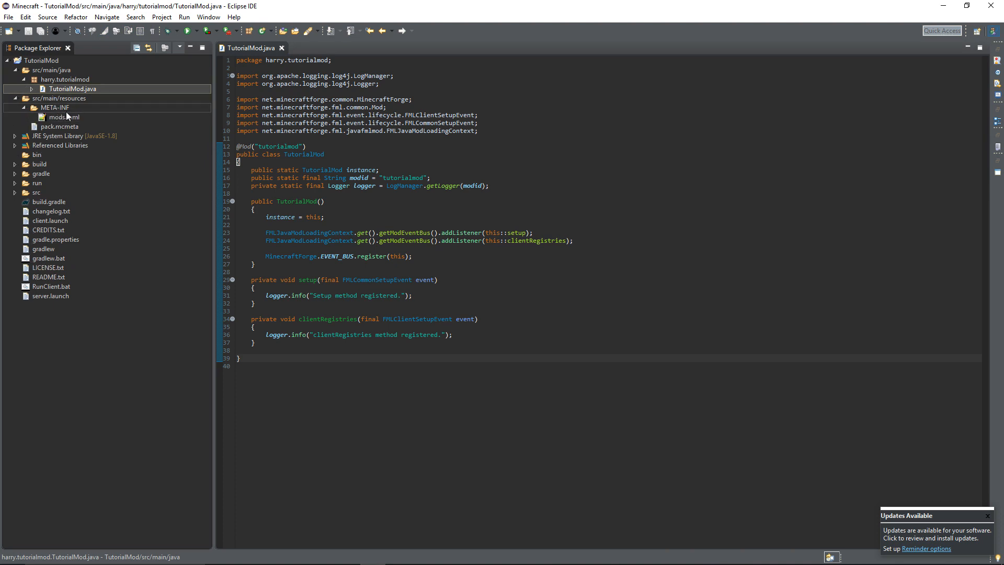
pyautogui.click(63, 117)
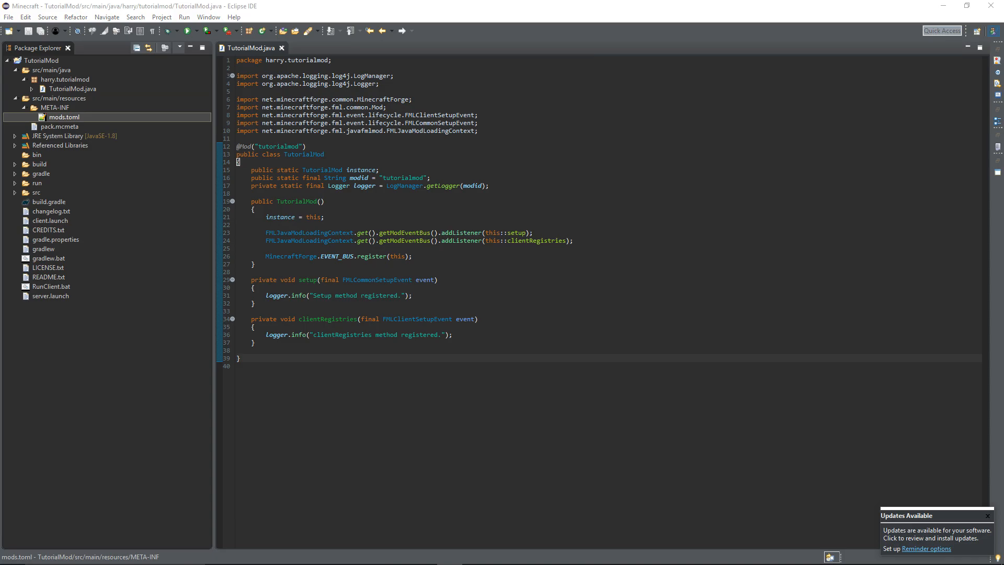
pyautogui.doubleClick(64, 117)
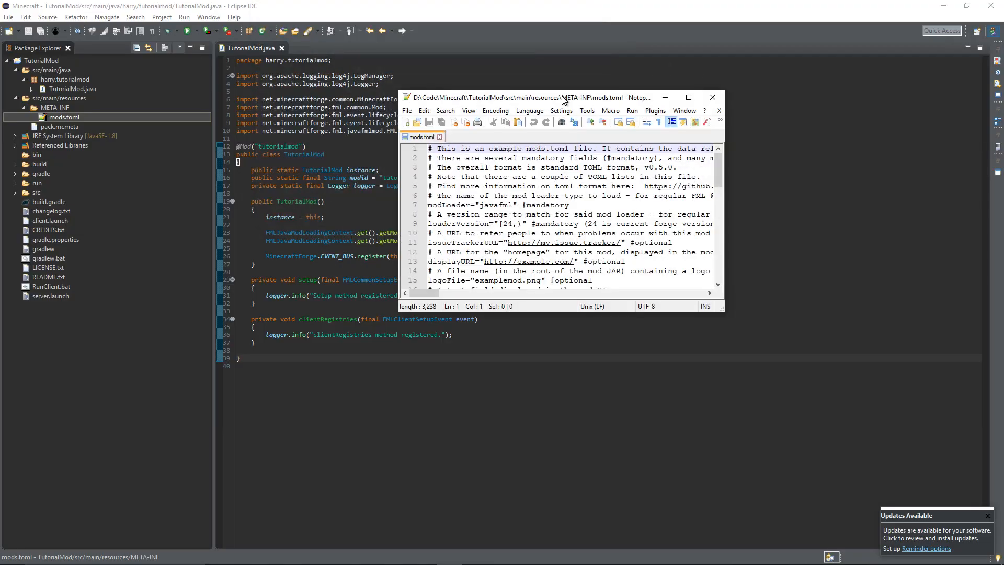
pyautogui.moveTo(713, 98)
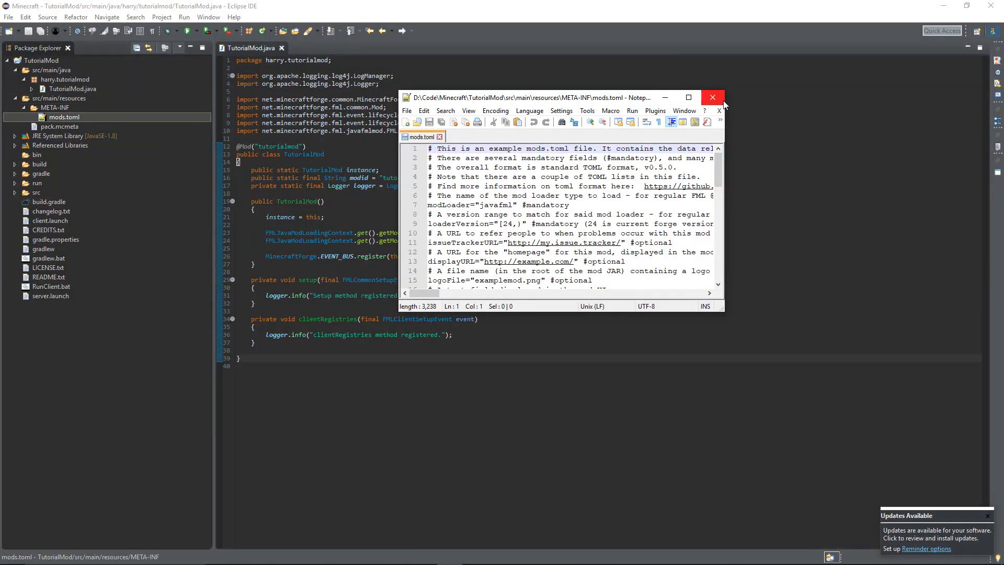
# Step: Close Notepad++ and reopen mods.toml in Eclipse's own editor tab
pyautogui.click(711, 97)
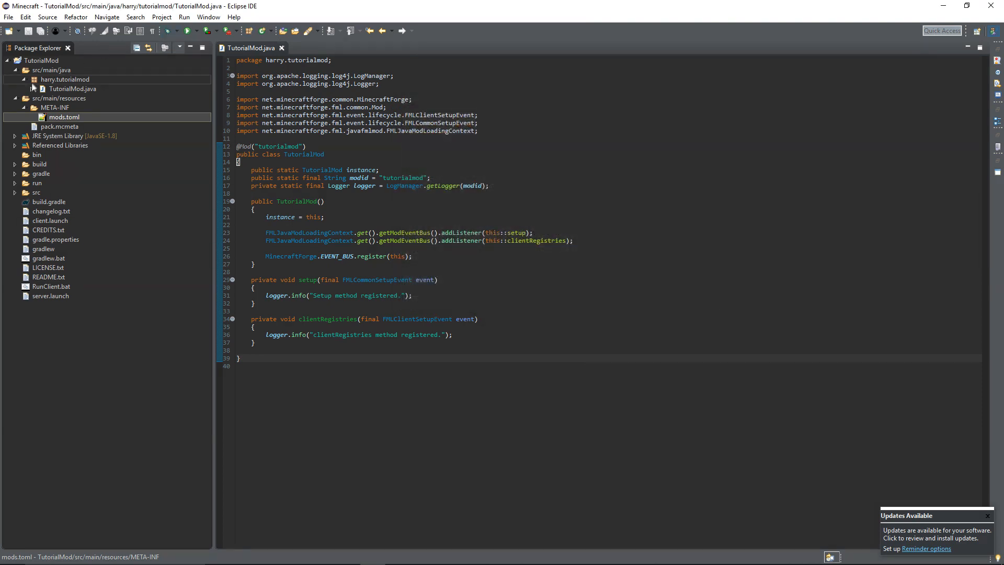
pyautogui.doubleClick(64, 117)
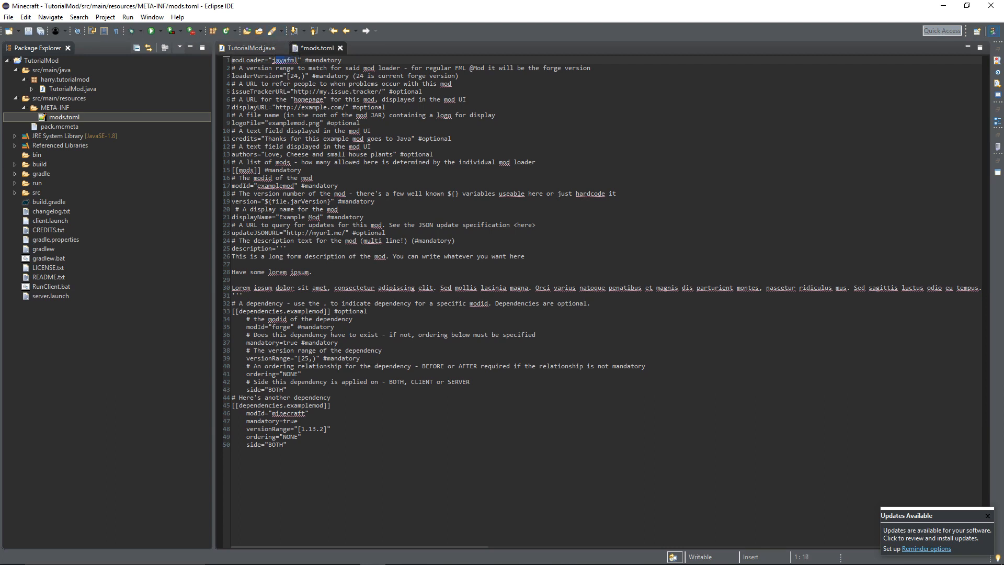
# Step: Delete the issueTrackerURL, displayURL and logoFile lines, then rewrite the credits and authors values
pyautogui.click(590, 67)
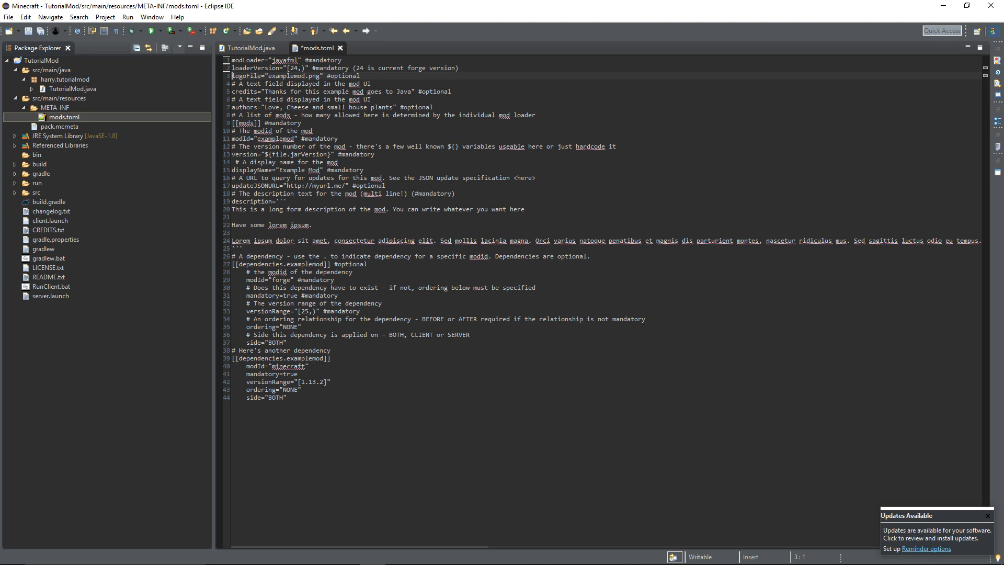
pyautogui.click(360, 75)
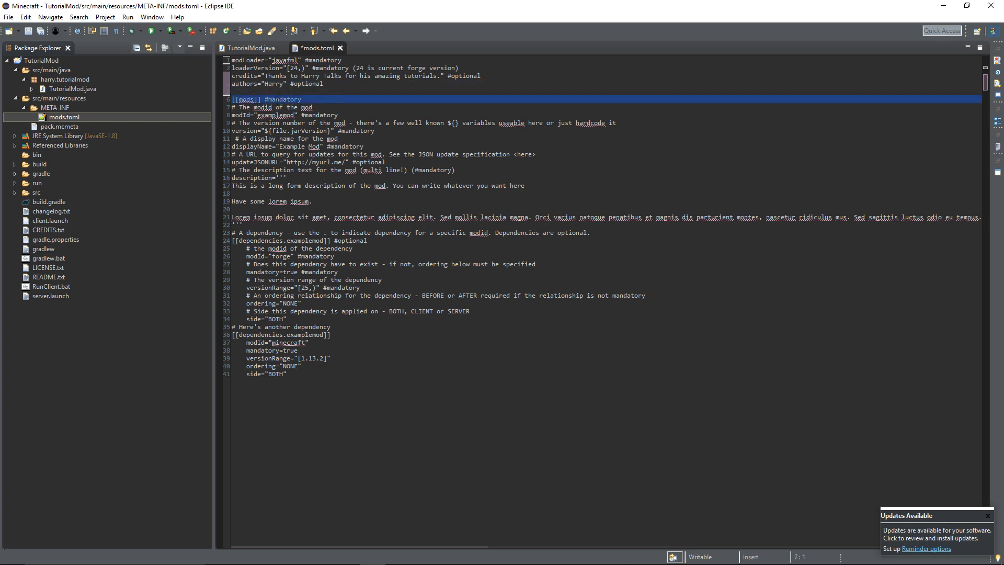
pyautogui.click(327, 106)
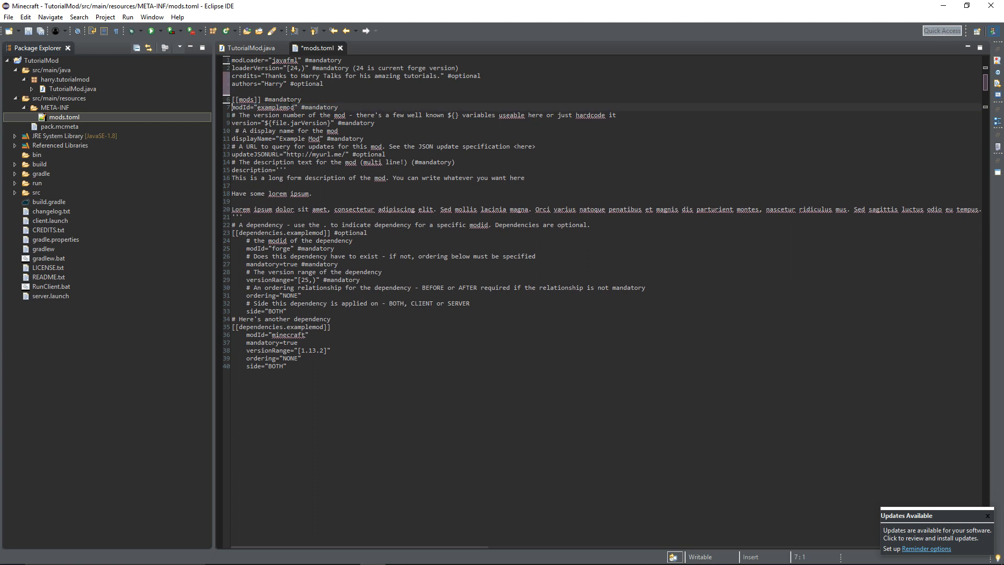
pyautogui.click(251, 48)
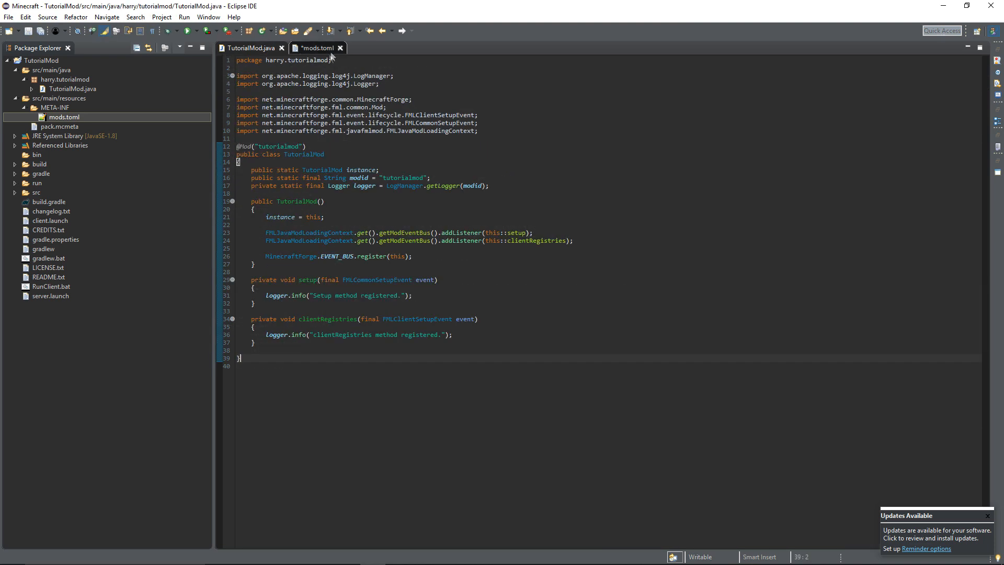
pyautogui.click(250, 48)
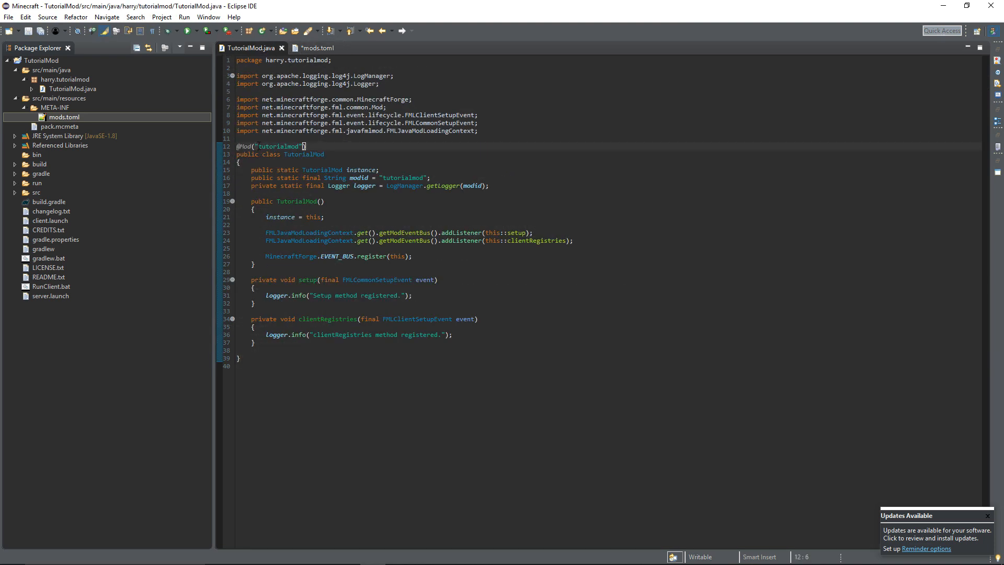
pyautogui.click(315, 48)
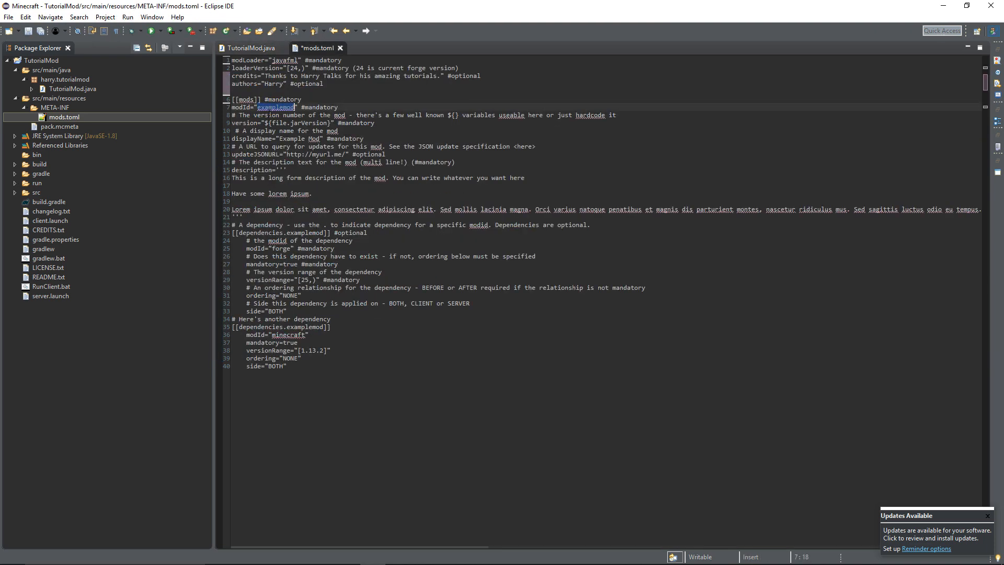
pyautogui.write('tutorialmod')
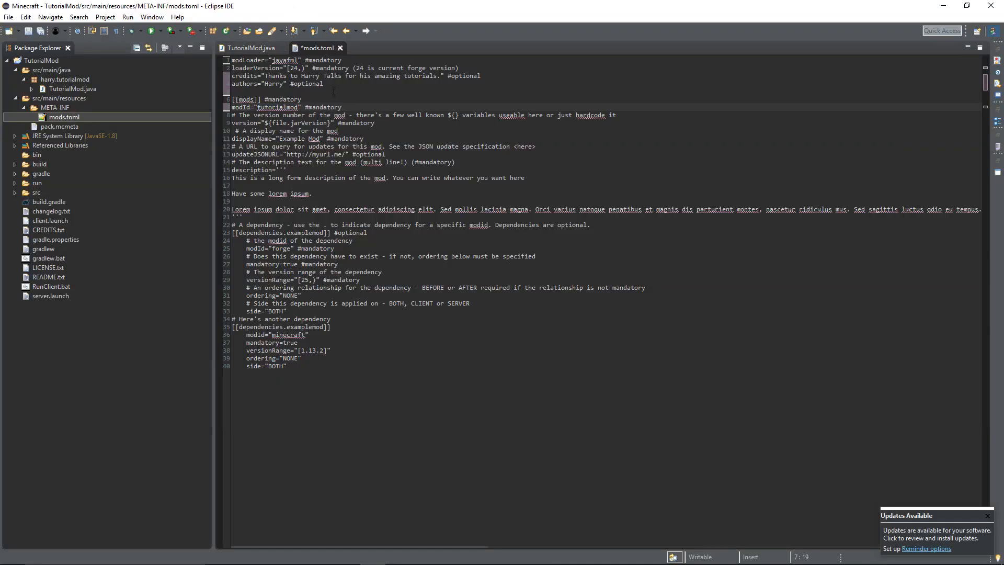
pyautogui.click(617, 114)
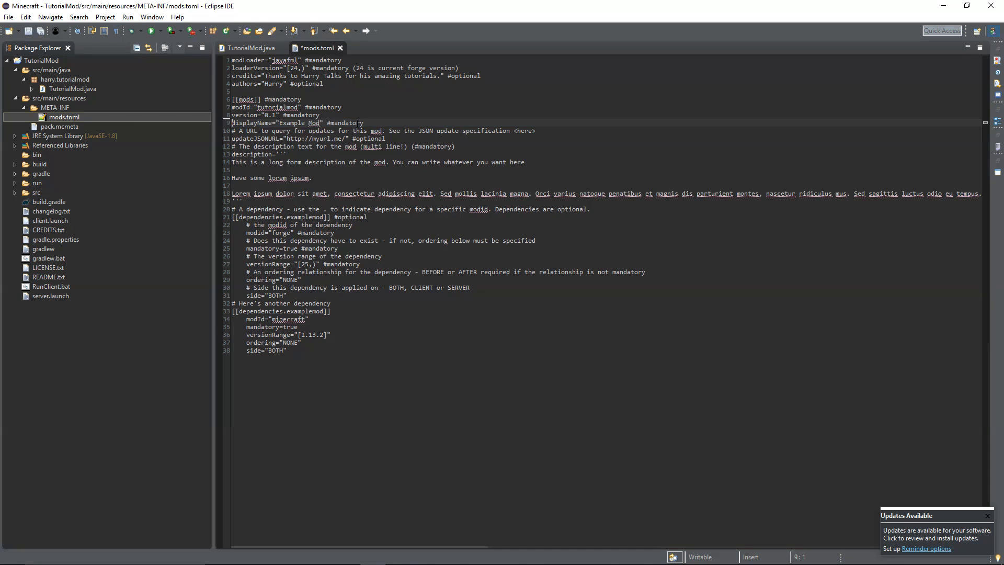
# Step: Set displayName to "Harry's Tutorial Mod" and delete the updateJSONURL comment and URL lines
pyautogui.doubleClick(291, 123)
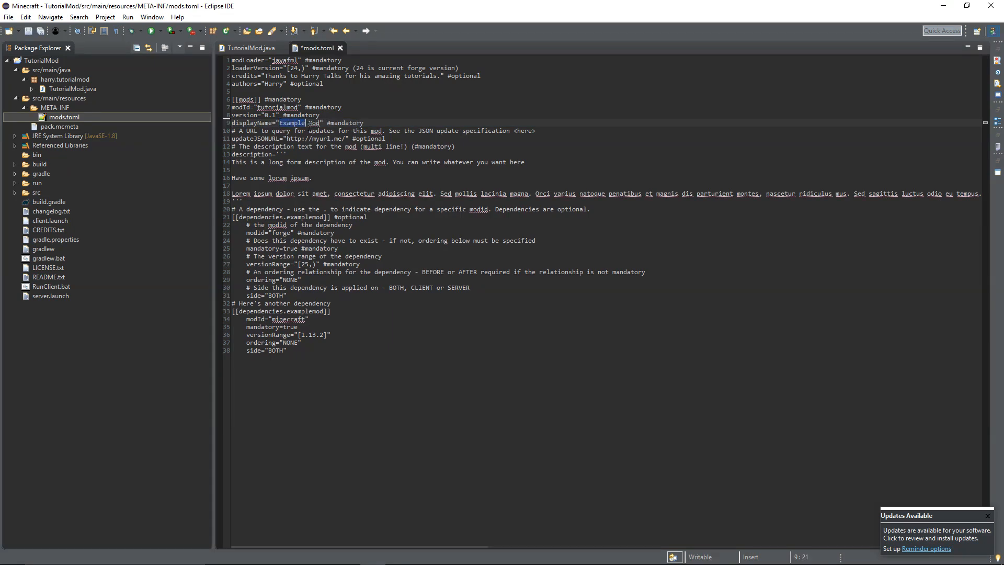
pyautogui.write('H')
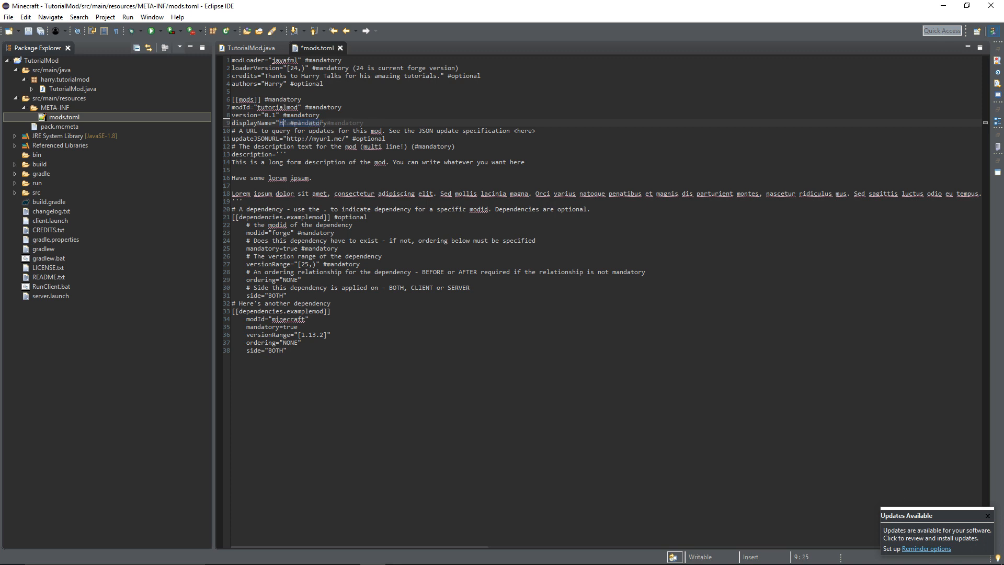
pyautogui.write("Harry's Tutorial Mod")
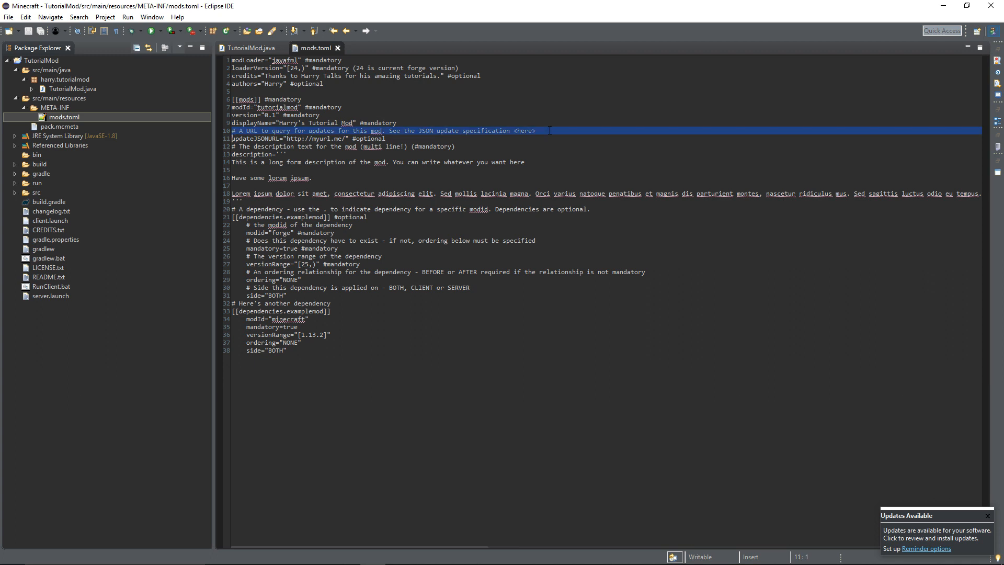
pyautogui.press('Delete')
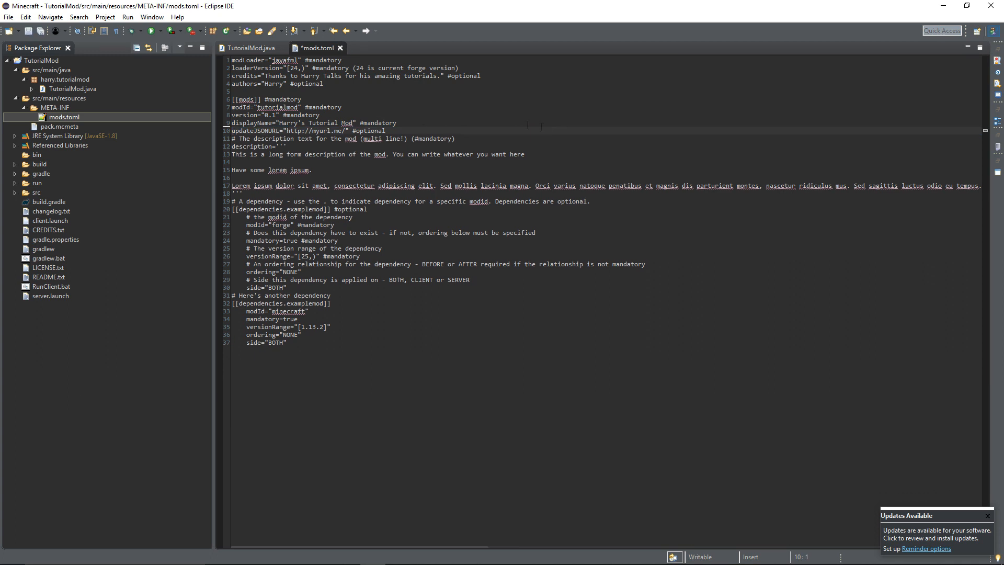
pyautogui.click(386, 131)
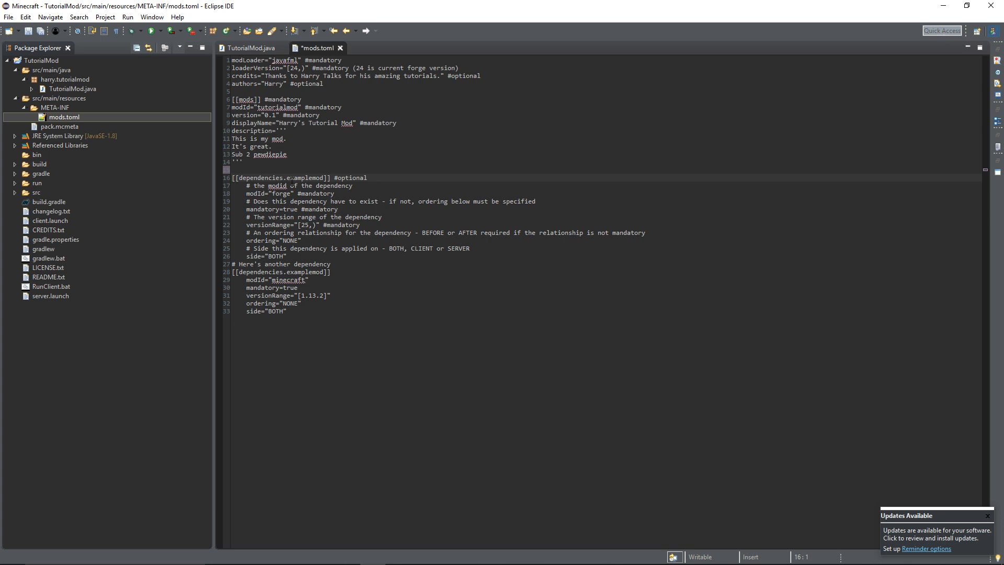
# Step: Rename both dependency blocks to dependencies.tutorialmod, strip comments, then save and close mods.toml
pyautogui.doubleClick(305, 177)
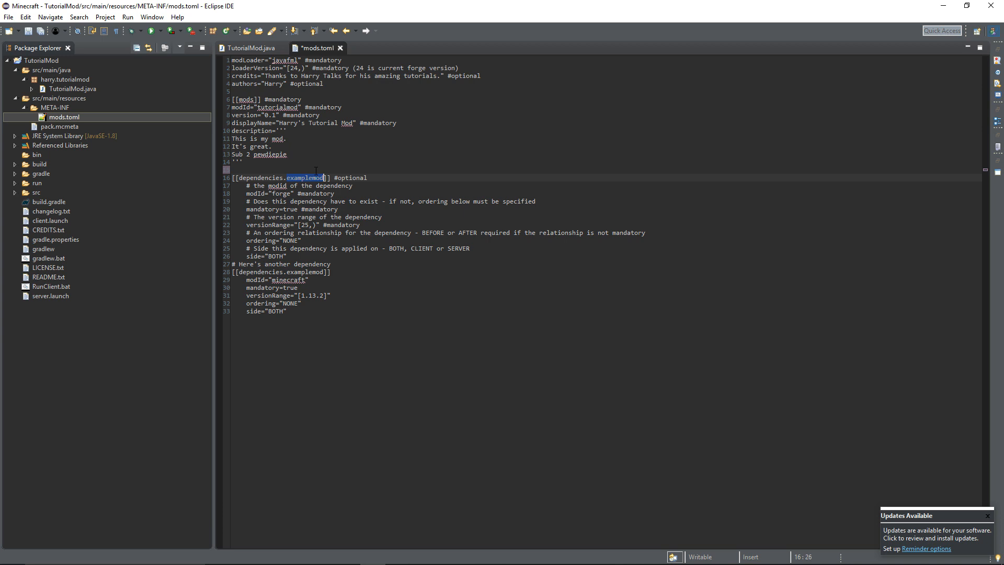
pyautogui.write('tutorialmod')
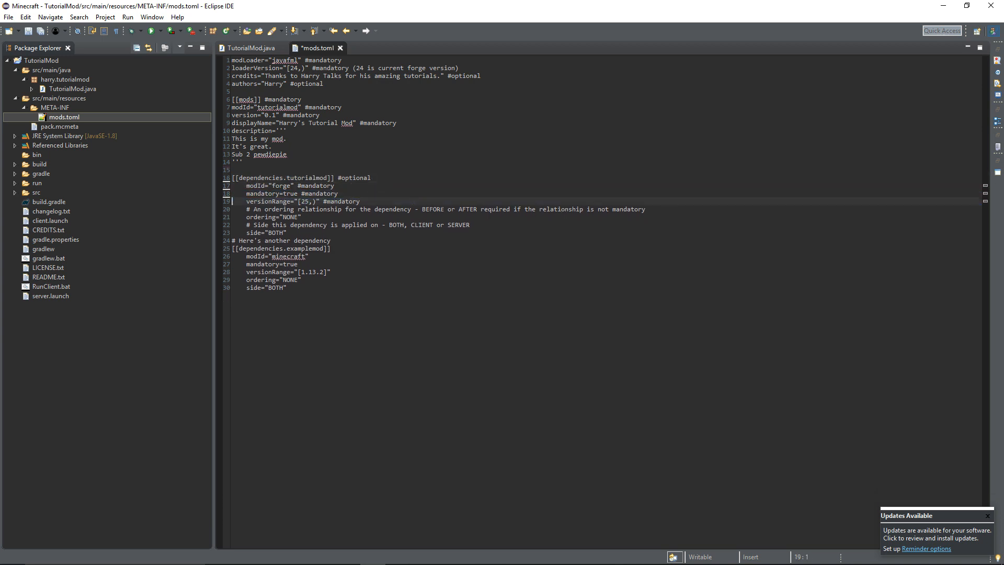
pyautogui.press('Delete')
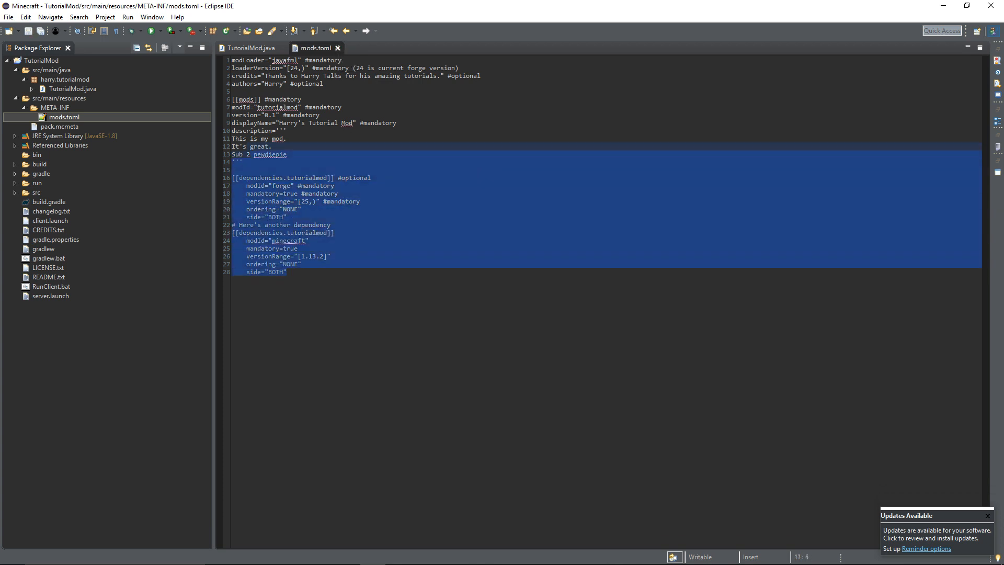
pyautogui.click(251, 48)
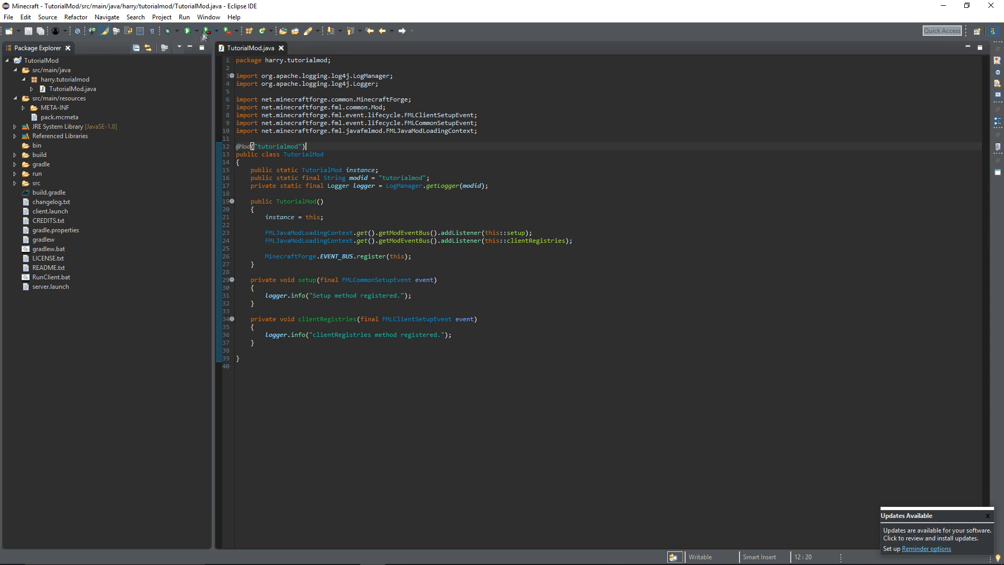
pyautogui.moveTo(211, 77)
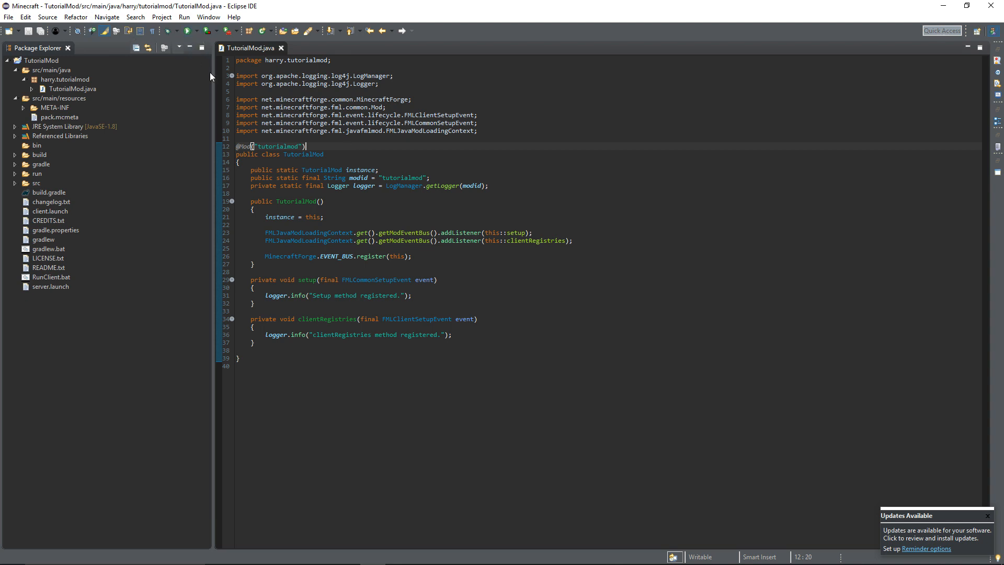
pyautogui.moveTo(124, 240)
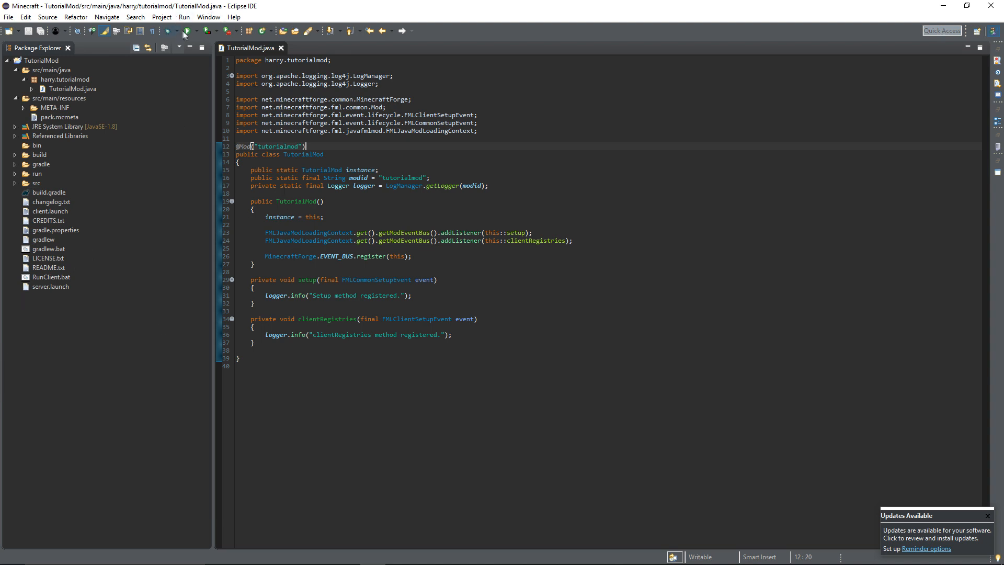
# Step: Open a File Explorer window from the taskbar
pyautogui.click(320, 103)
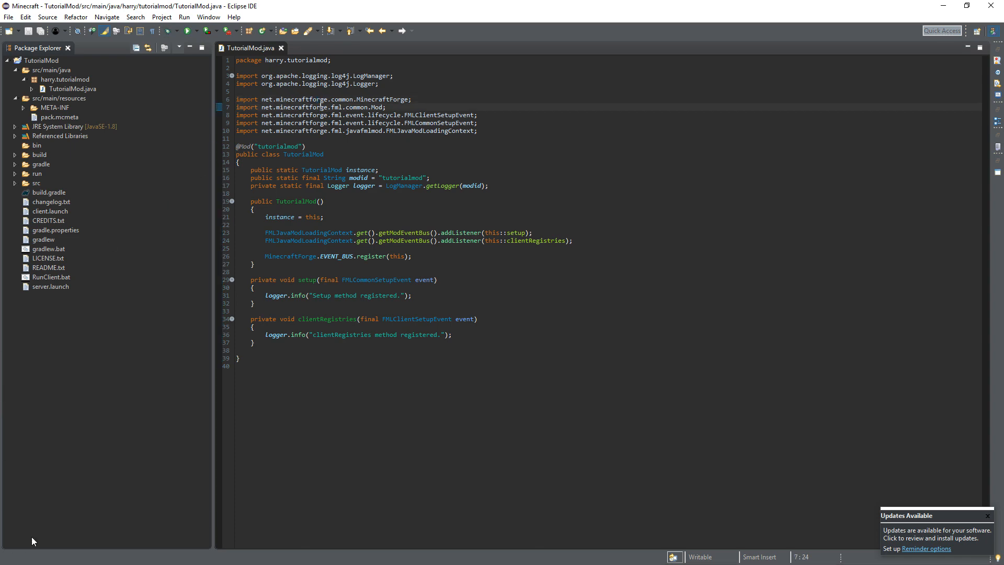
pyautogui.moveTo(441, 137)
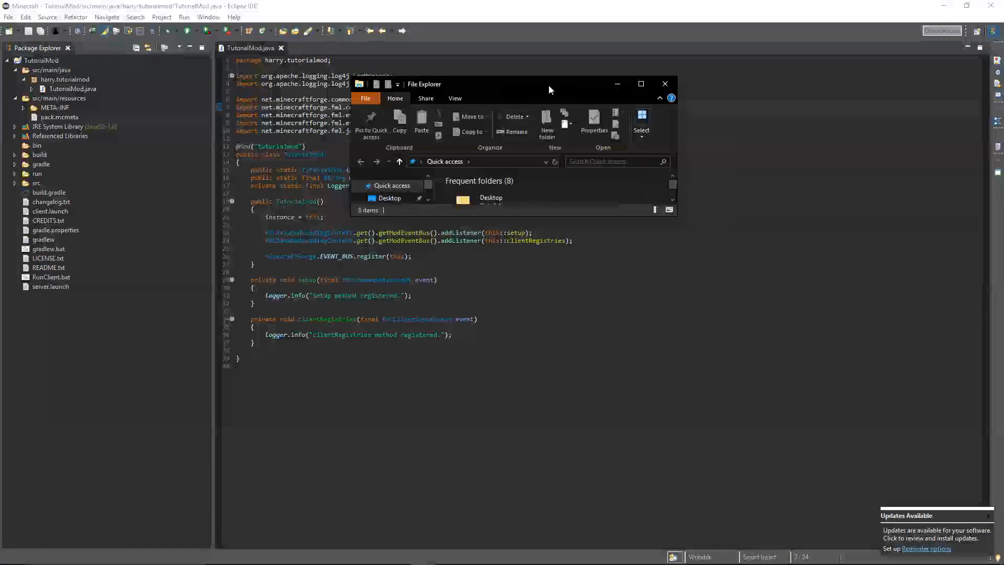
# Step: Open the TutorialMod folder, show file extensions, and rename the new text document to RunClient.bat
pyautogui.click(639, 84)
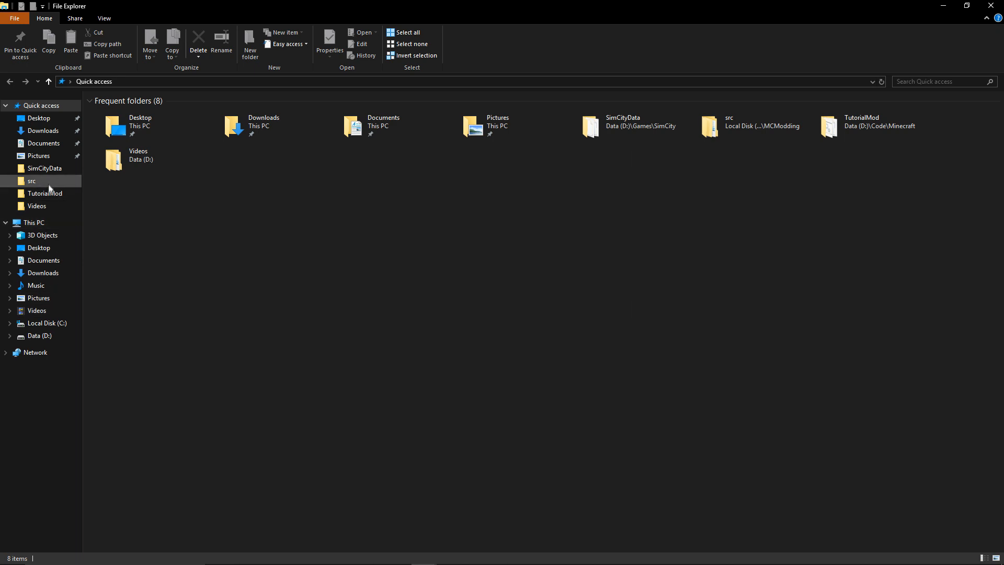
pyautogui.doubleClick(45, 194)
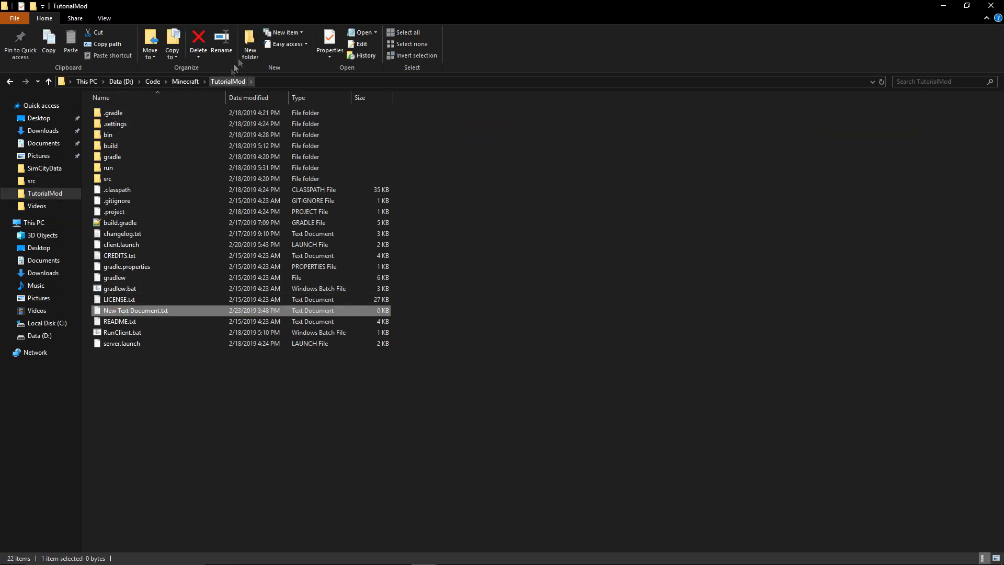
pyautogui.click(103, 18)
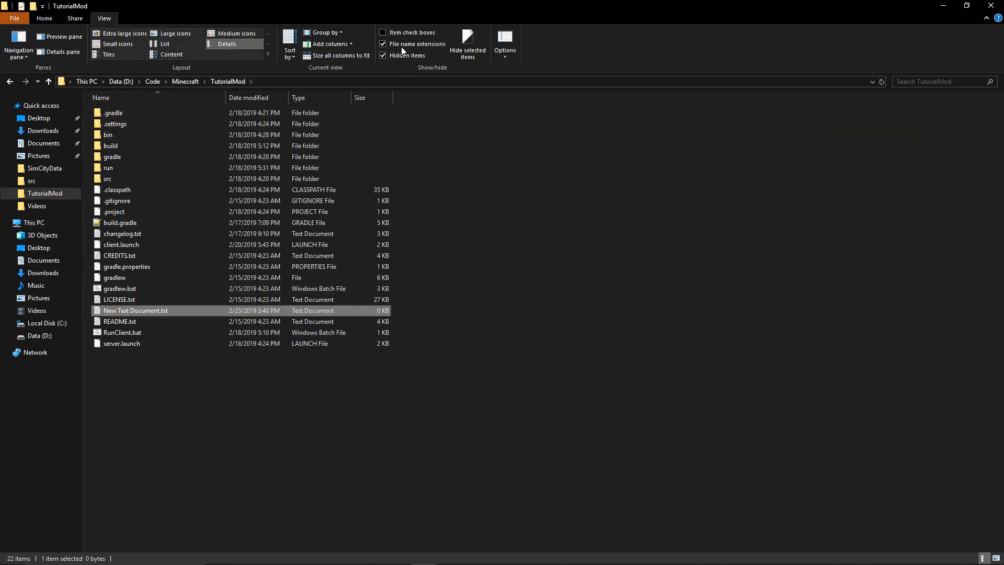
pyautogui.moveTo(383, 44)
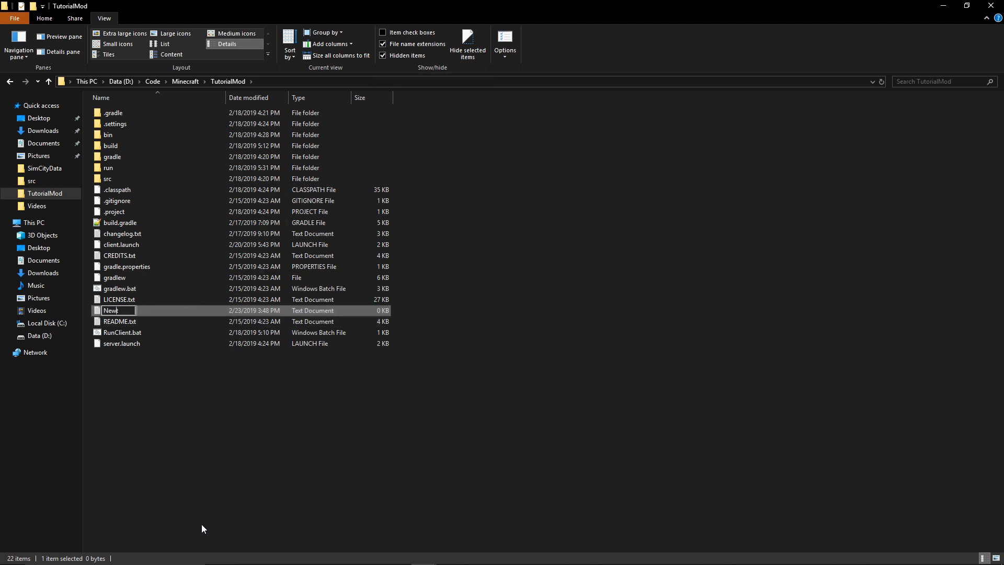
pyautogui.write('RunClient.')
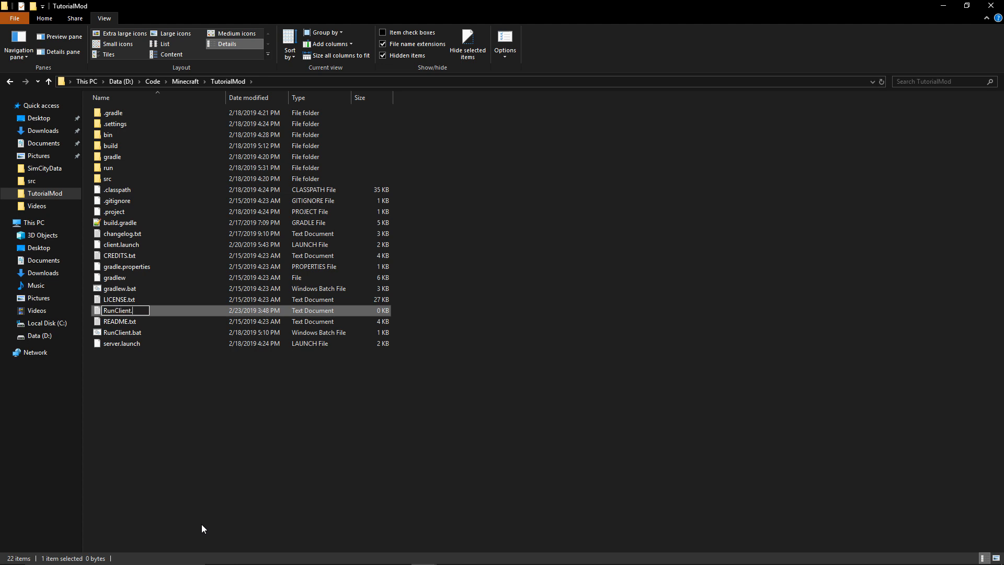
pyautogui.rightClick(120, 321)
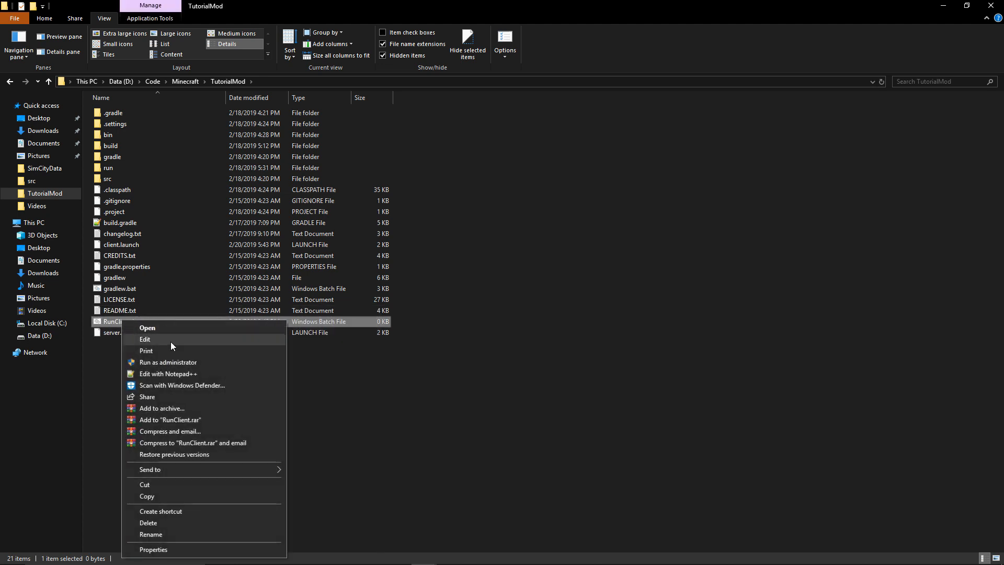
# Step: Edit RunClient.bat in Notepad to contain 'gradlew runClient', then save and close it
pyautogui.click(145, 339)
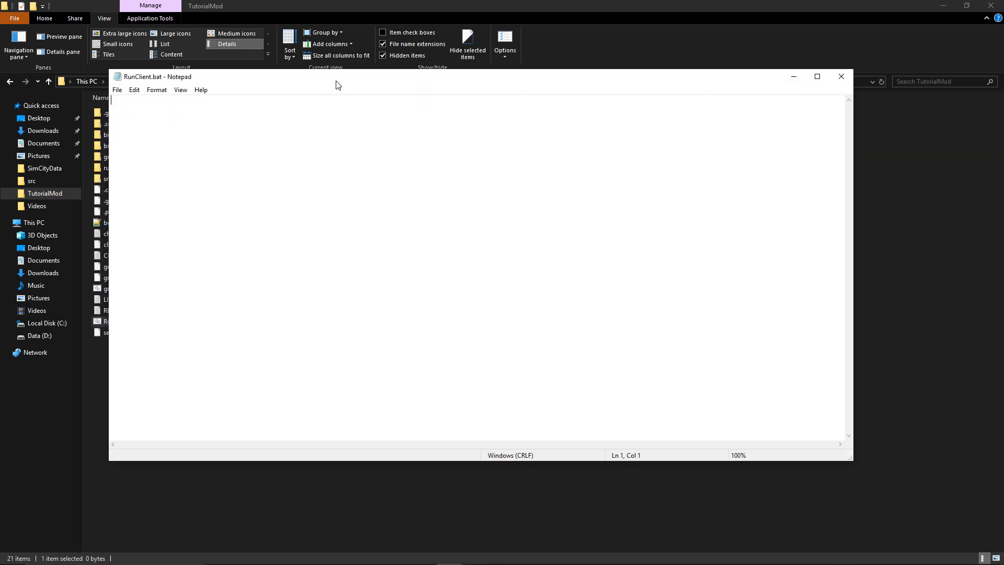
pyautogui.moveTo(334, 86)
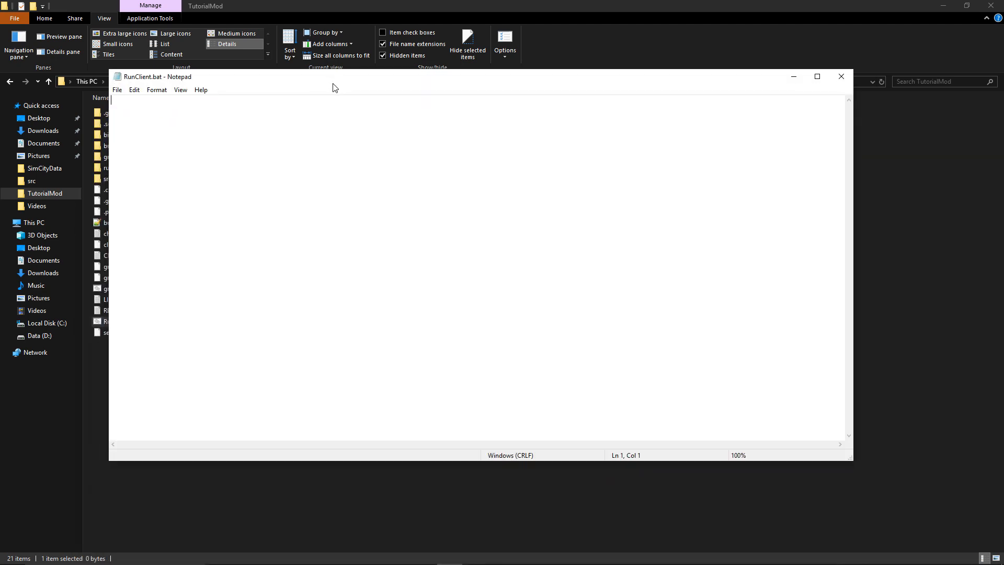
pyautogui.write('gradle')
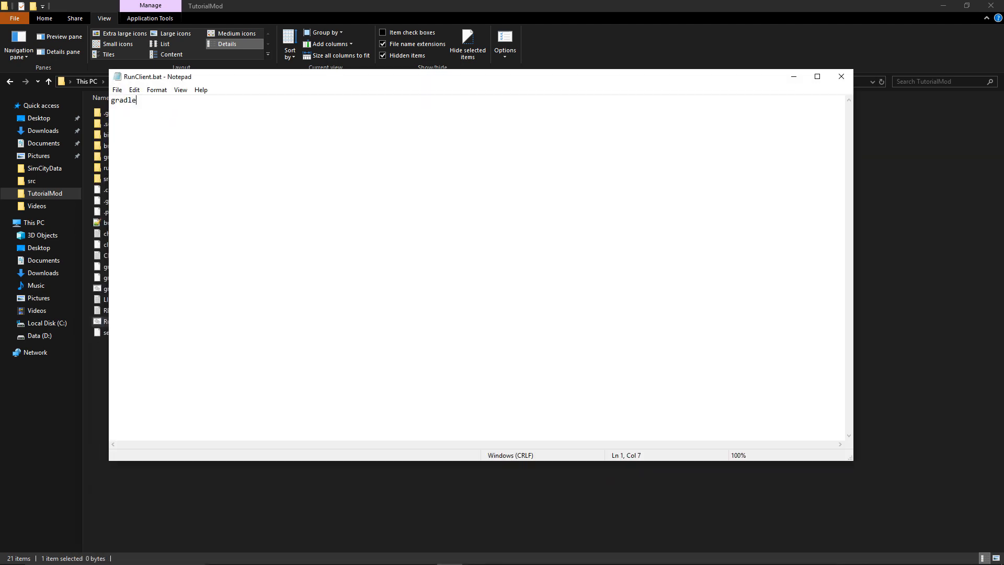
pyautogui.write('w runCl')
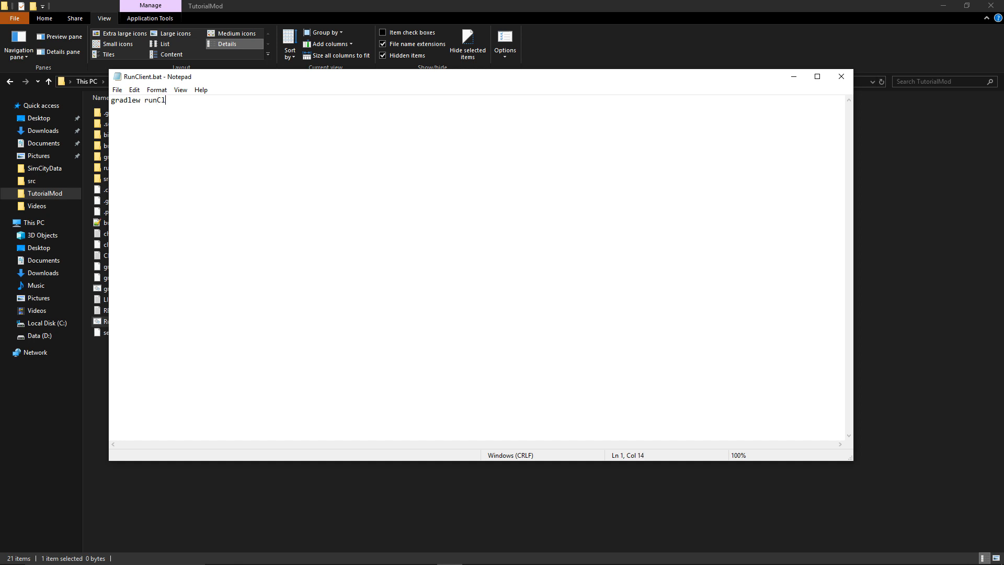
pyautogui.write('ient')
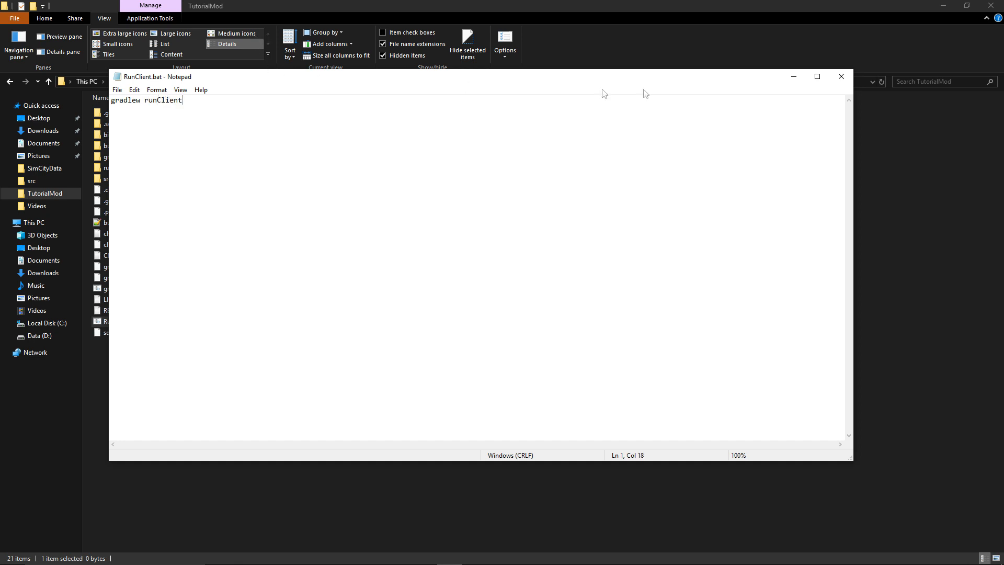
pyautogui.click(841, 77)
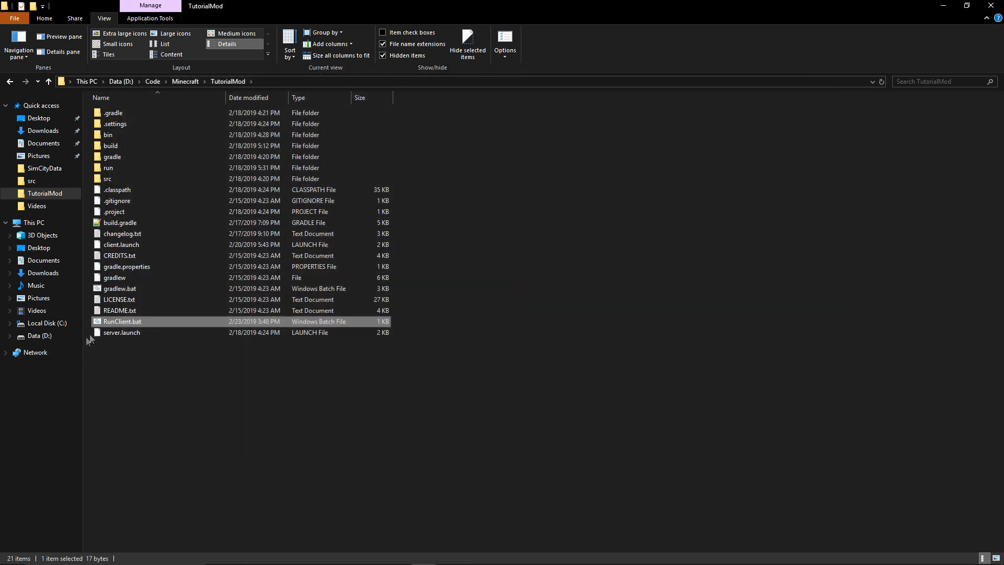
pyautogui.doubleClick(122, 322)
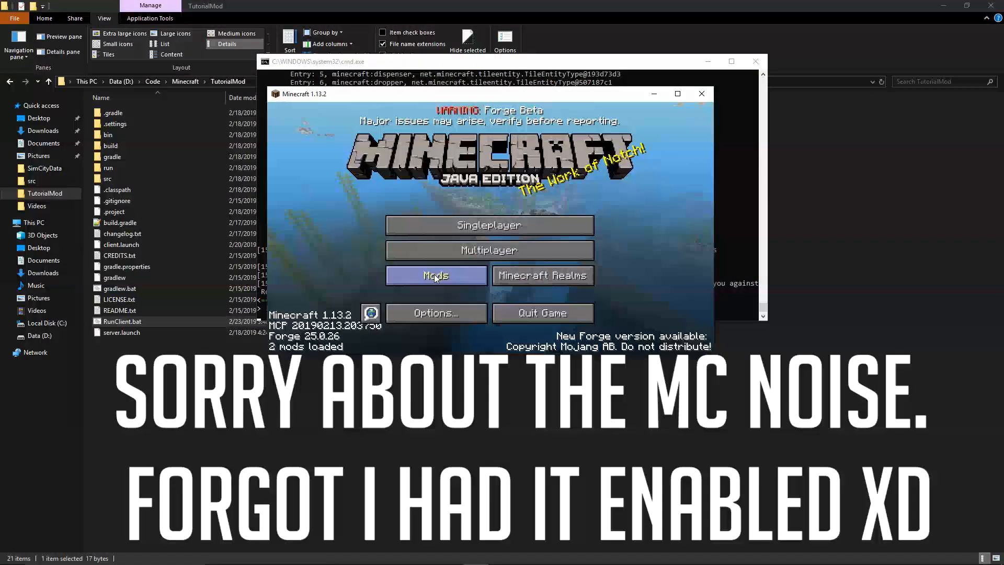
pyautogui.click(437, 276)
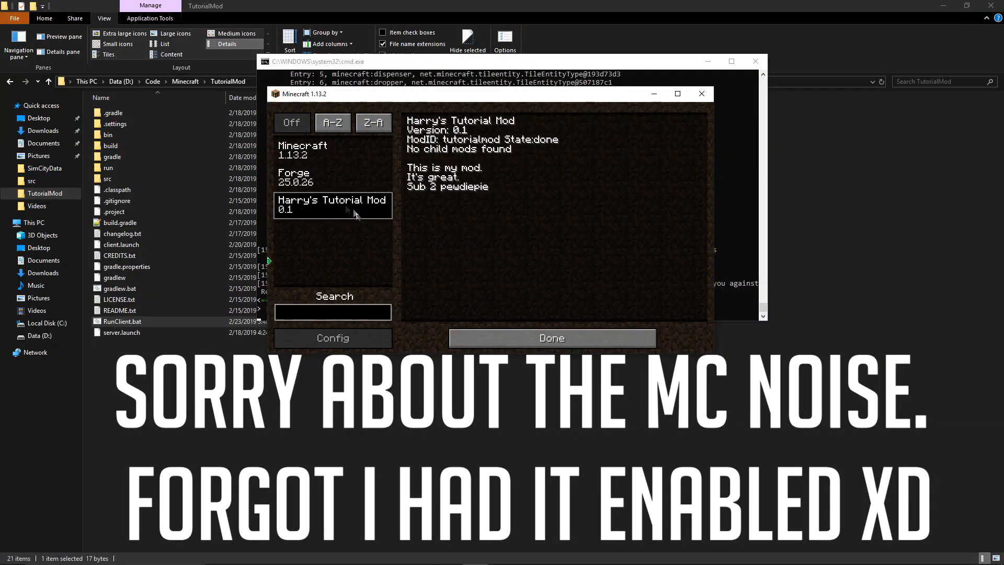
pyautogui.moveTo(458, 141)
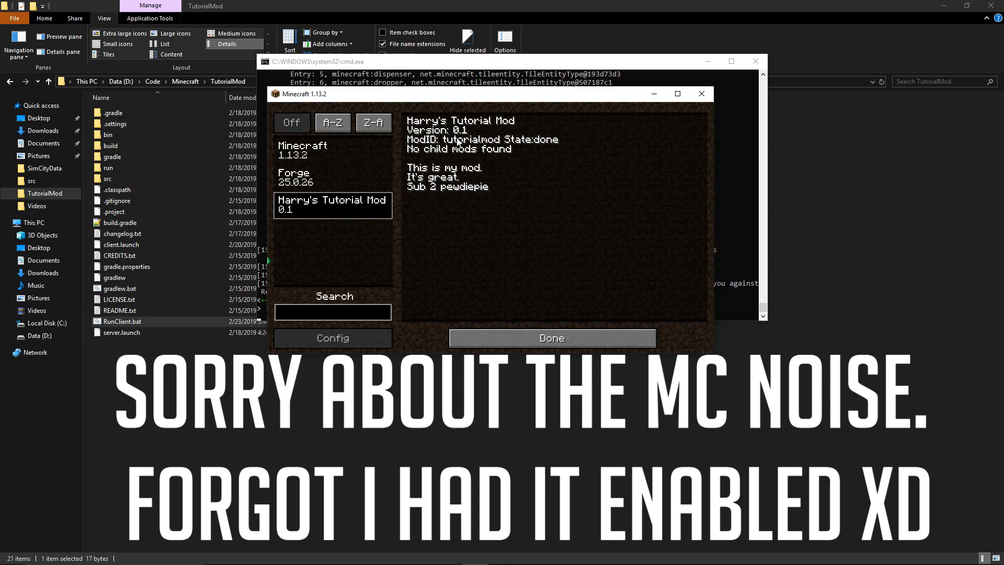
pyautogui.moveTo(434, 192)
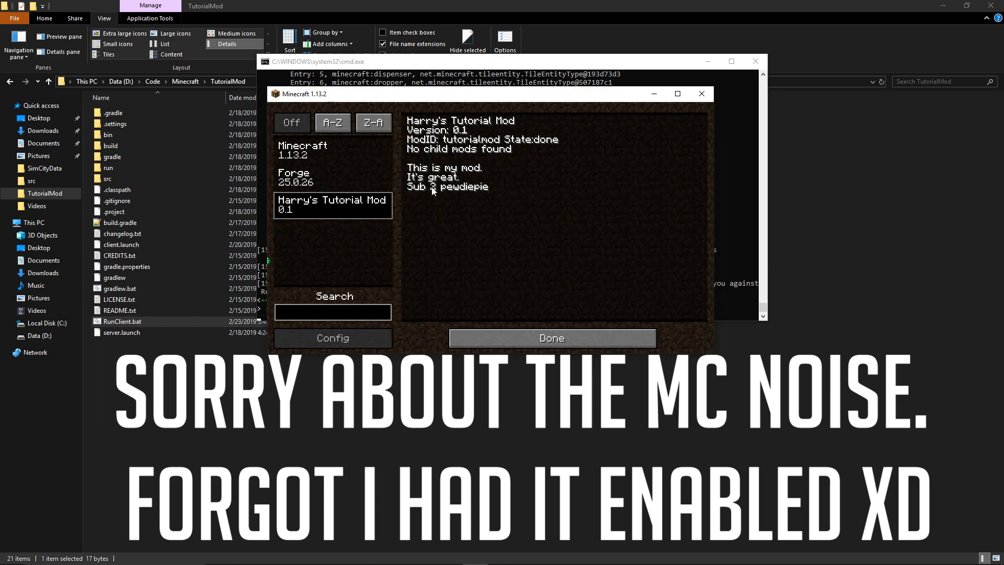
pyautogui.click(551, 337)
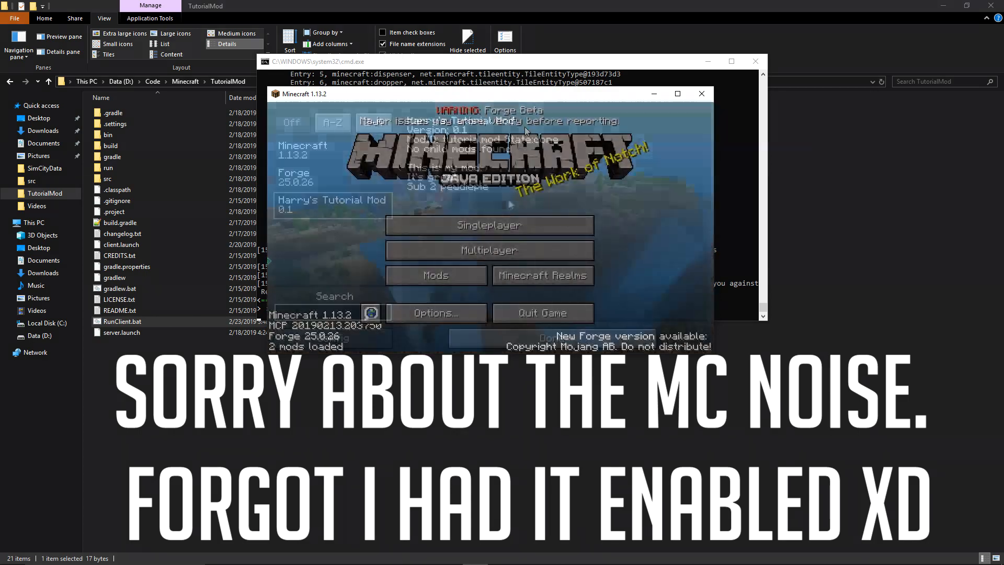